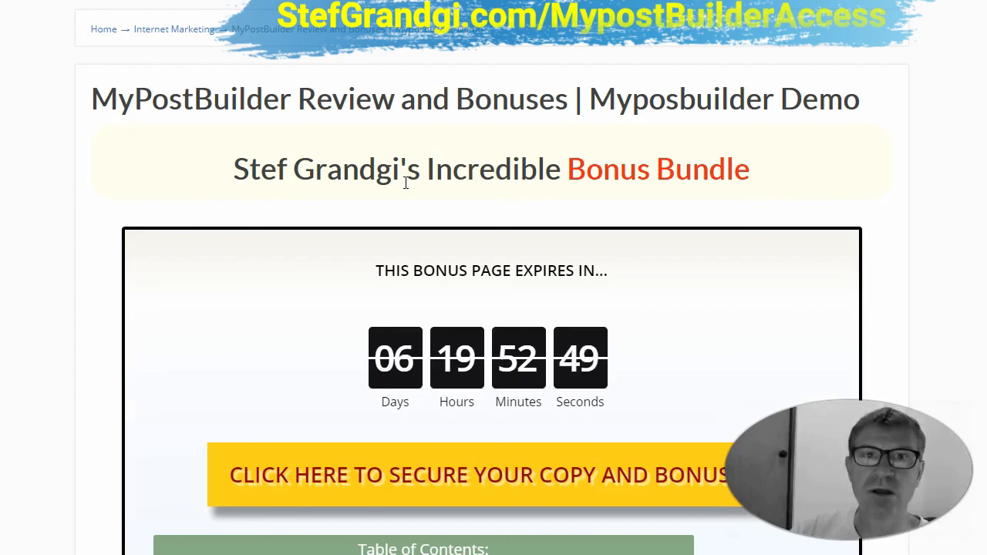
Scroll past the Content King Wizard and Content Curation Basics bonuses to the Pro Writer bonus.
scroll(down, 3)
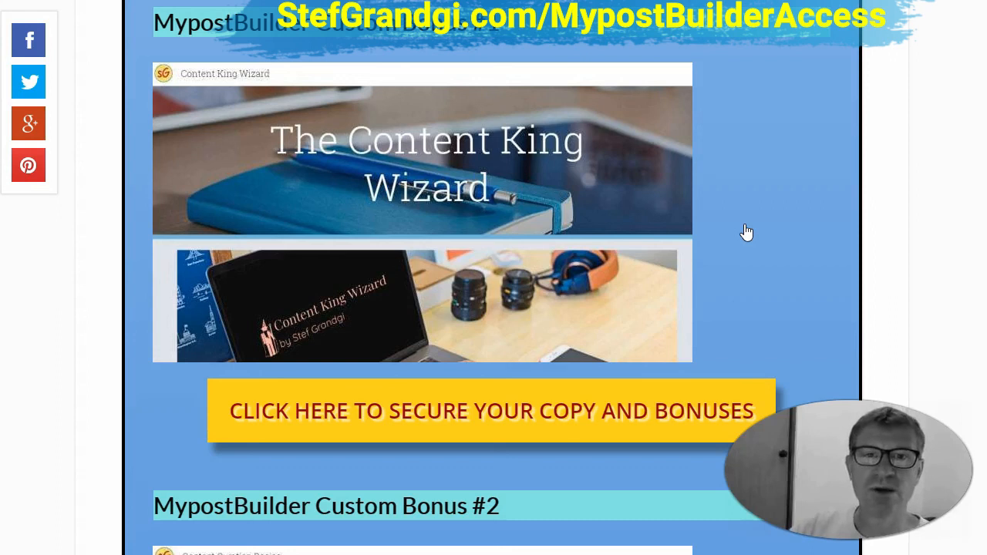
mouse_move(679, 222)
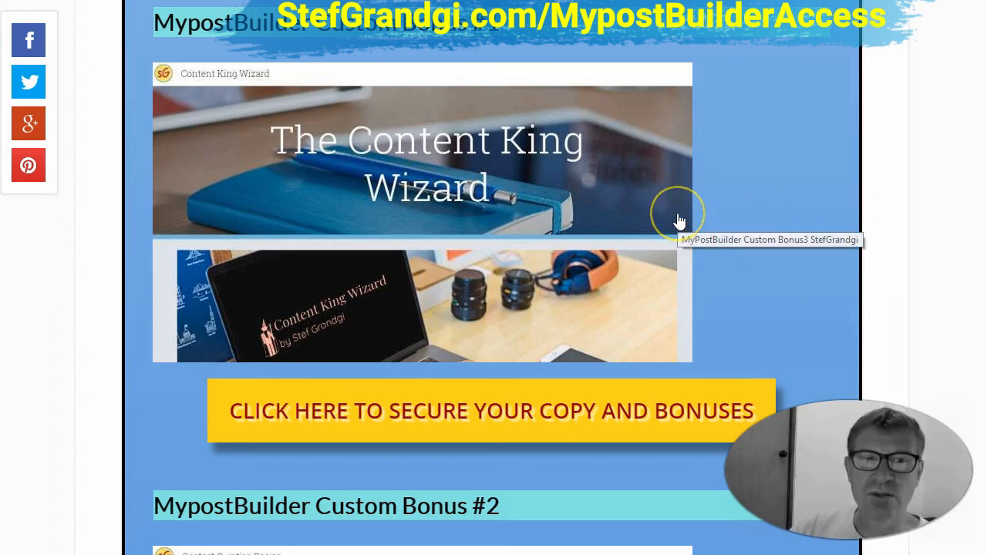
scroll(down, 3)
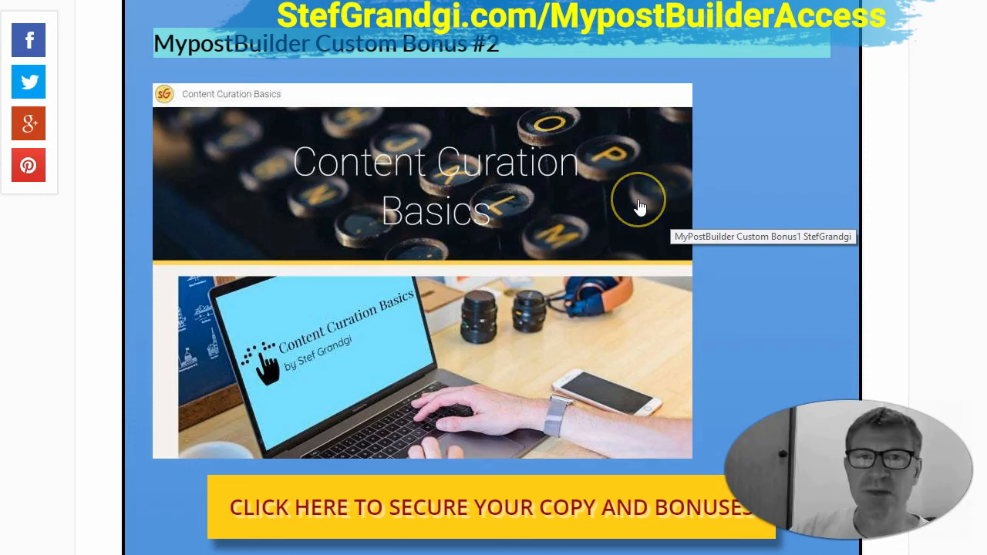
mouse_move(614, 219)
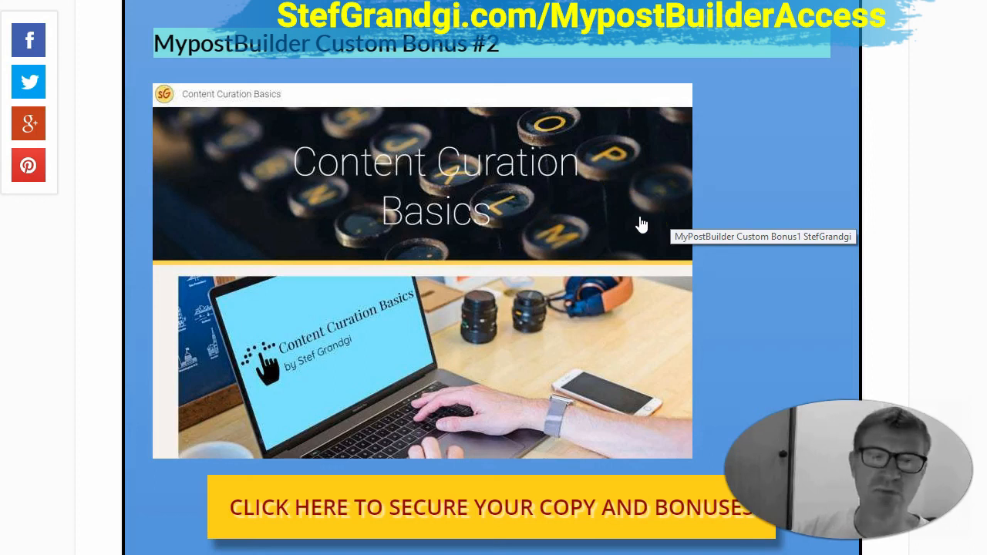
mouse_move(725, 218)
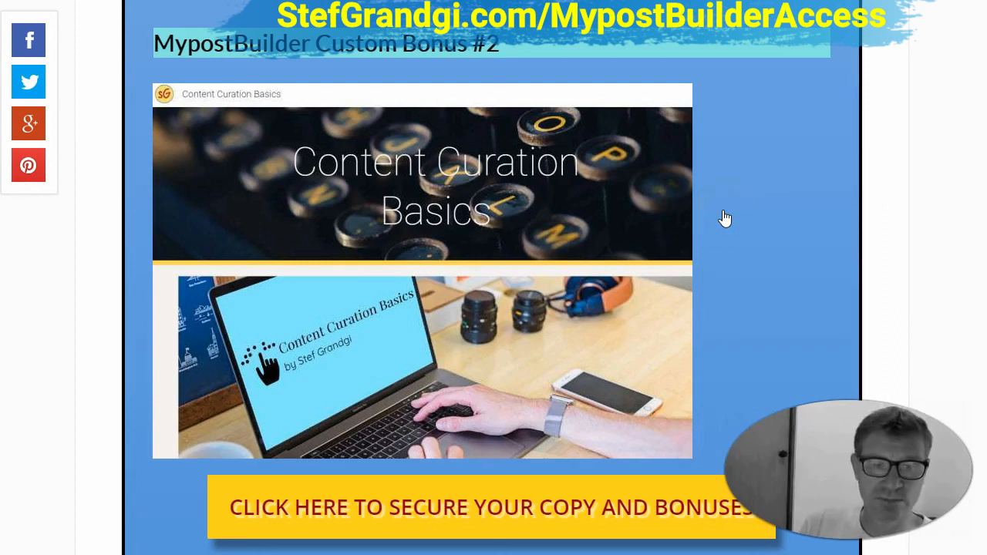
scroll(down, 3)
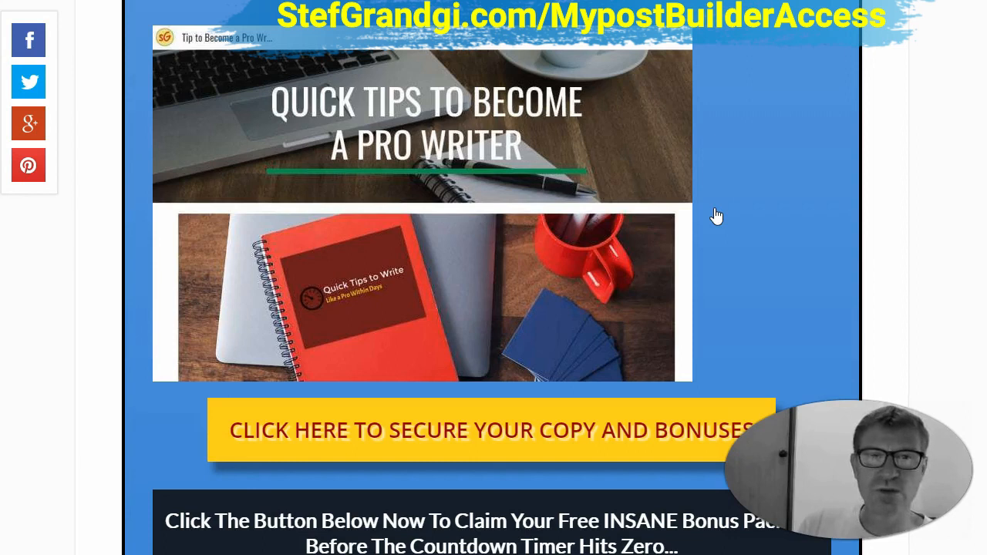
mouse_move(737, 213)
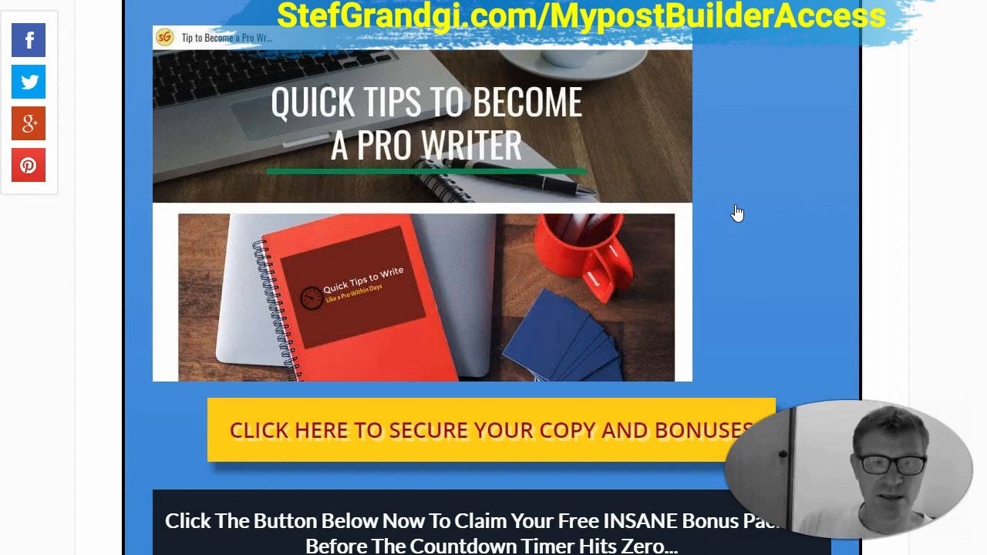
click(441, 430)
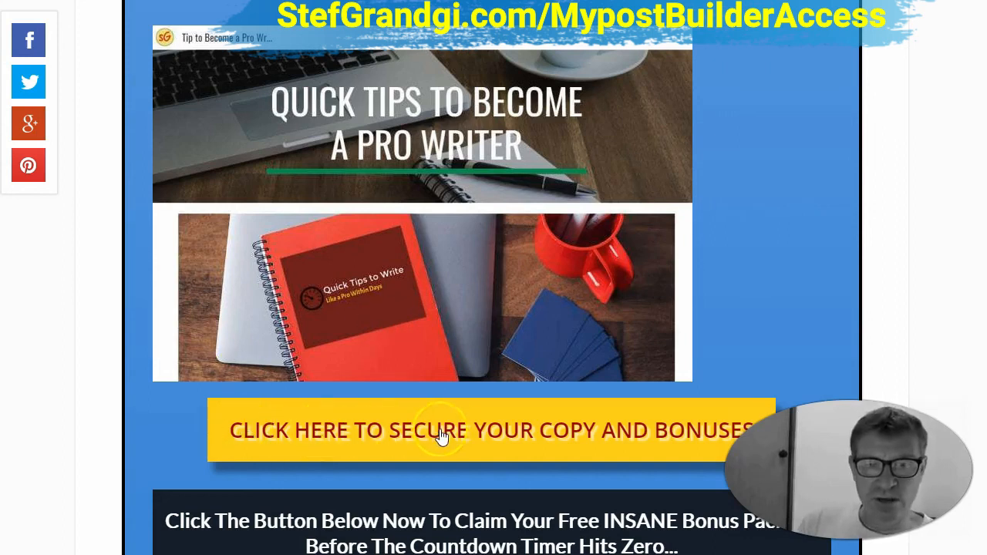
mouse_move(562, 434)
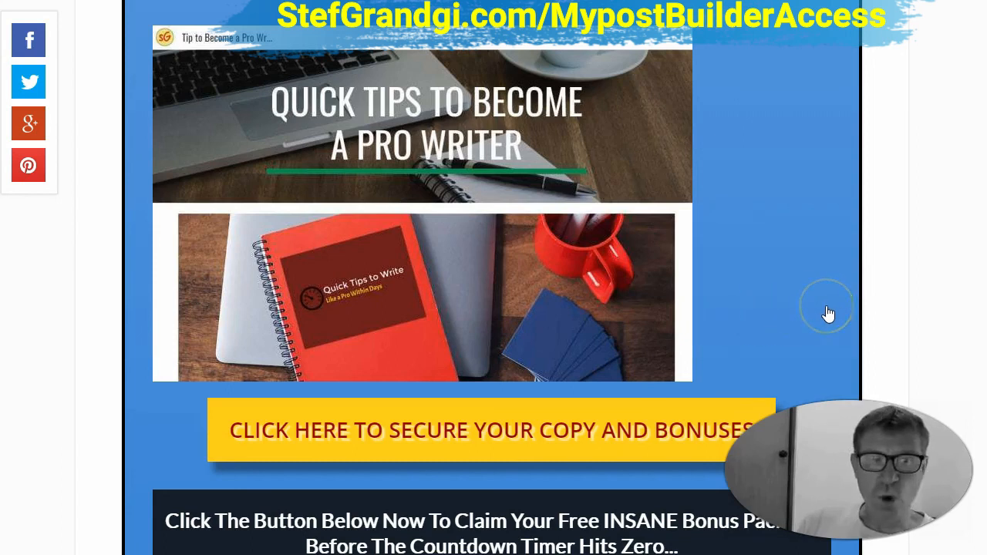
scroll(down, 3)
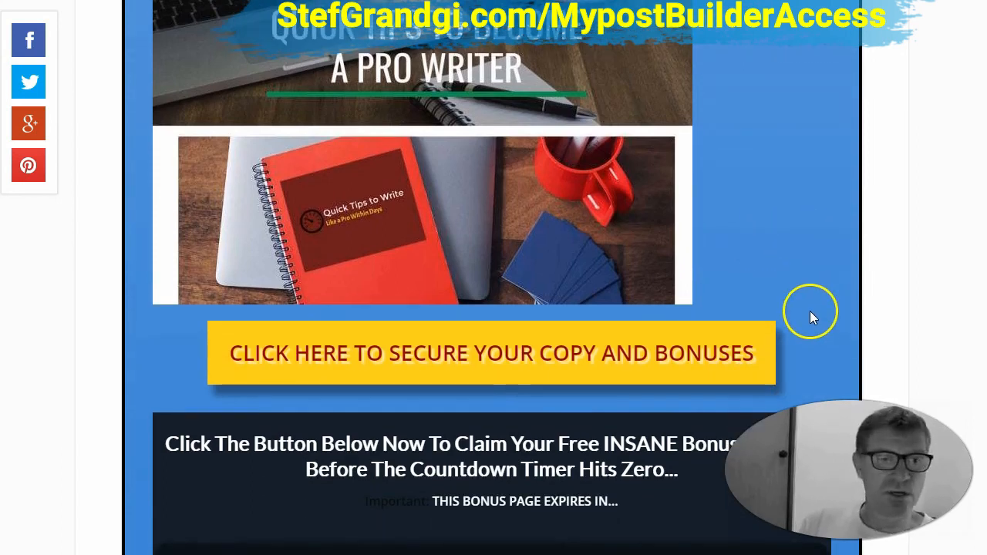
mouse_move(778, 306)
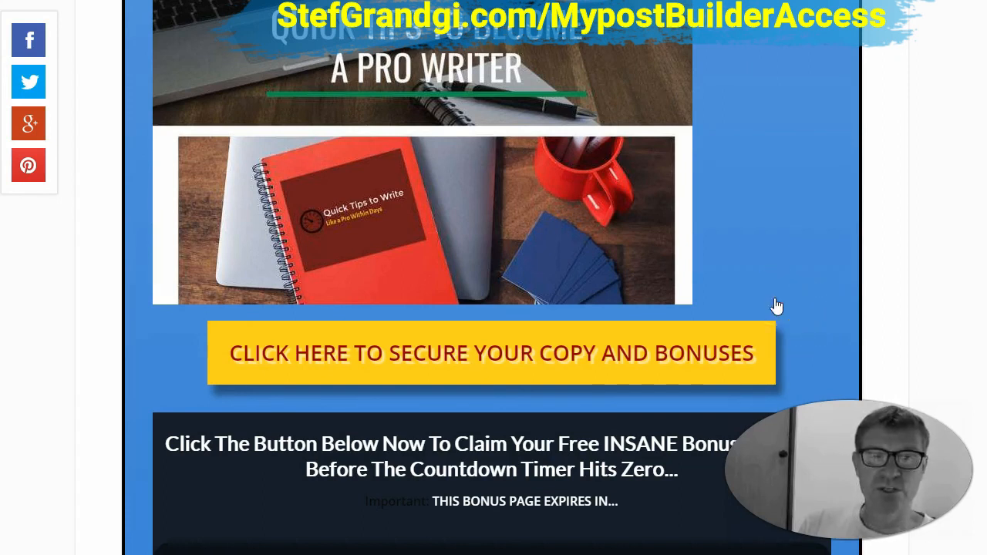
click(490, 352)
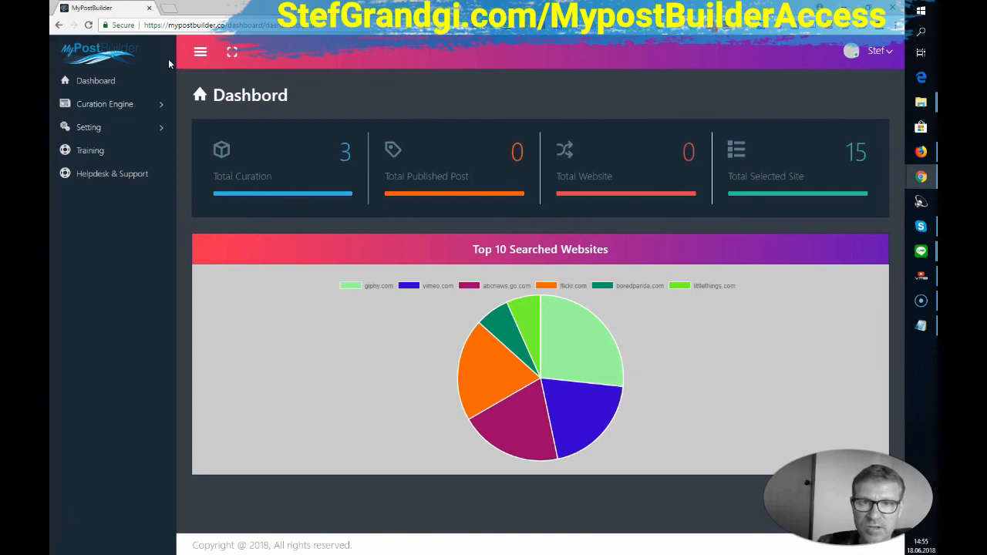
mouse_move(233, 148)
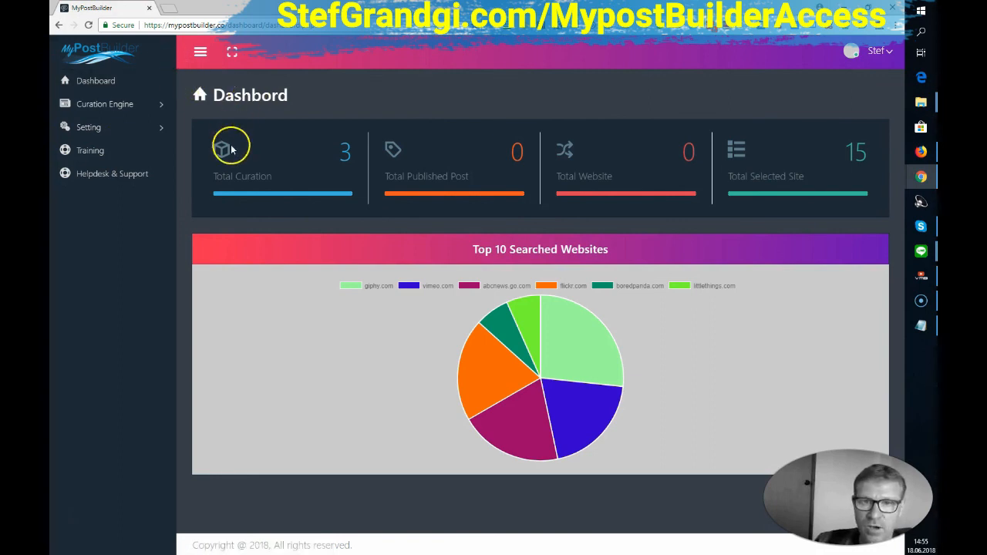
mouse_move(229, 162)
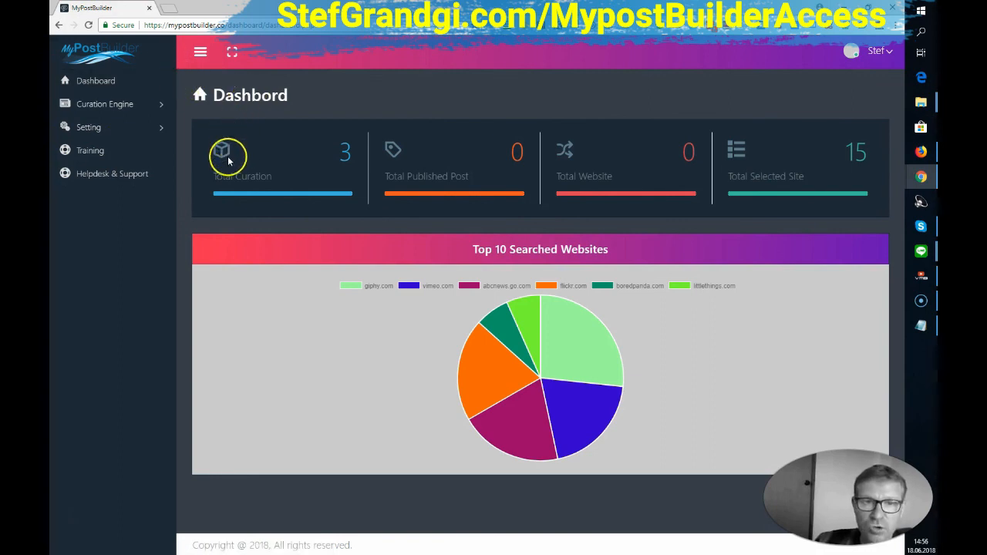
mouse_move(419, 159)
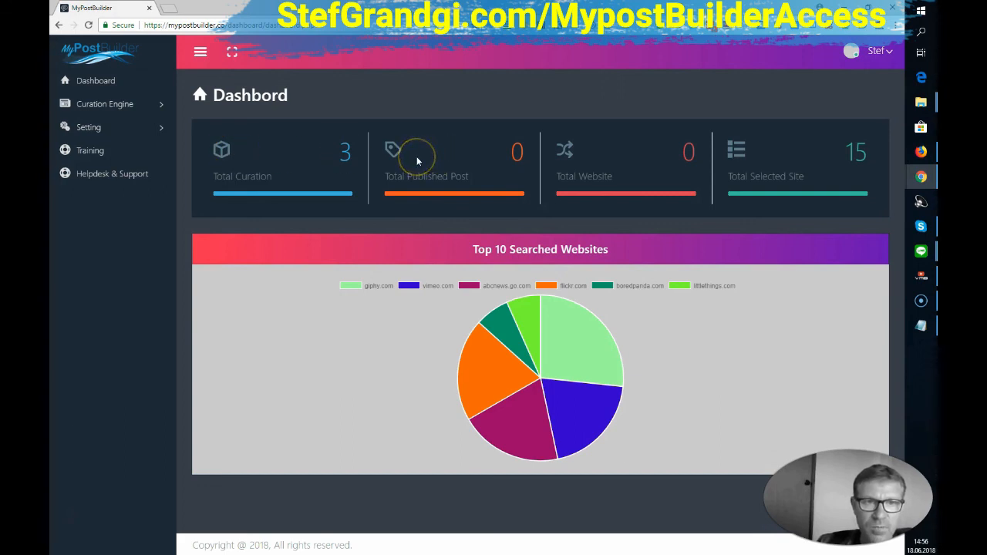
mouse_move(645, 179)
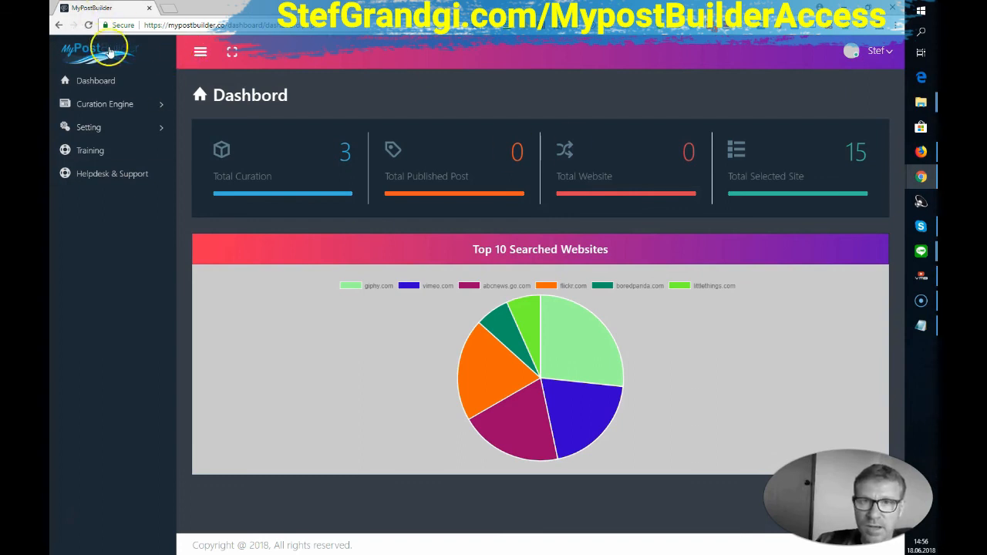
mouse_move(605, 344)
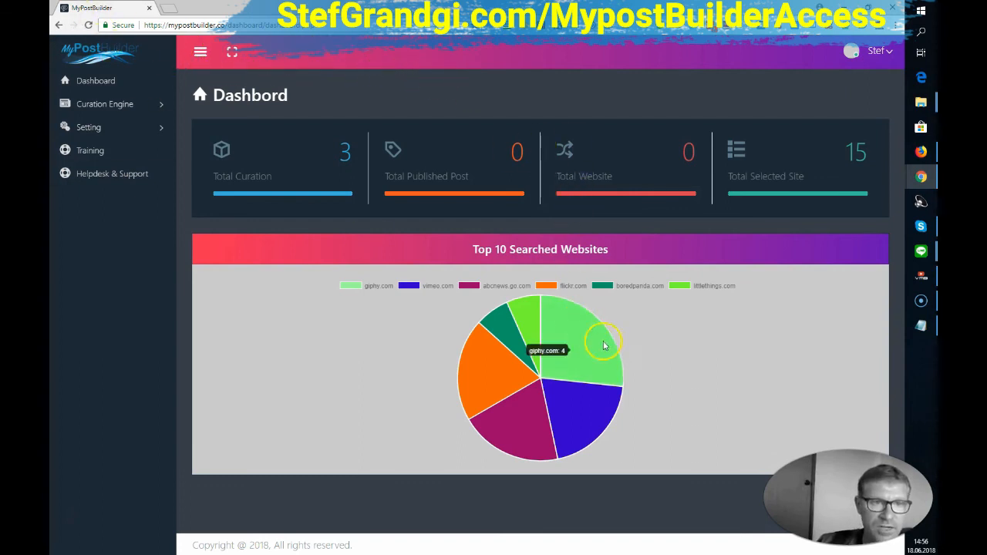
mouse_move(590, 144)
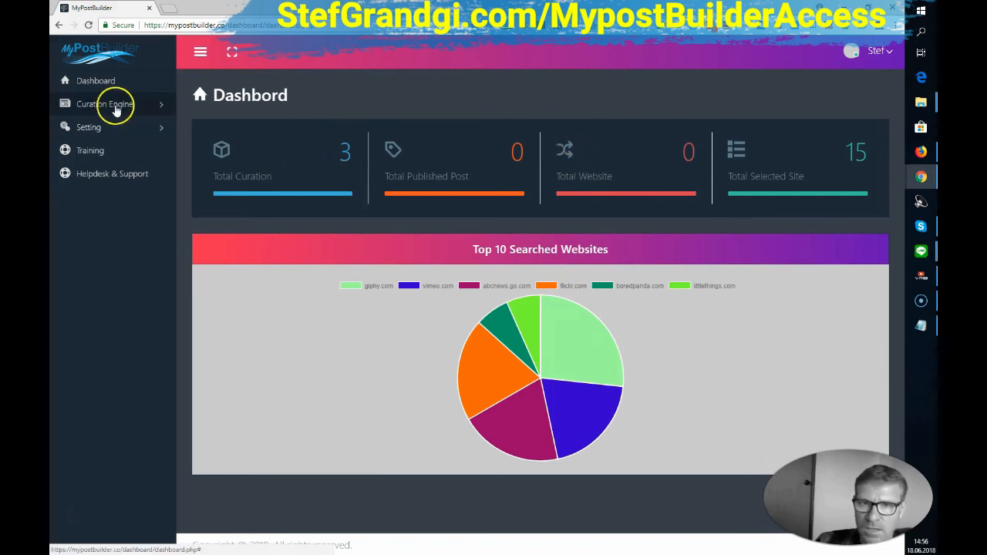
Browse the training videos on website setup, Auth plugin and Amazon Associates, then expand Curation Engine.
click(104, 104)
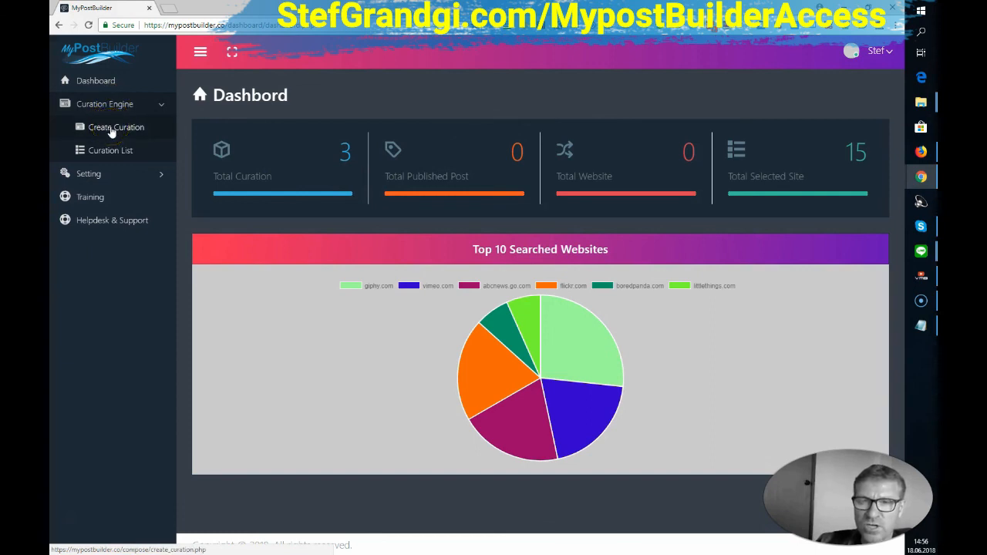
mouse_move(118, 151)
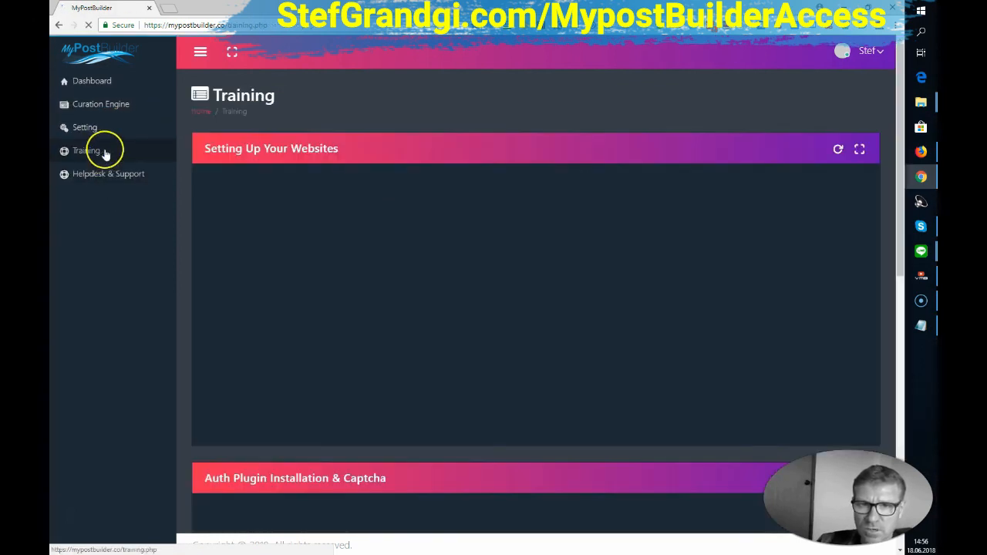
click(87, 150)
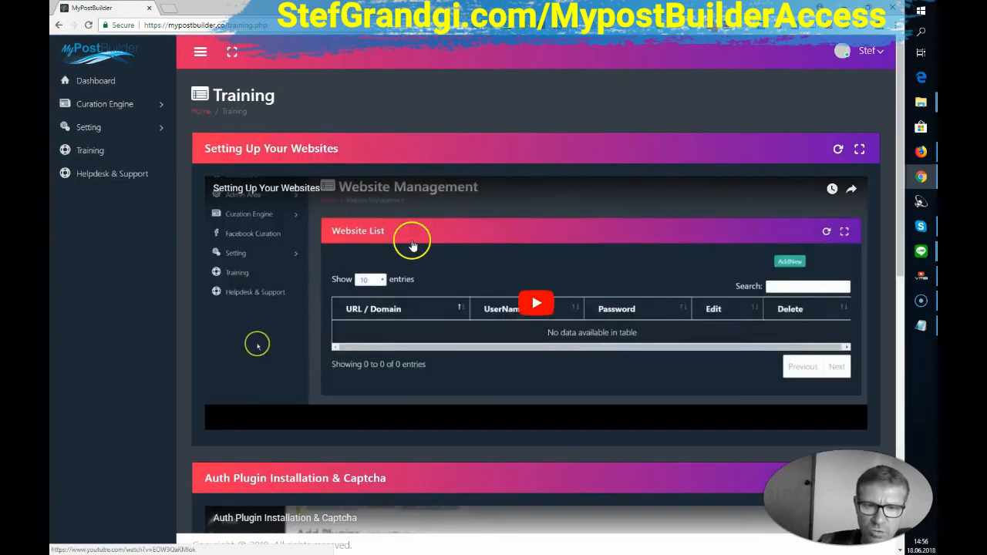
scroll(down, 3)
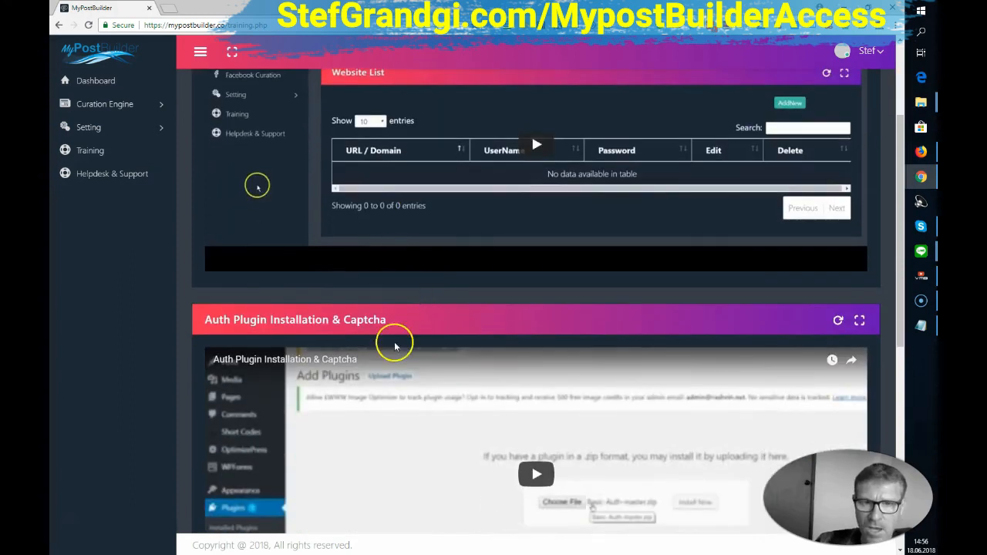
scroll(down, 3)
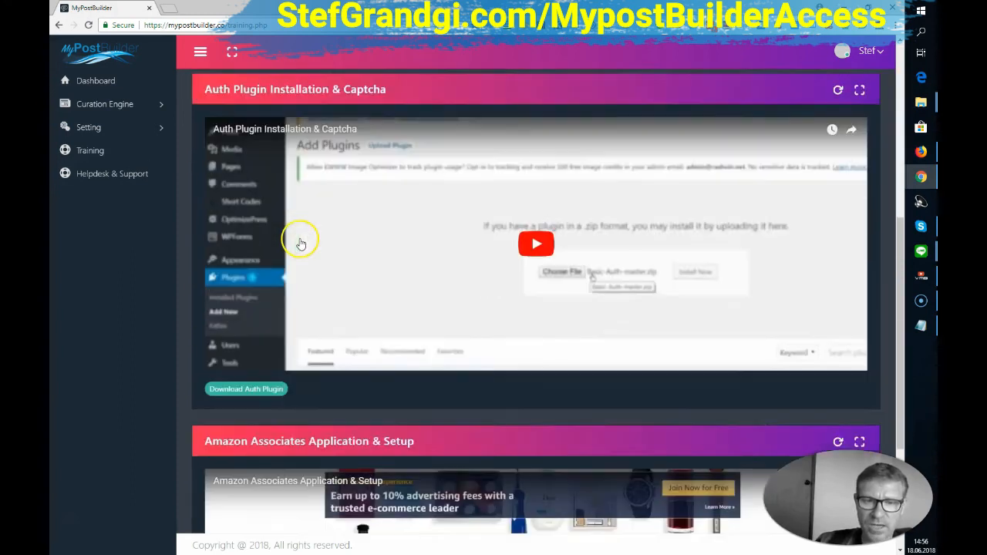
scroll(down, 3)
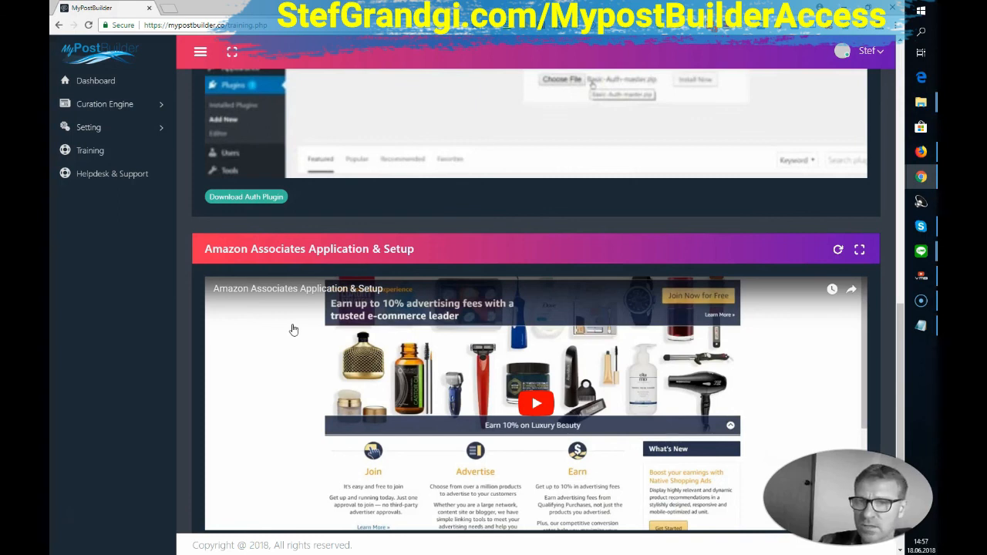
click(105, 104)
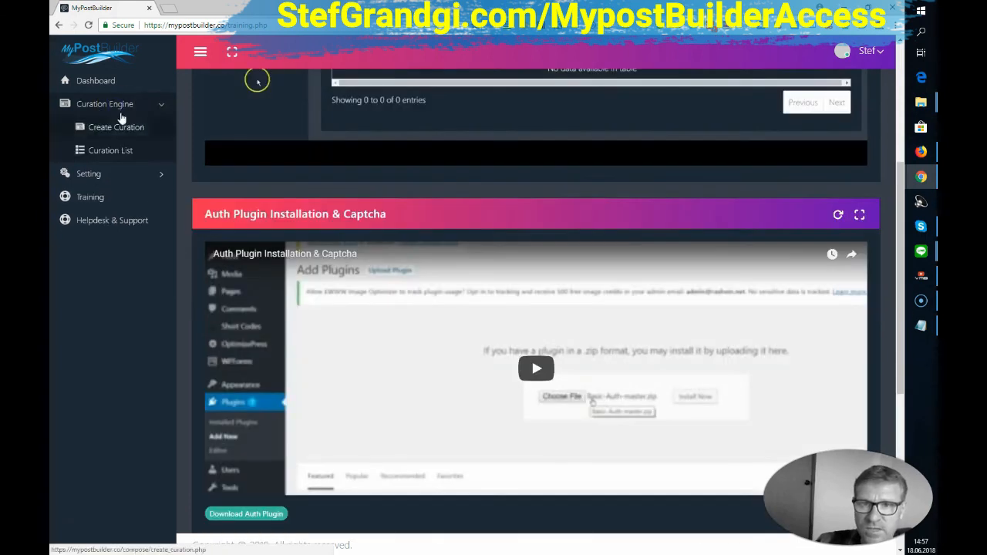
Start a new curation with content type News and source BBC News.
click(114, 127)
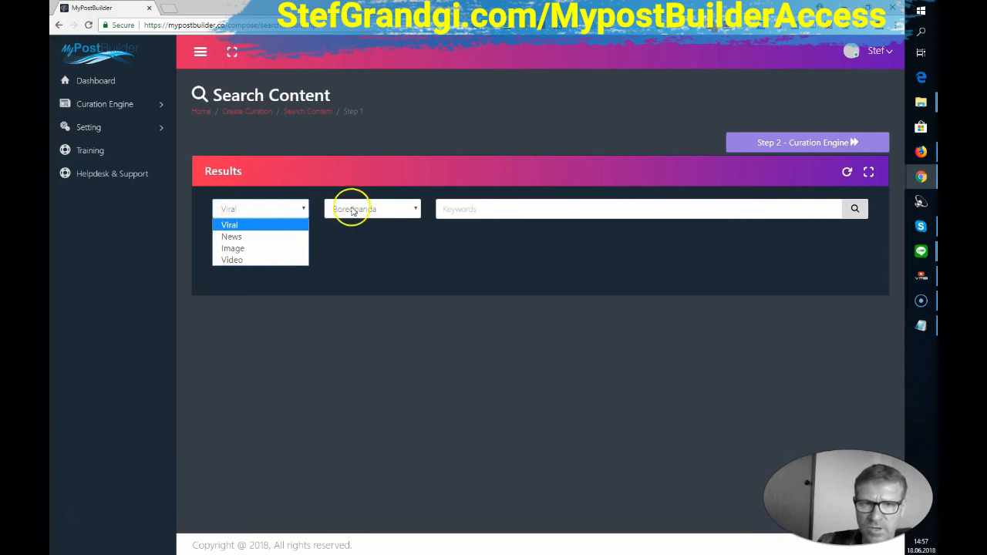
click(370, 208)
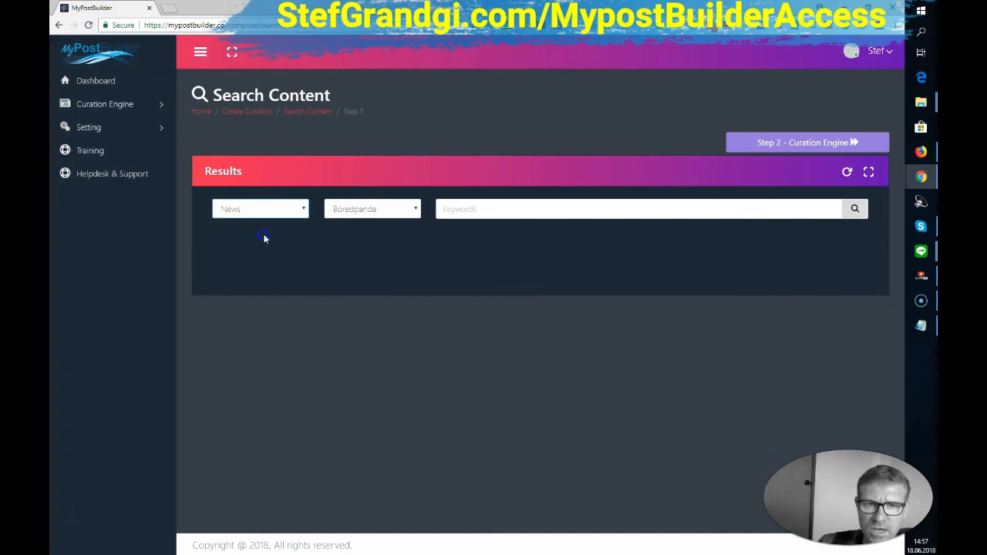
click(371, 208)
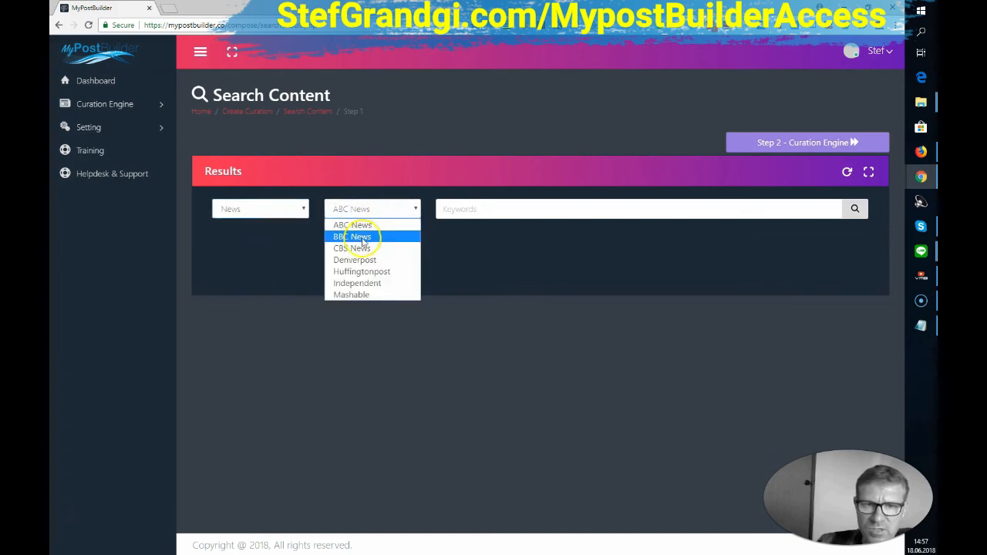
mouse_move(358, 225)
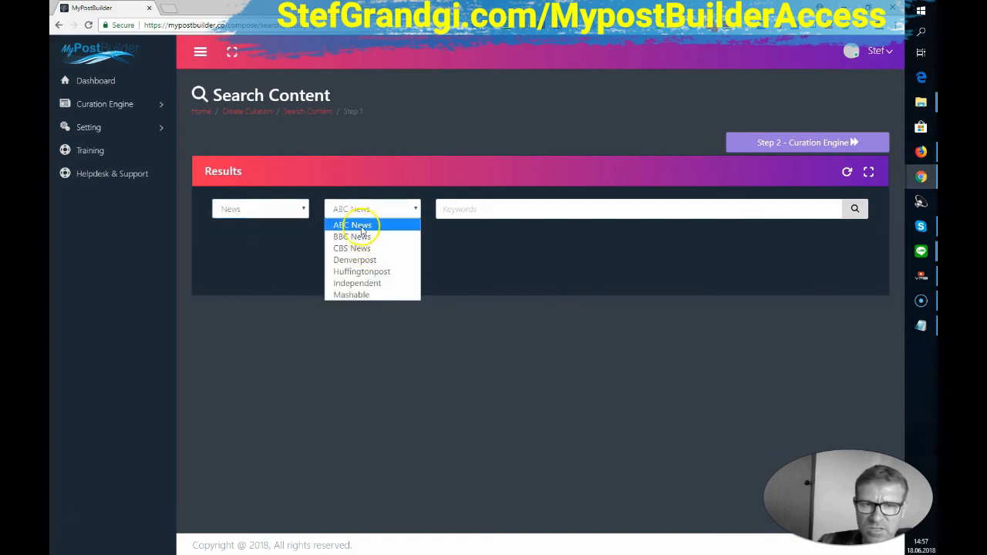
click(352, 236)
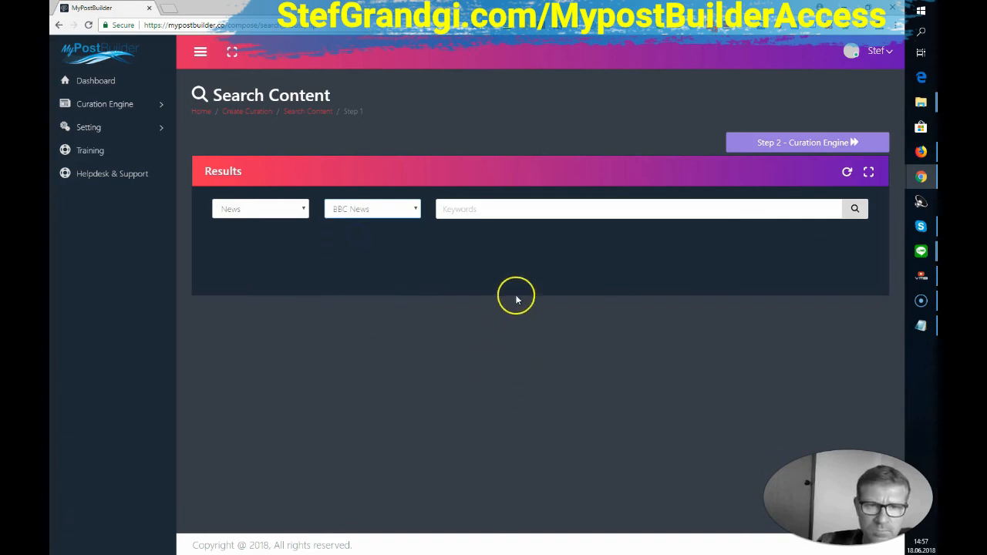
click(636, 209)
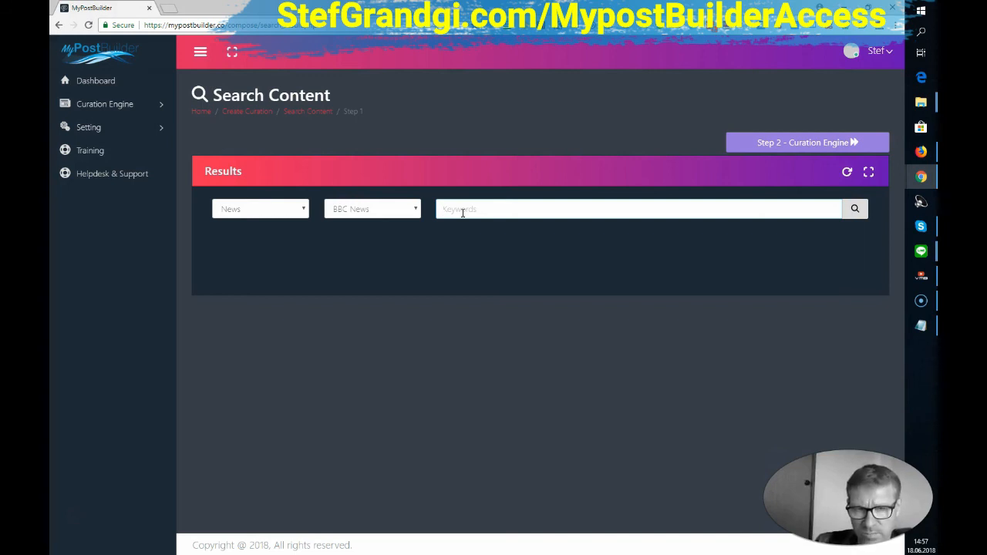
Search BBC News for 'Football world cup' and look through the article results grid.
text(Football wo)
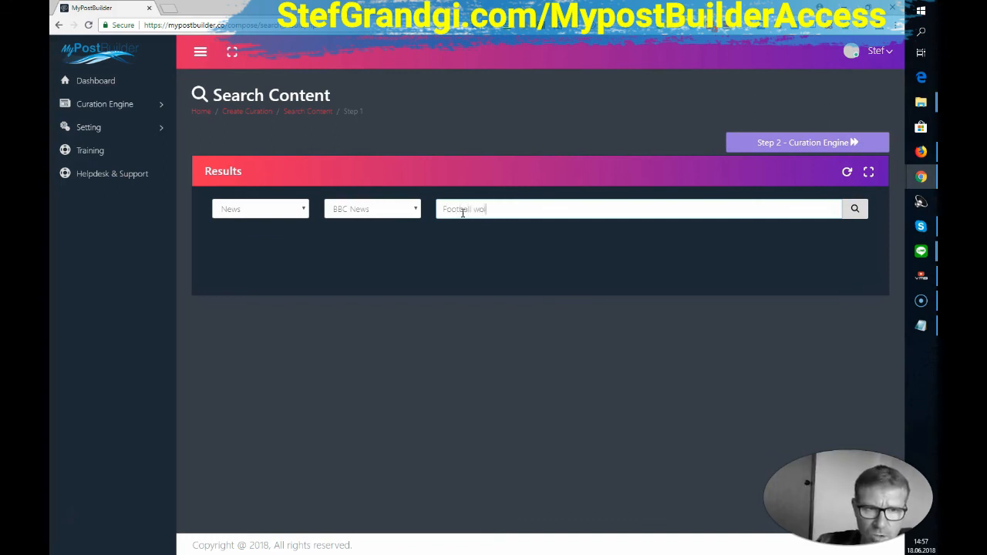
text(rld cup)
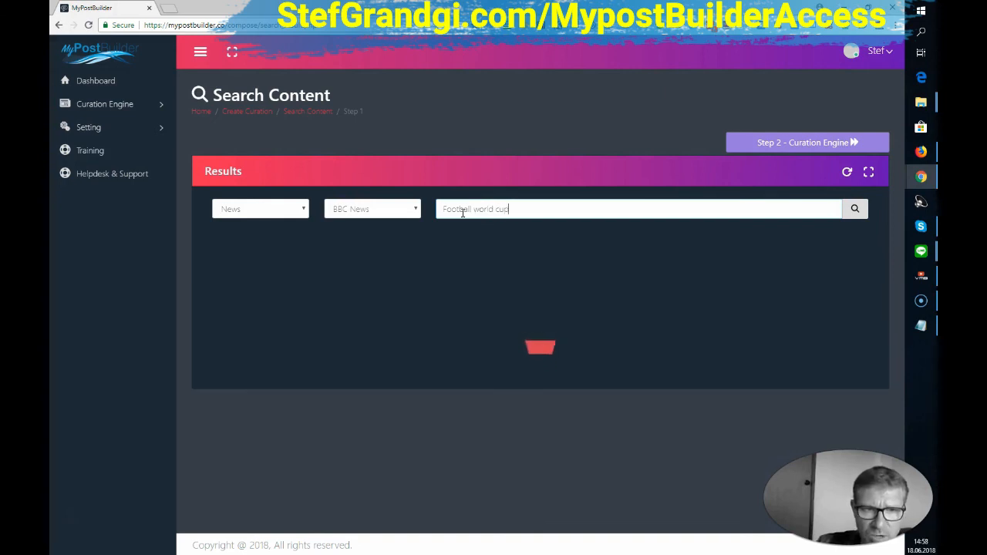
click(854, 209)
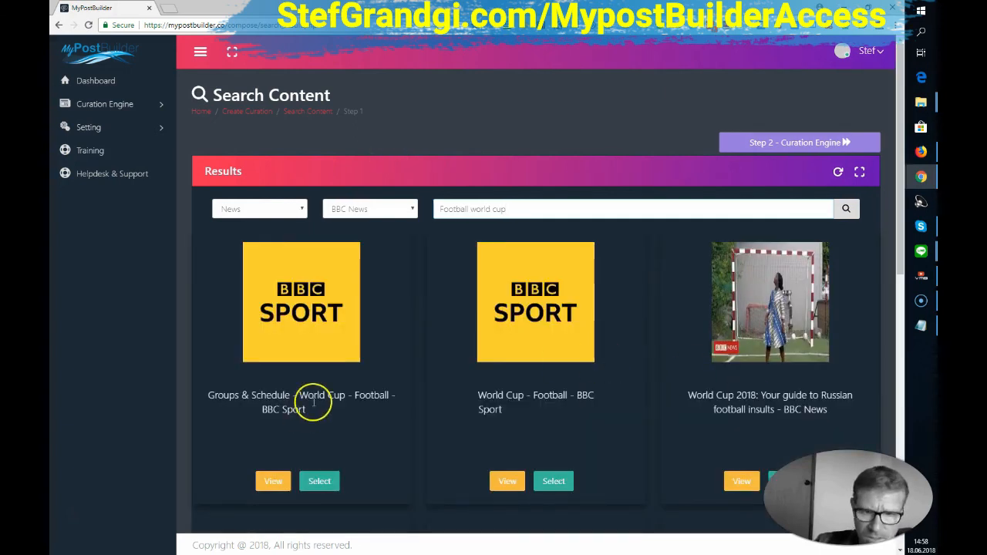
scroll(down, 3)
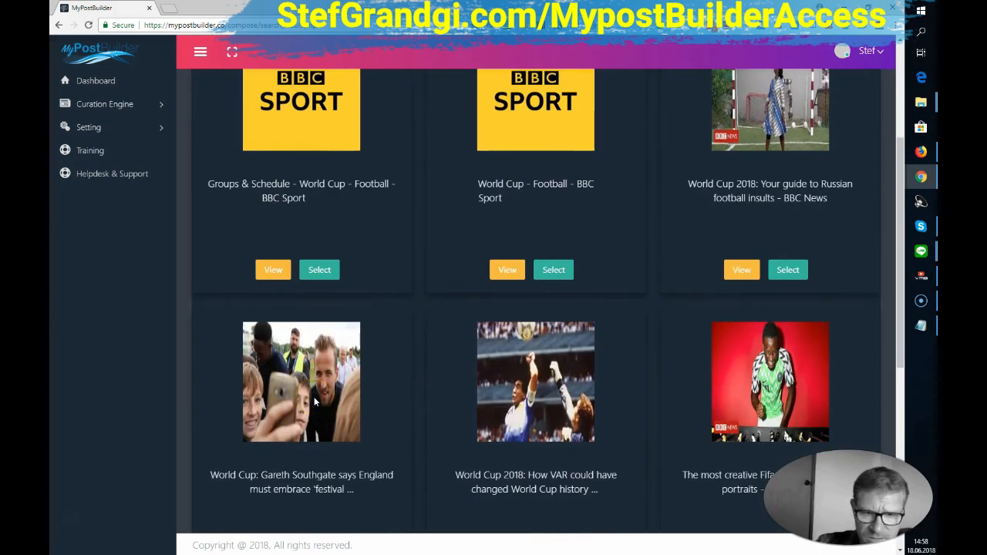
scroll(down, 3)
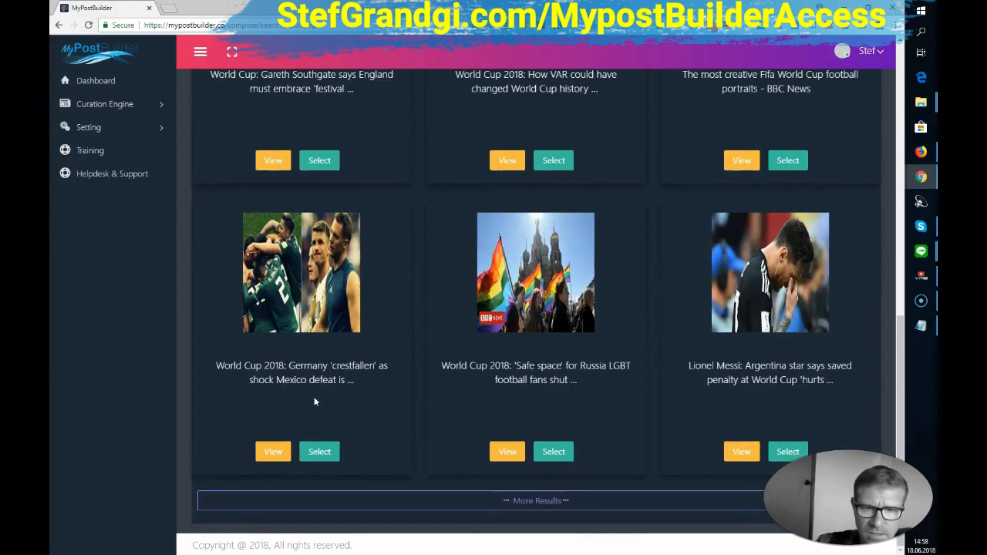
double_click(248, 366)
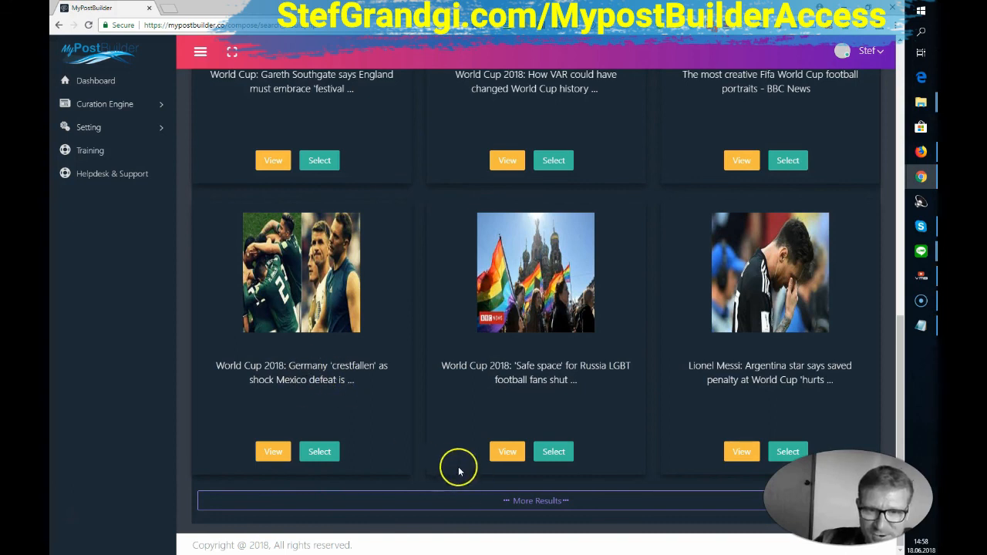
mouse_move(407, 417)
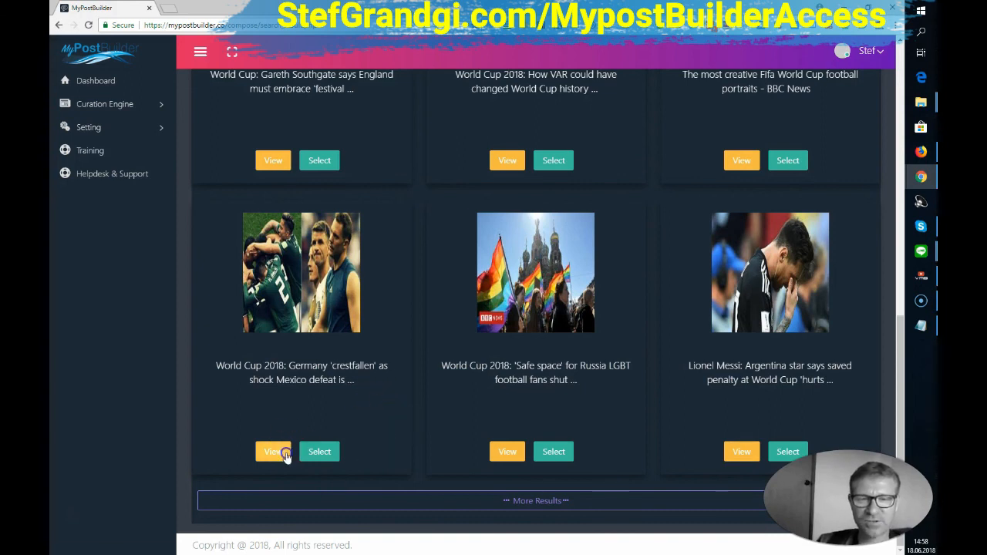
Preview the Germany 'crestfallen' World Cup article in full and close the preview.
click(273, 451)
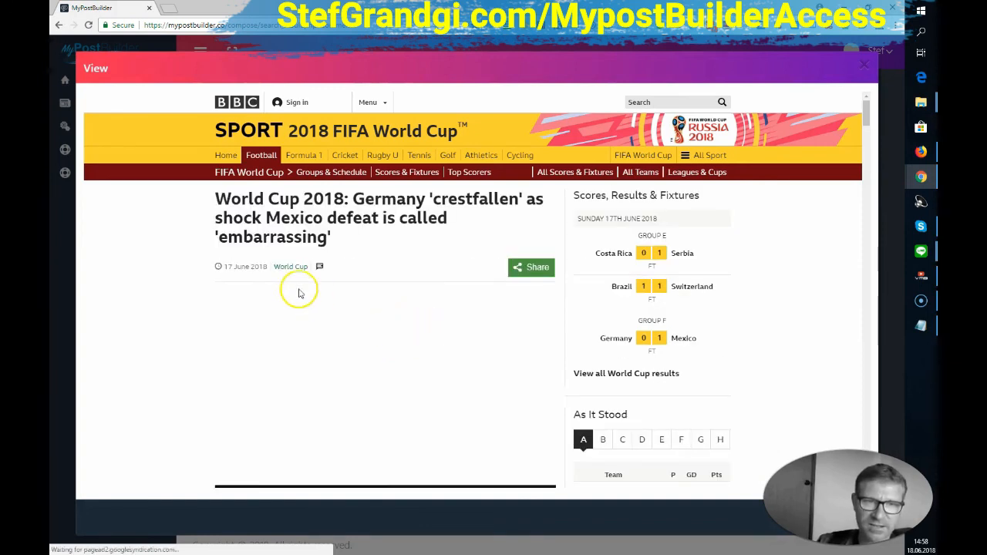
scroll(down, 3)
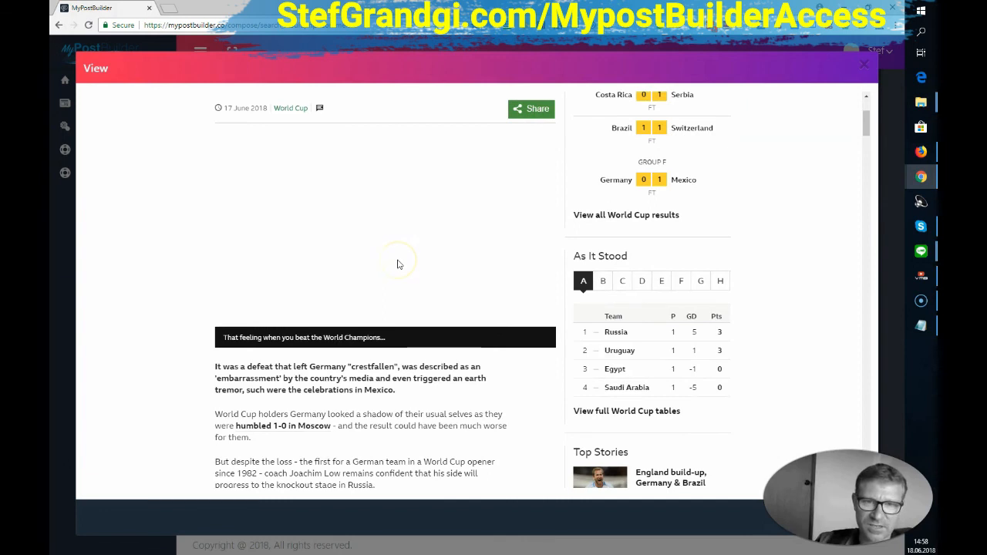
scroll(down, 3)
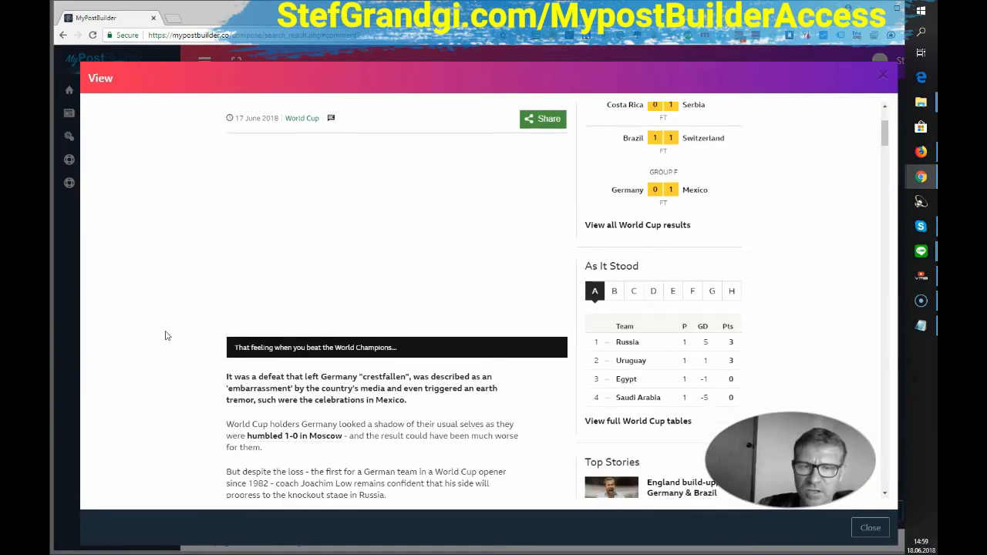
scroll(down, 3)
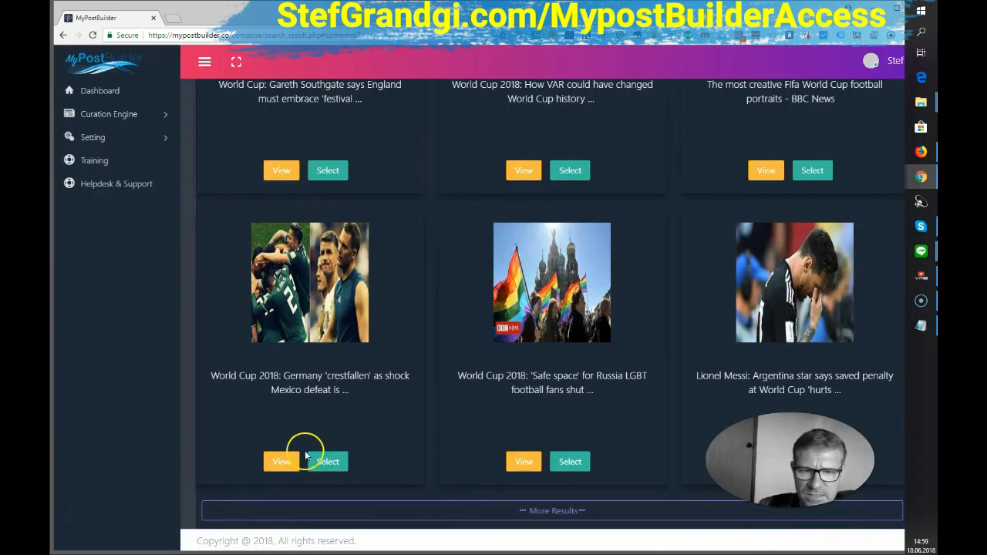
click(329, 461)
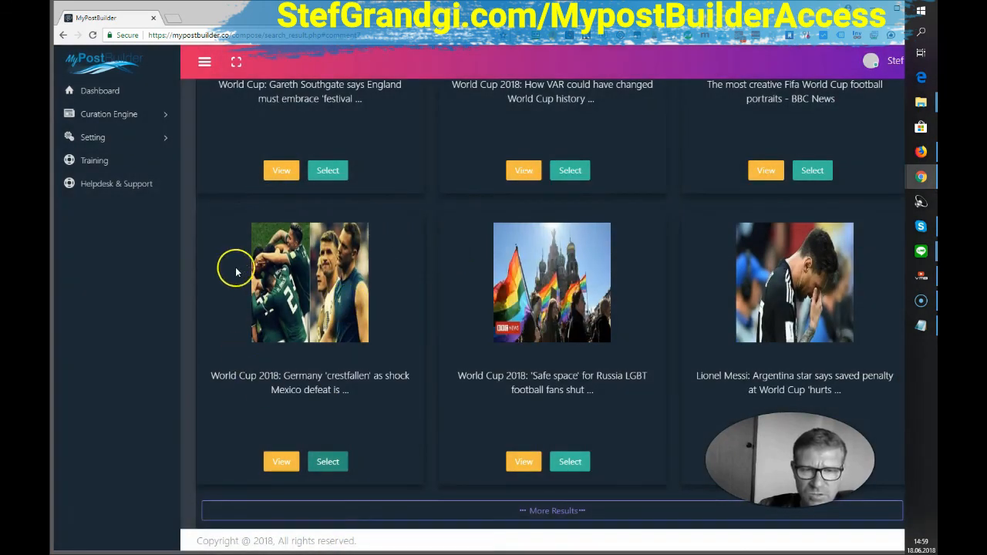
mouse_move(321, 364)
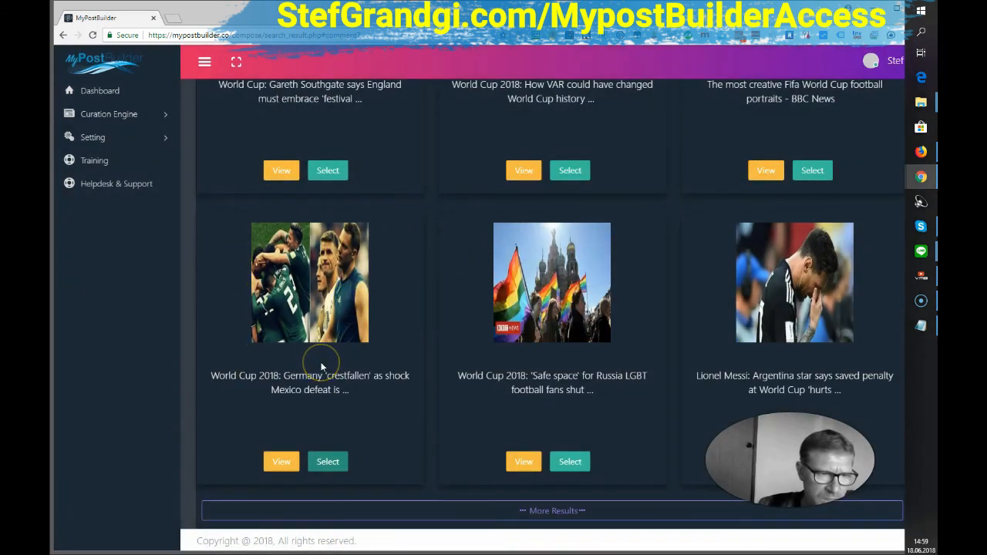
scroll(down, 3)
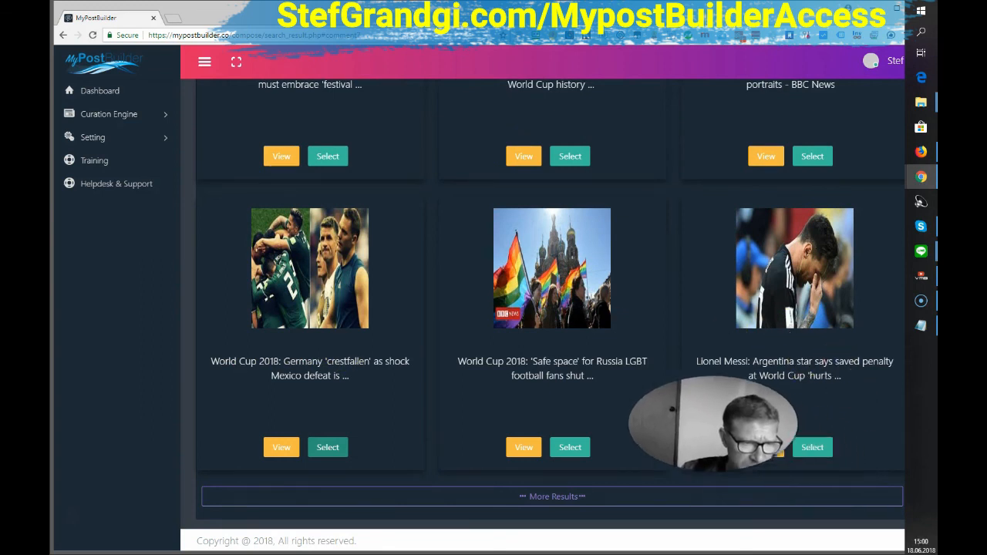
mouse_move(684, 284)
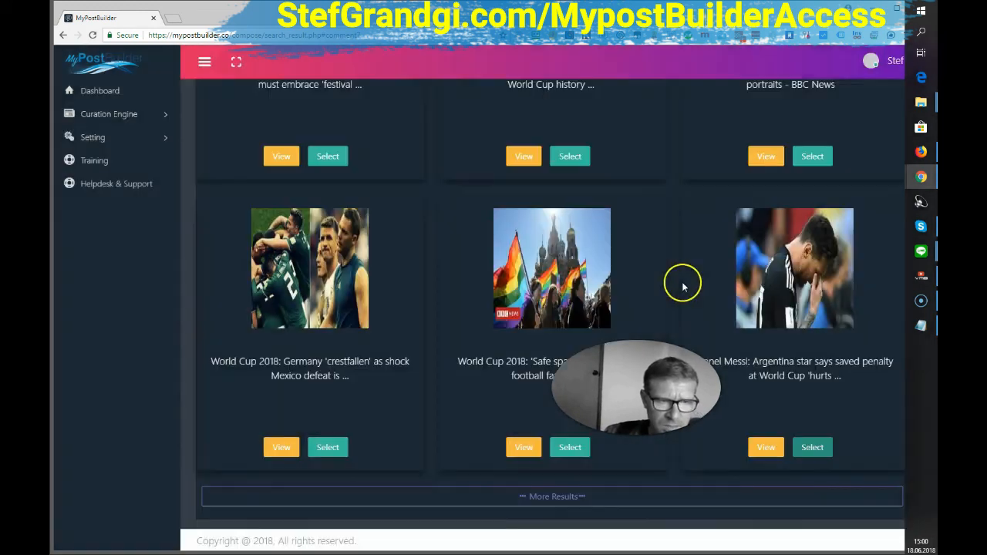
mouse_move(512, 280)
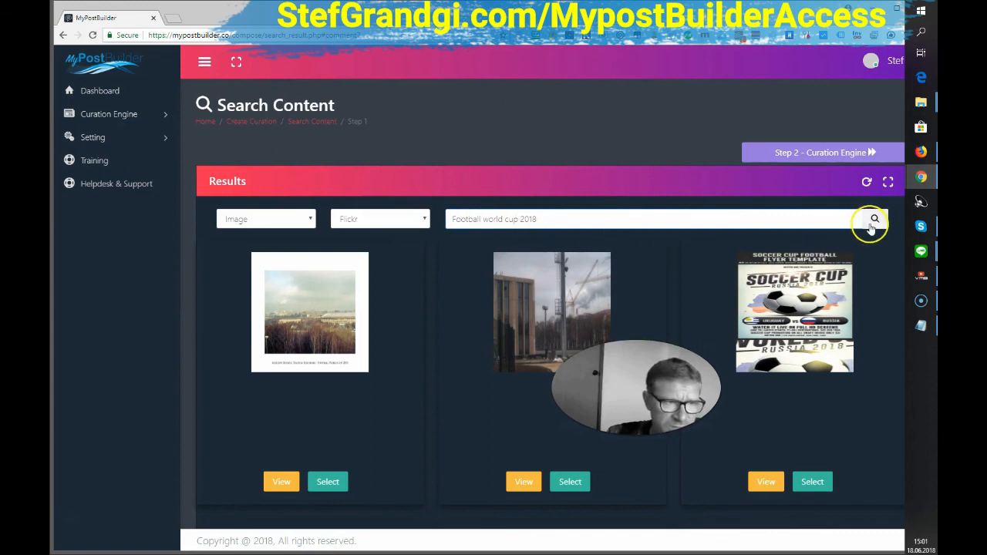
Search images for 'football world cup 2018' and select the FIFA player image.
click(873, 219)
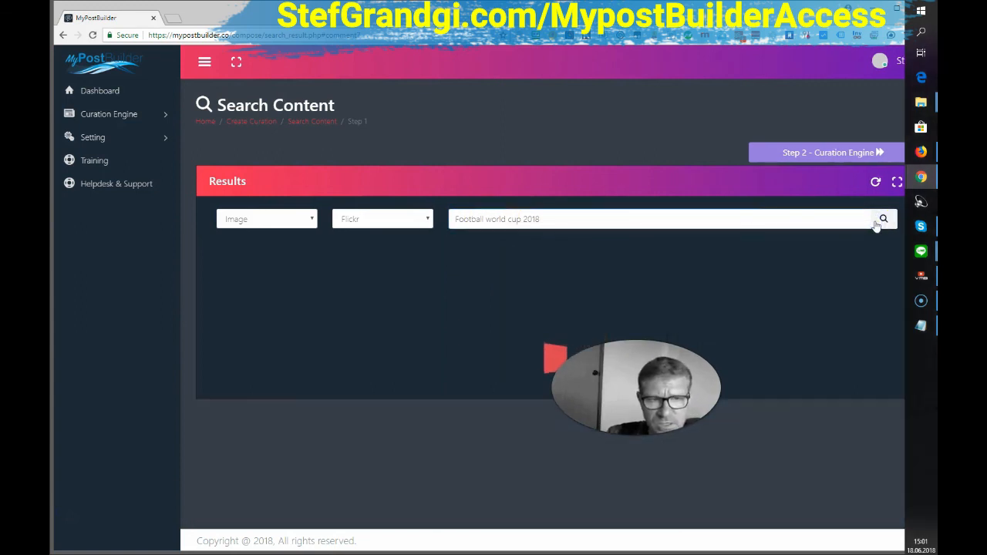
click(882, 219)
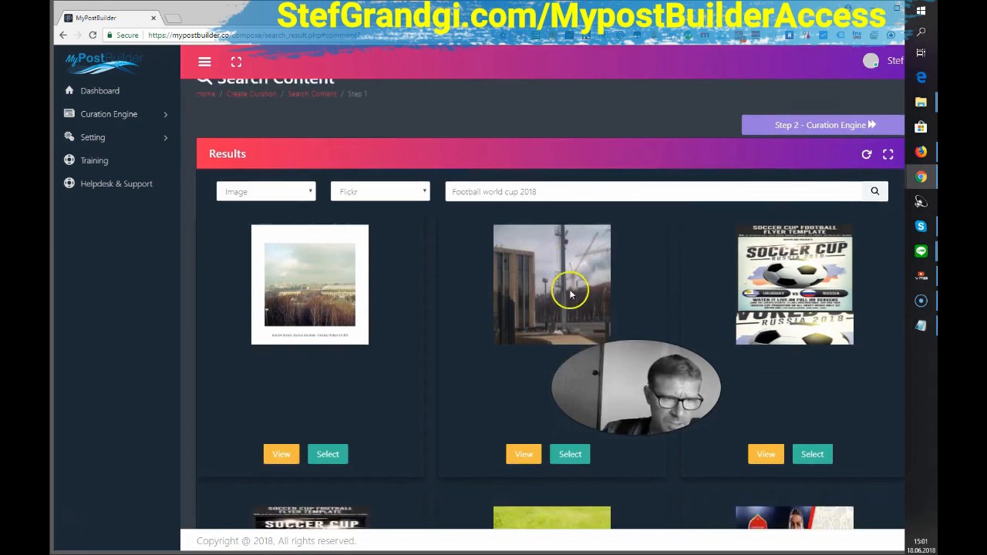
scroll(down, 3)
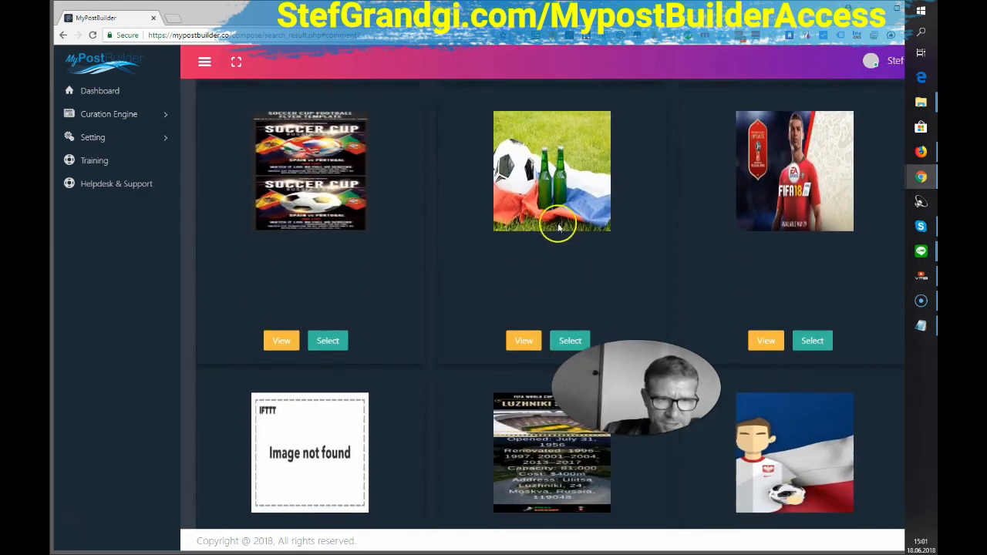
click(811, 341)
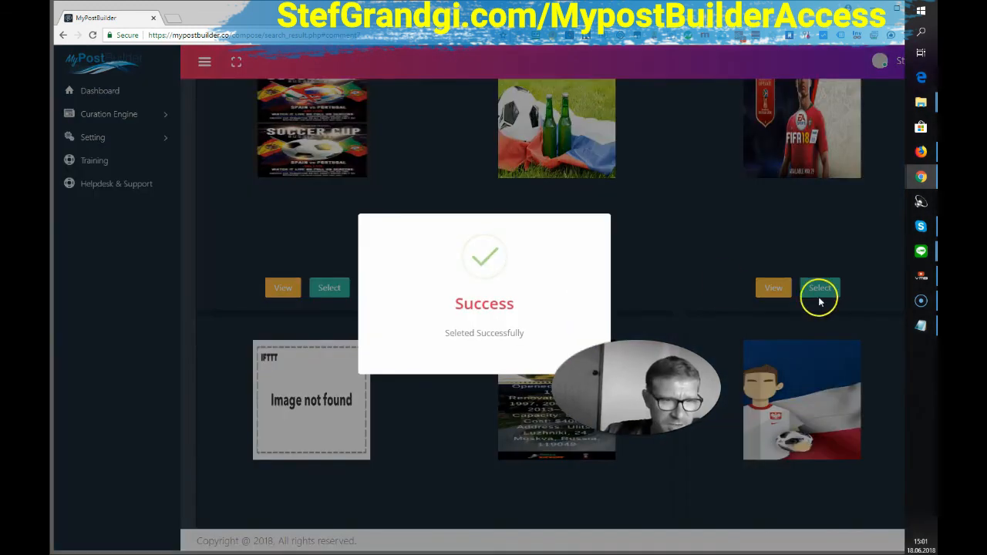
mouse_move(821, 344)
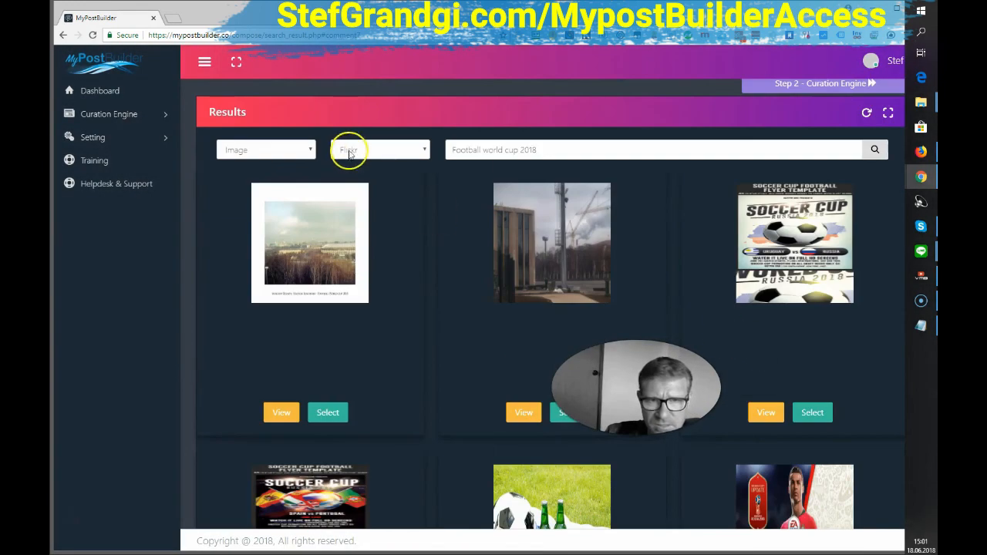
Switch the image source to Giphy and select the GIF of the player in red.
click(379, 150)
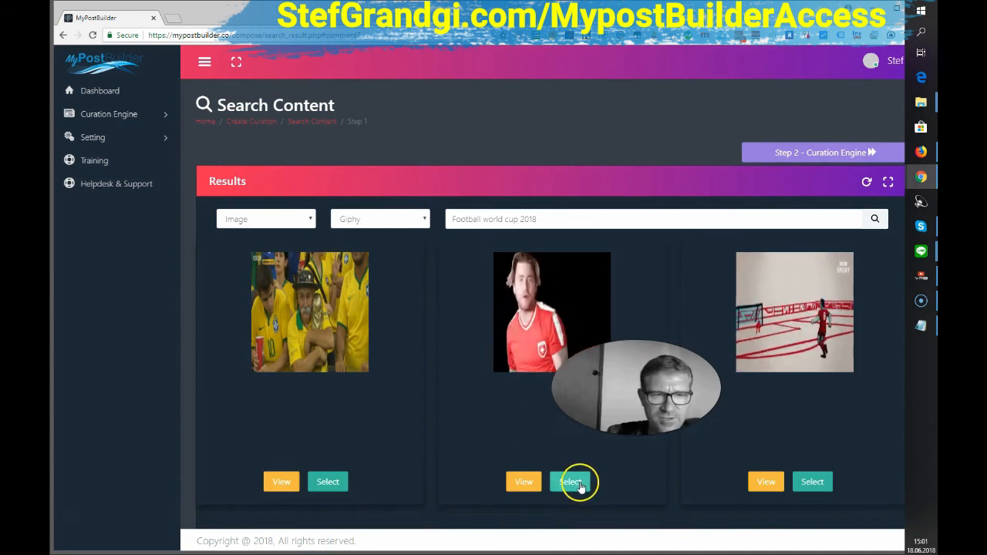
click(574, 481)
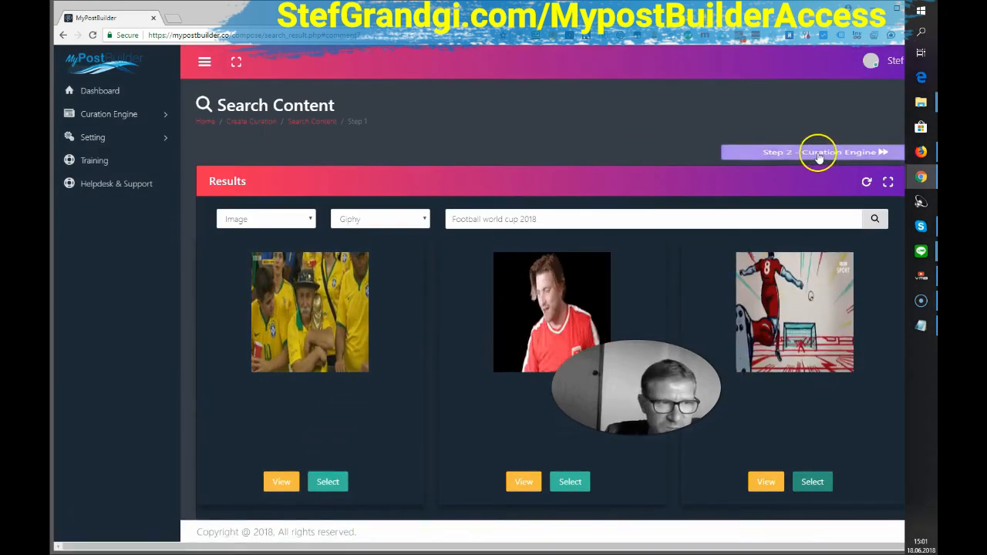
Move to the Curation Engine stage and open the Germany defeat article for copying.
click(819, 153)
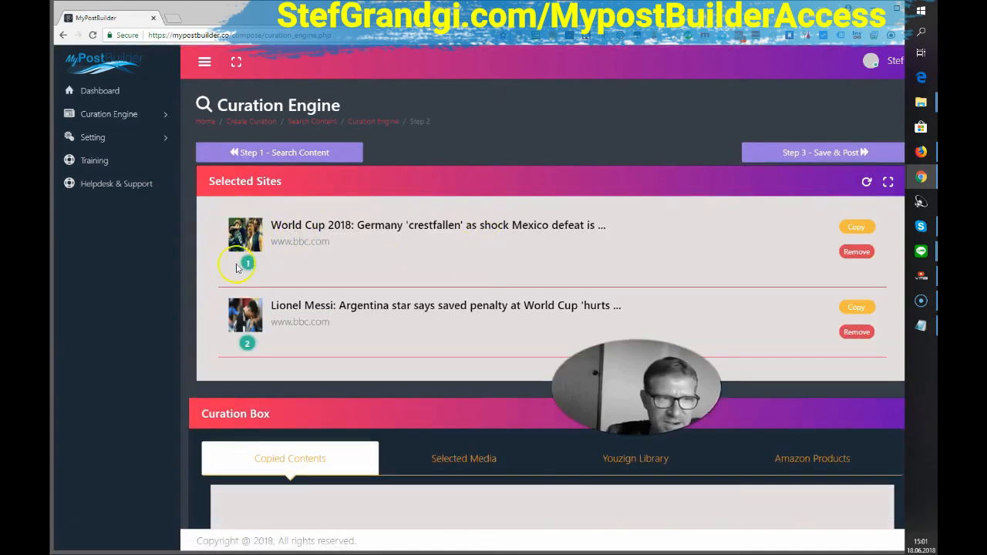
mouse_move(284, 241)
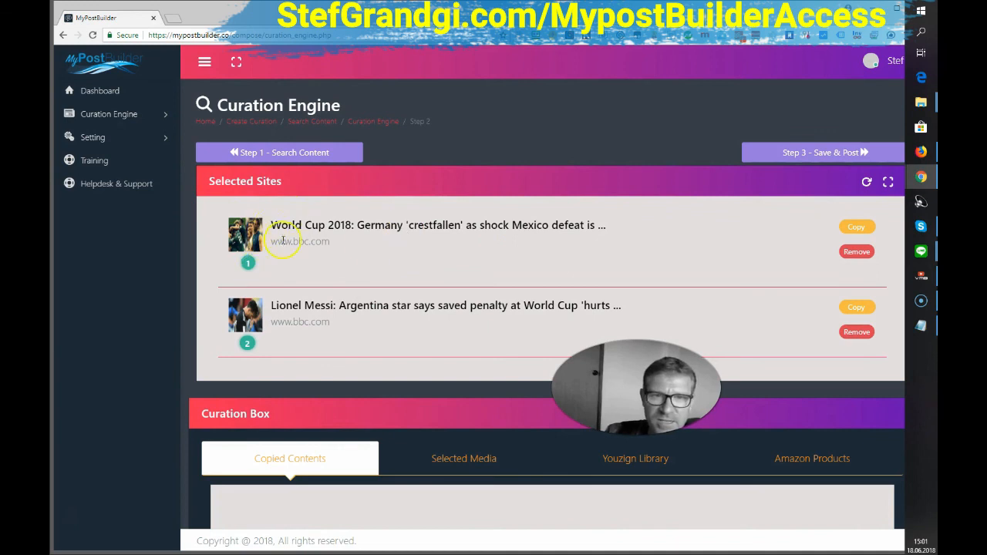
mouse_move(419, 225)
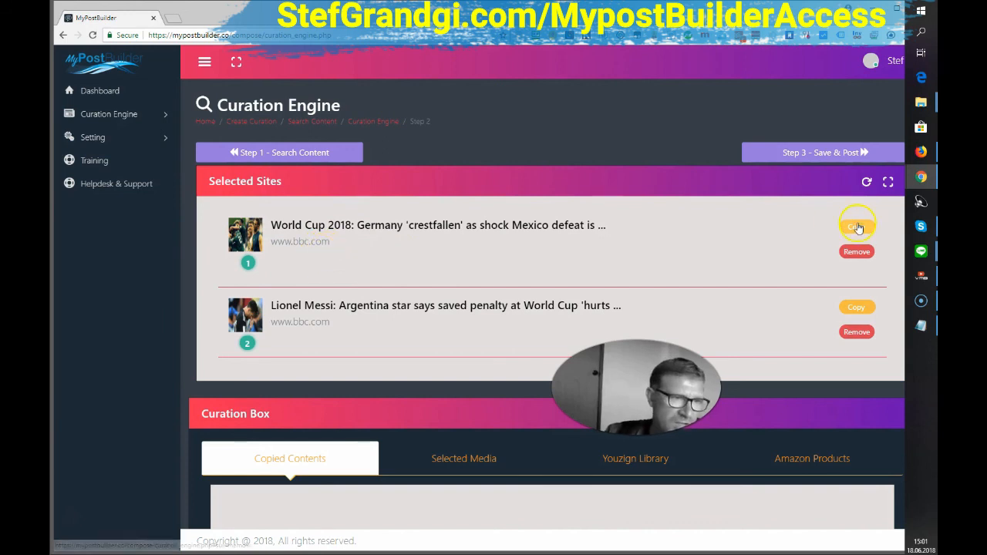
click(857, 225)
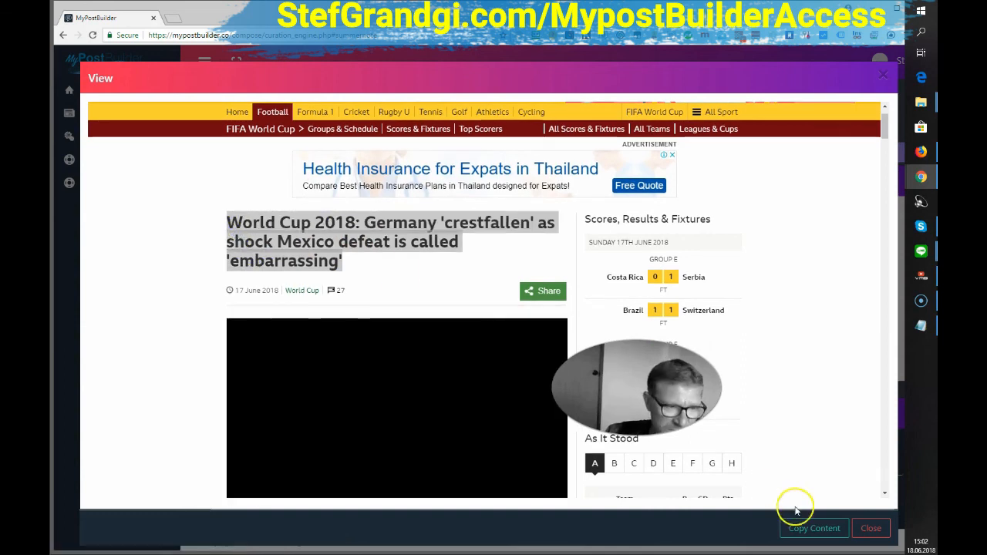
Copy the player quotes through the PSV winger paragraph into the curation box.
click(815, 528)
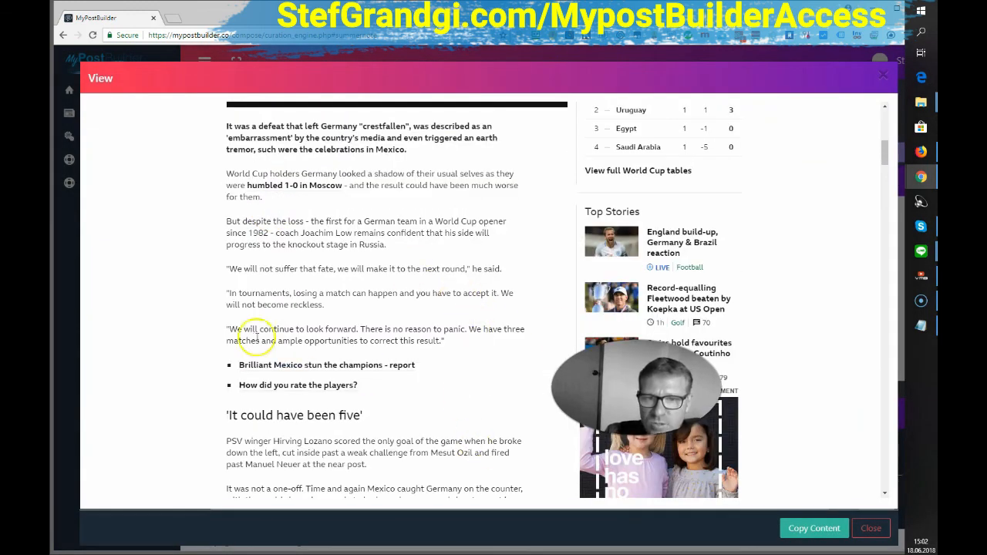
mouse_move(244, 293)
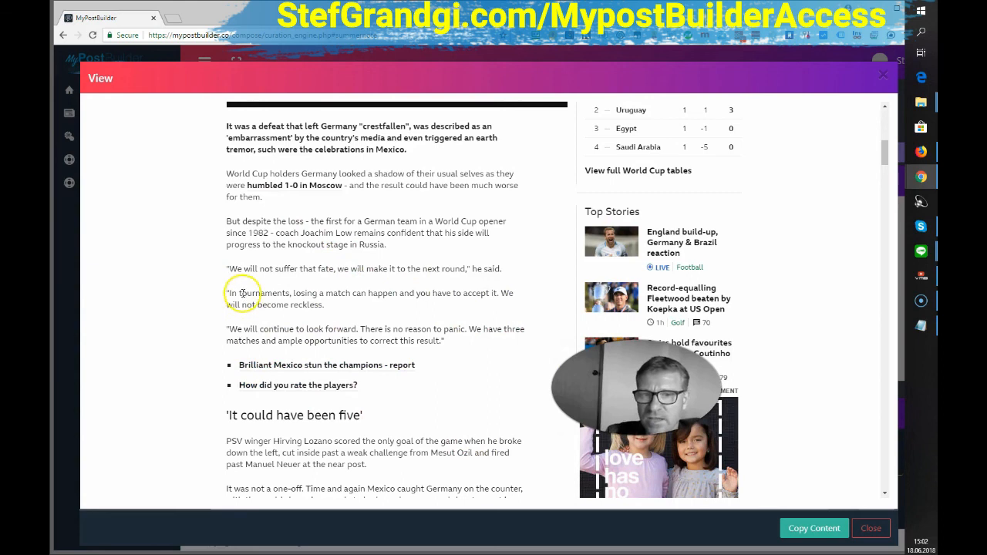
mouse_move(219, 280)
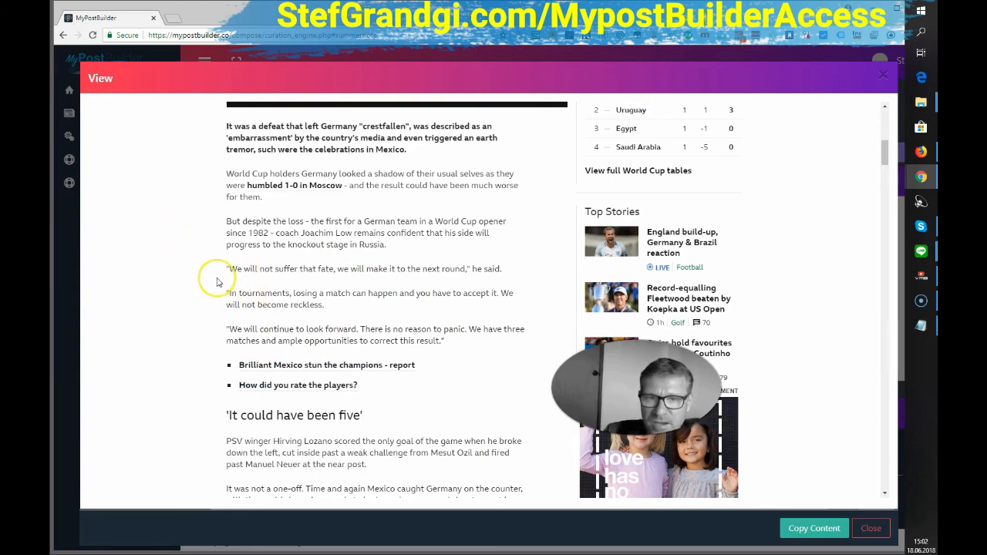
drag(225, 269, 376, 441)
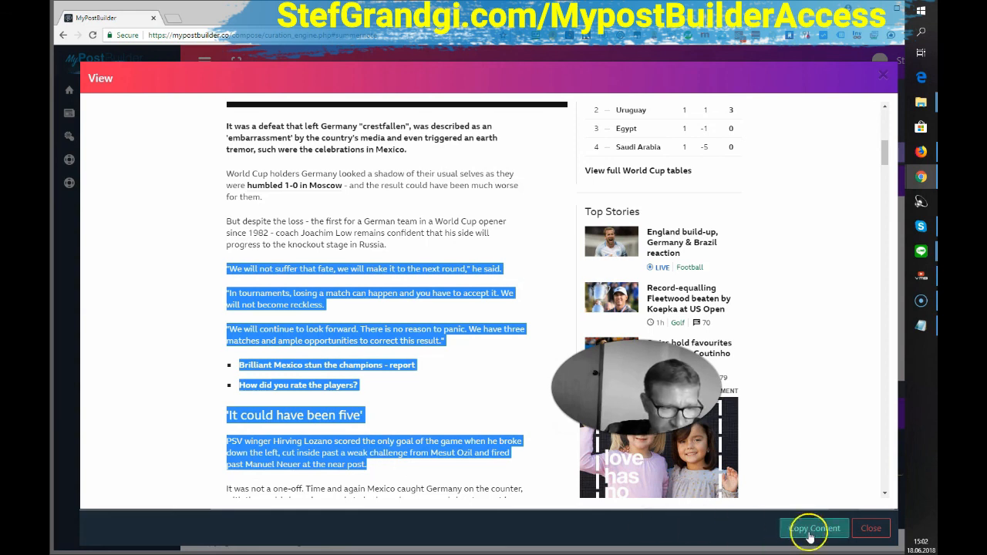
click(814, 528)
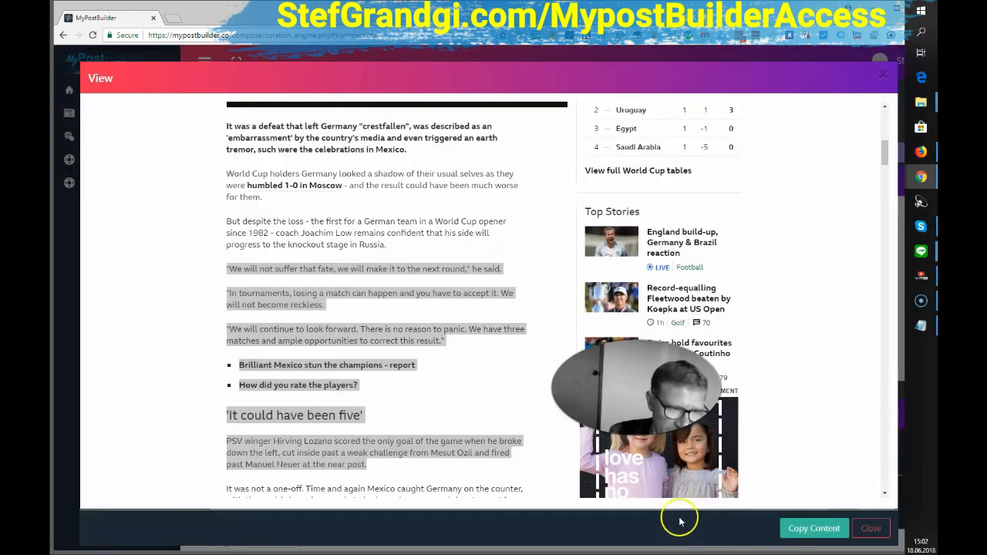
click(870, 527)
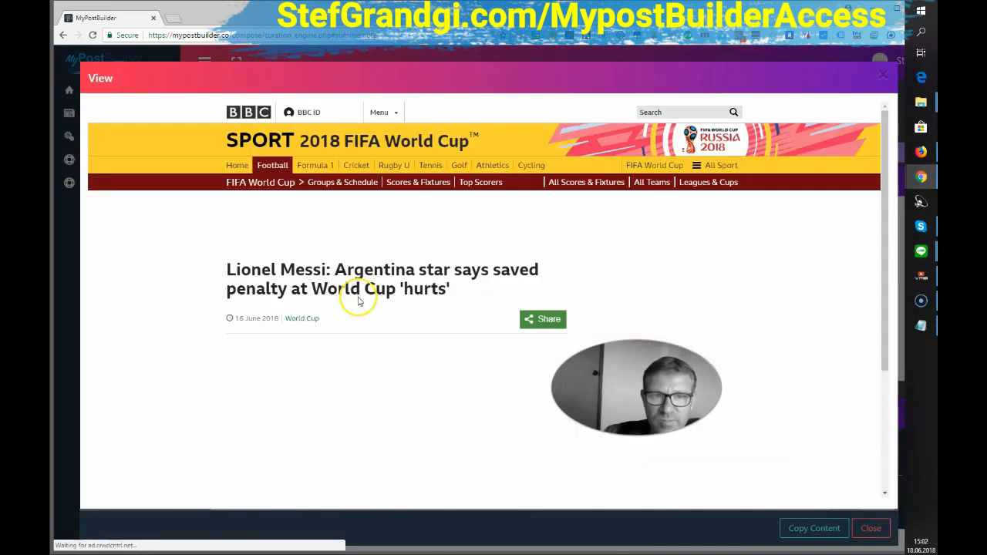
Copy the Messi article's opening paragraphs into the curation box and dismiss the Success popup.
scroll(down, 3)
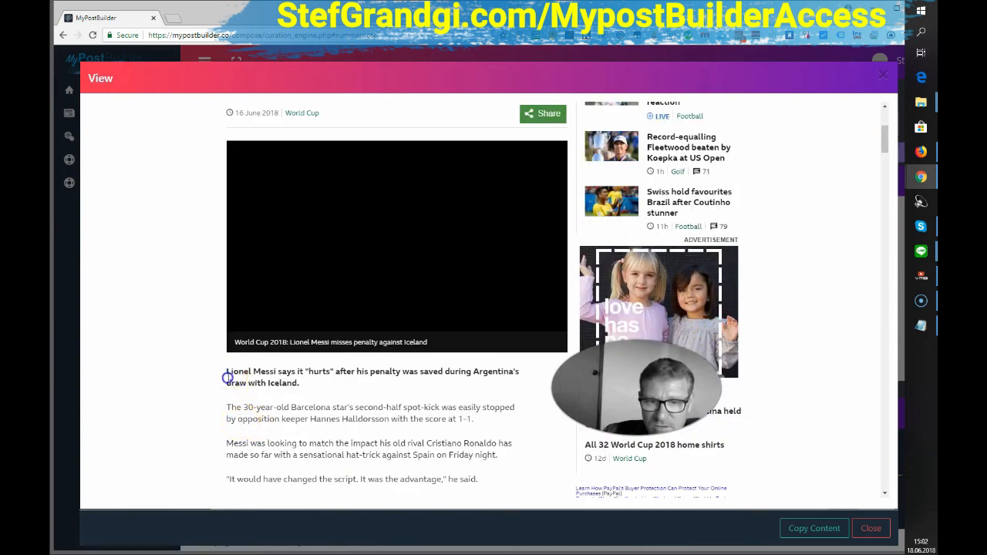
drag(227, 370, 509, 455)
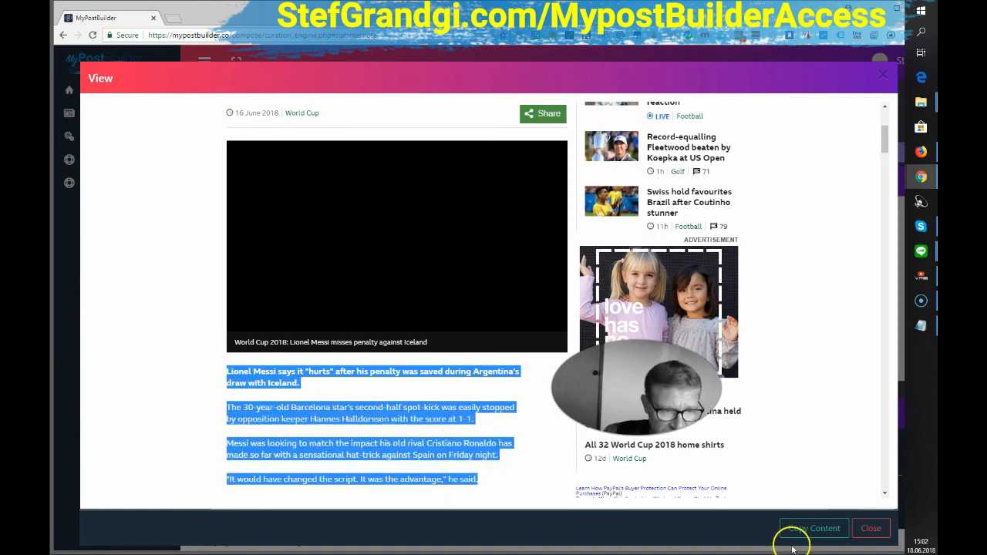
click(814, 527)
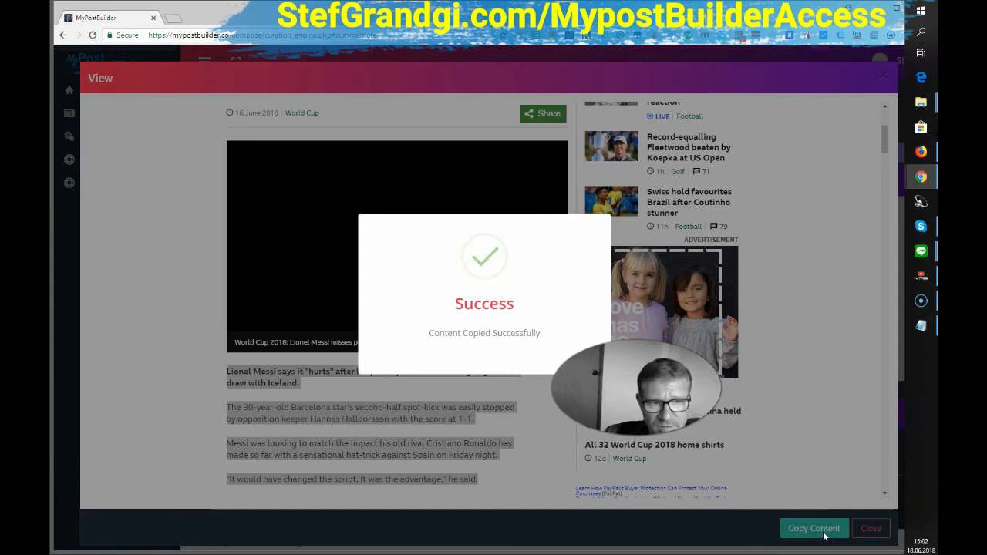
click(870, 527)
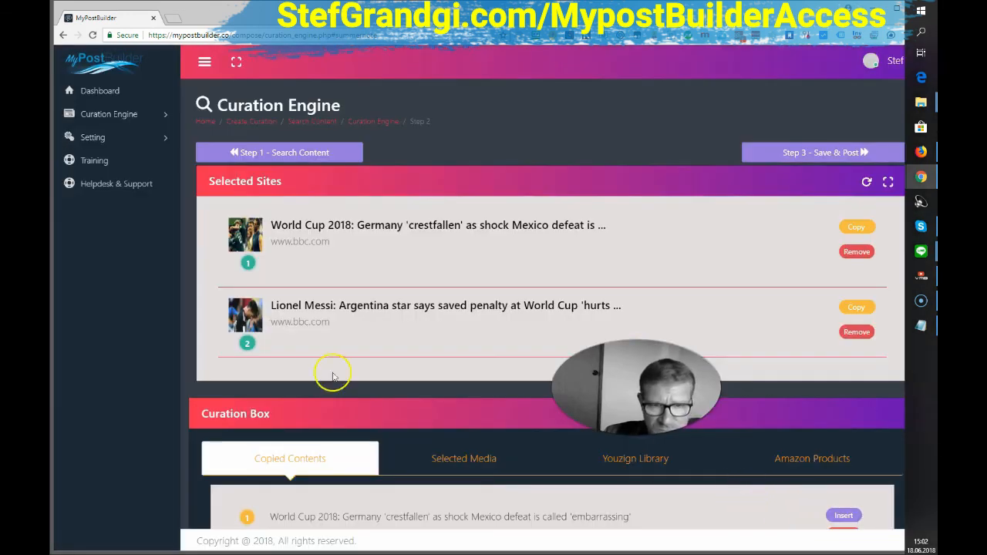
Insert the three copied passages from the Curation Box into the Curated Content editor.
scroll(down, 3)
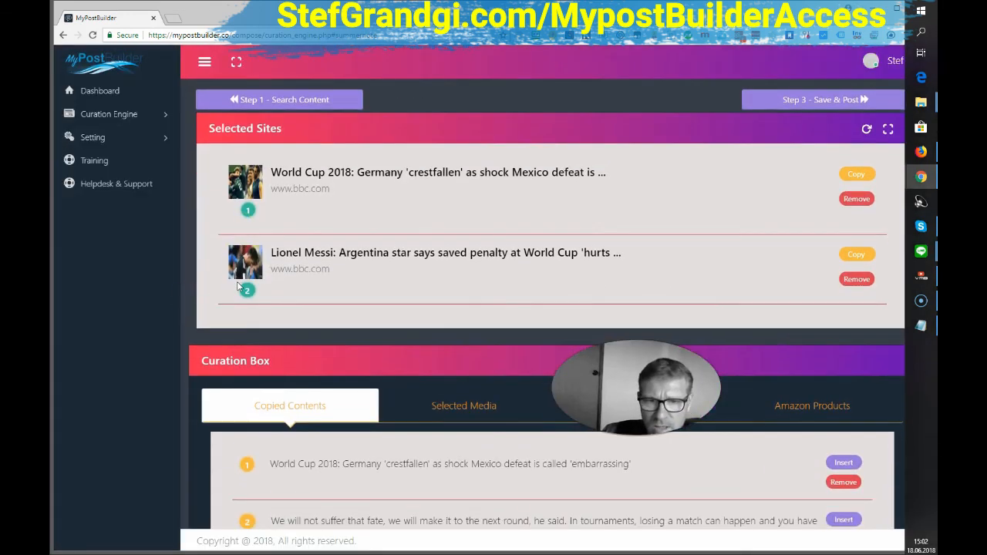
scroll(down, 3)
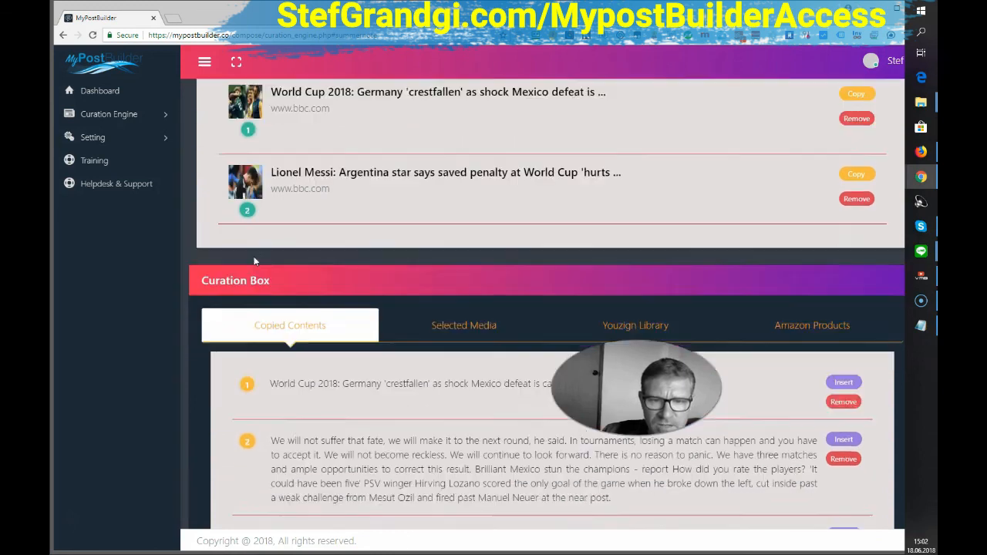
scroll(down, 3)
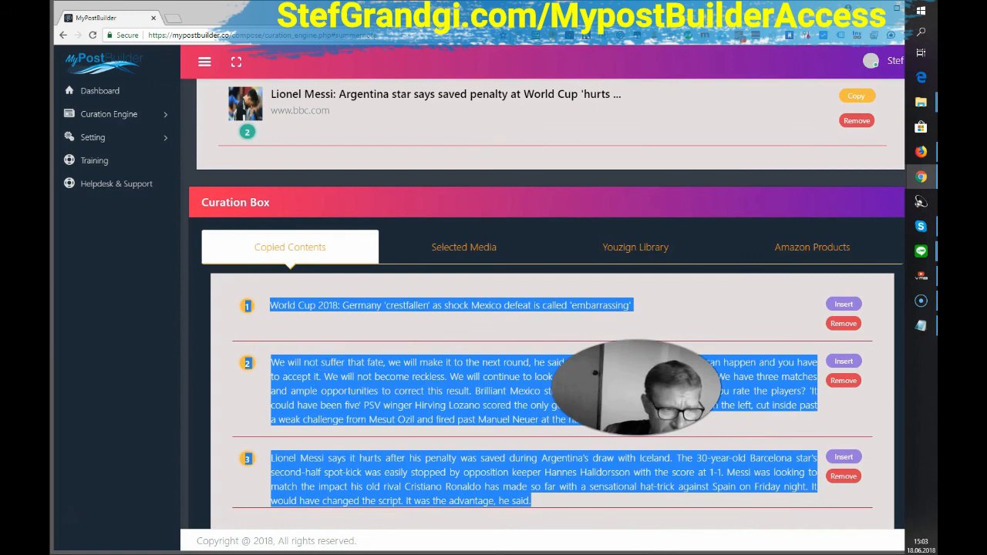
click(844, 361)
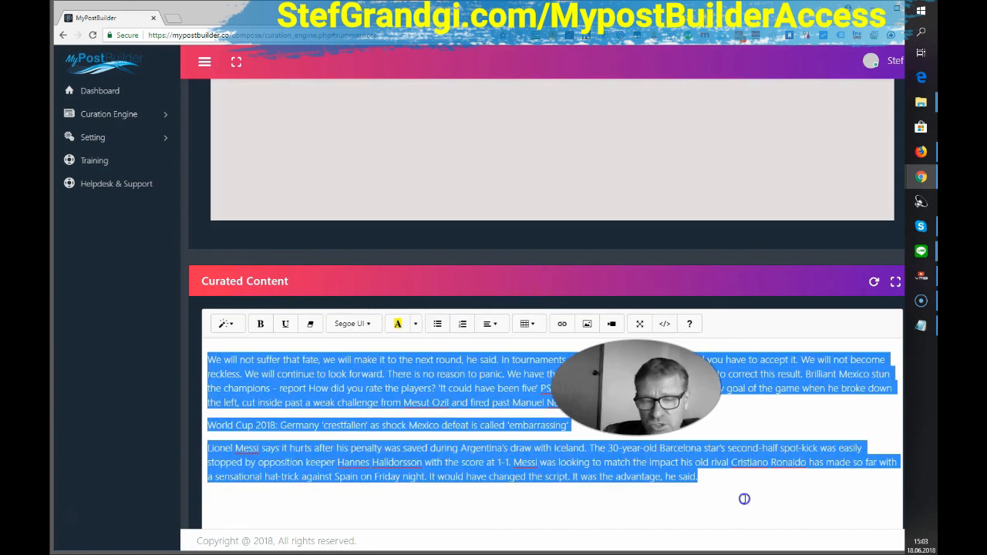
Write an introduction above the curated text crediting BBCnews.com as the source.
click(208, 364)
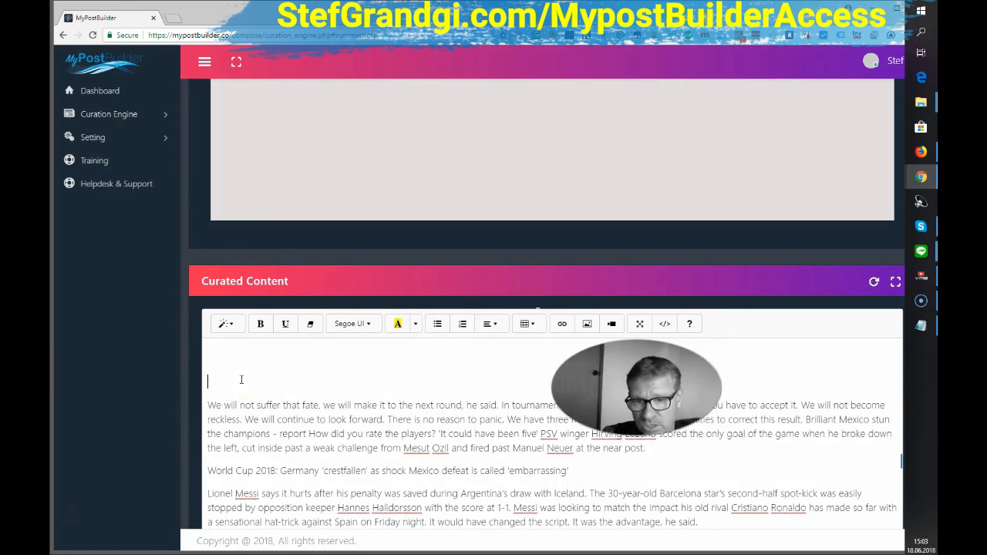
text(This is)
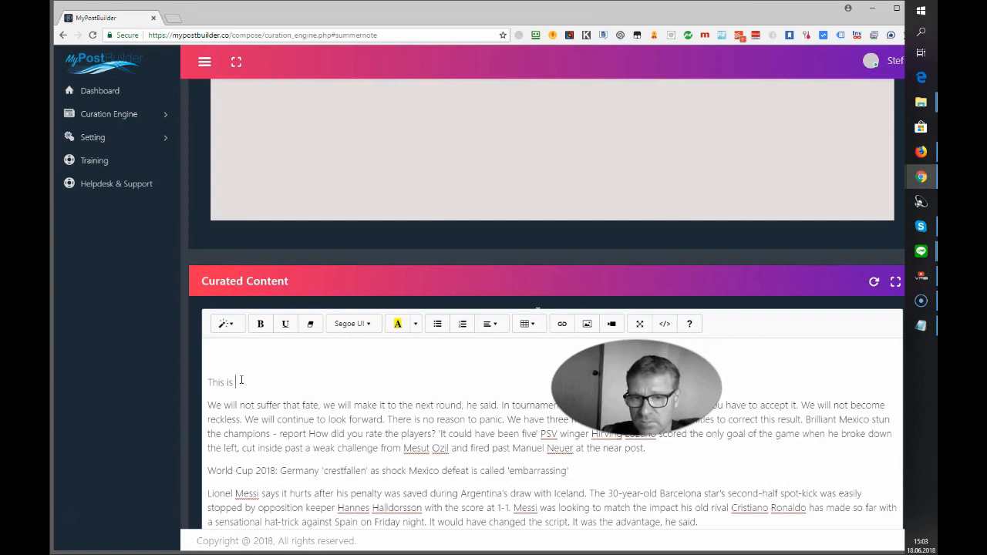
text(my nice)
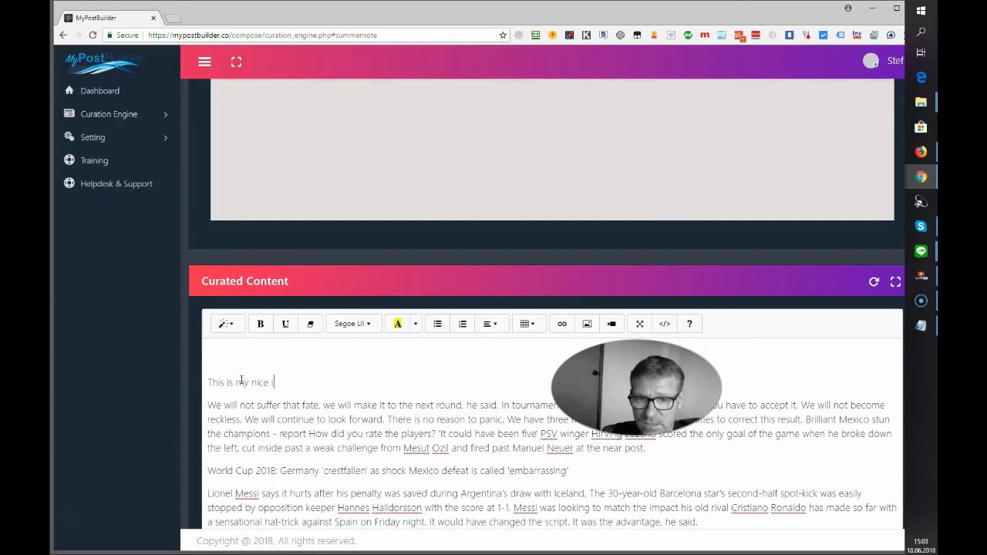
text(introduction)
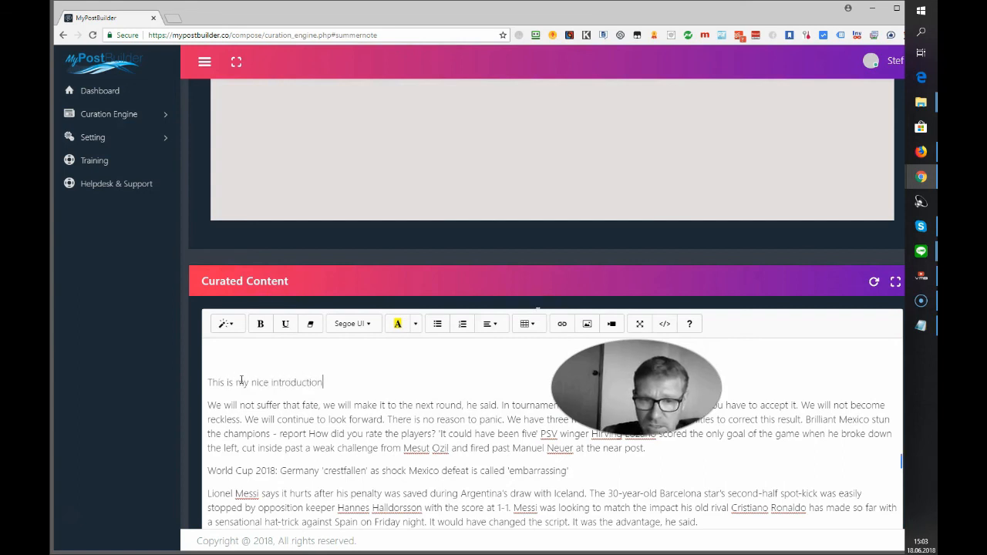
text(, those are article)
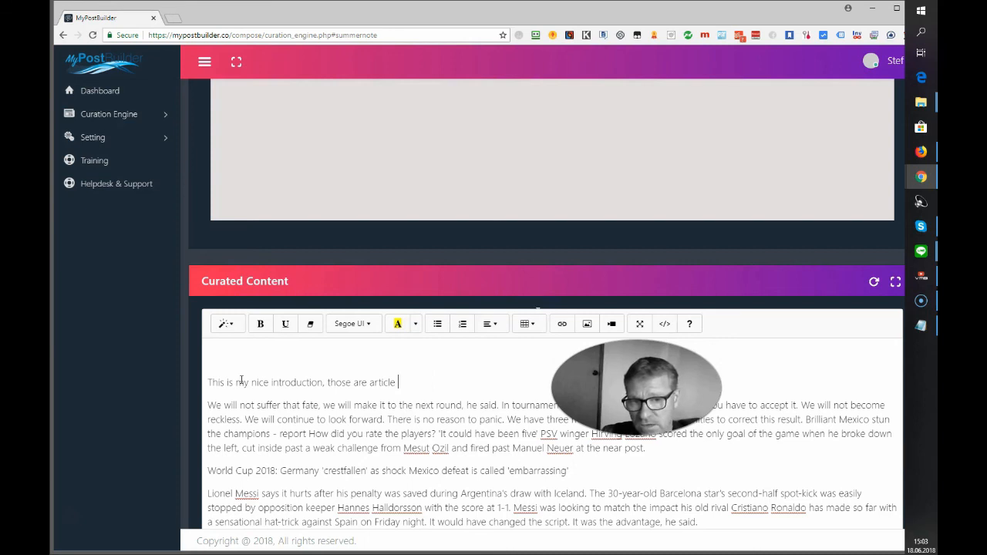
text(I found on)
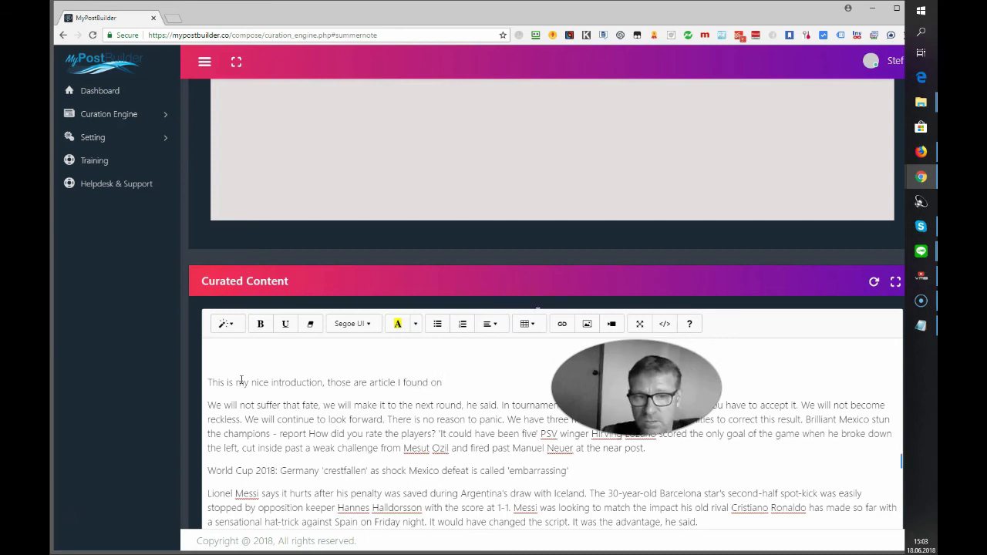
text(BBCnews.com...)
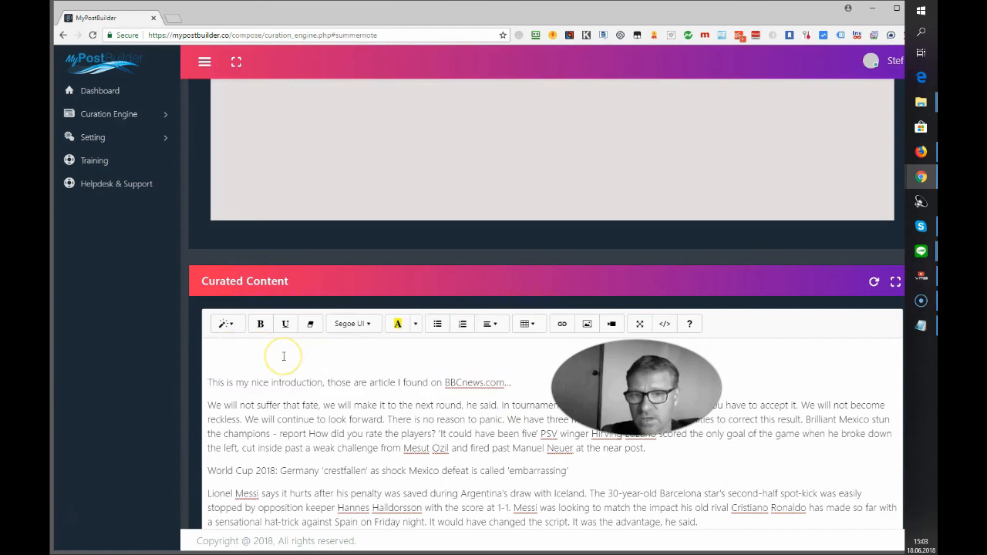
Add the heading 'German lost their 1st match' and colour it red.
text(German lost their 1st match)
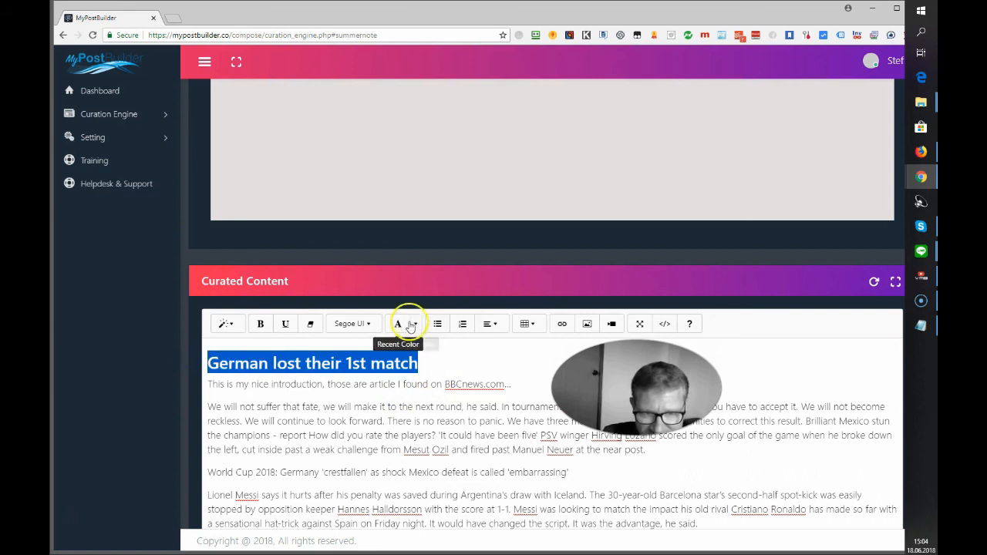
click(407, 324)
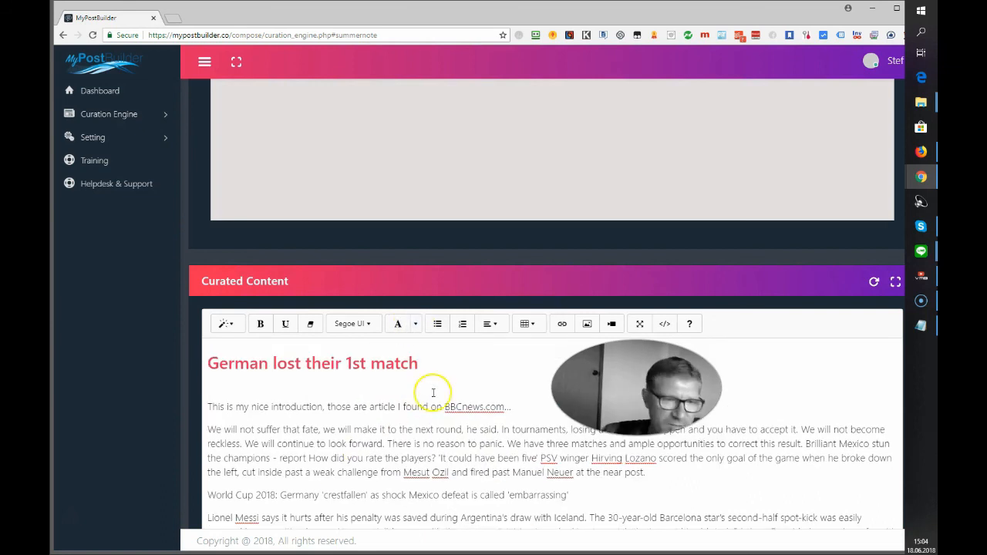
scroll(down, 3)
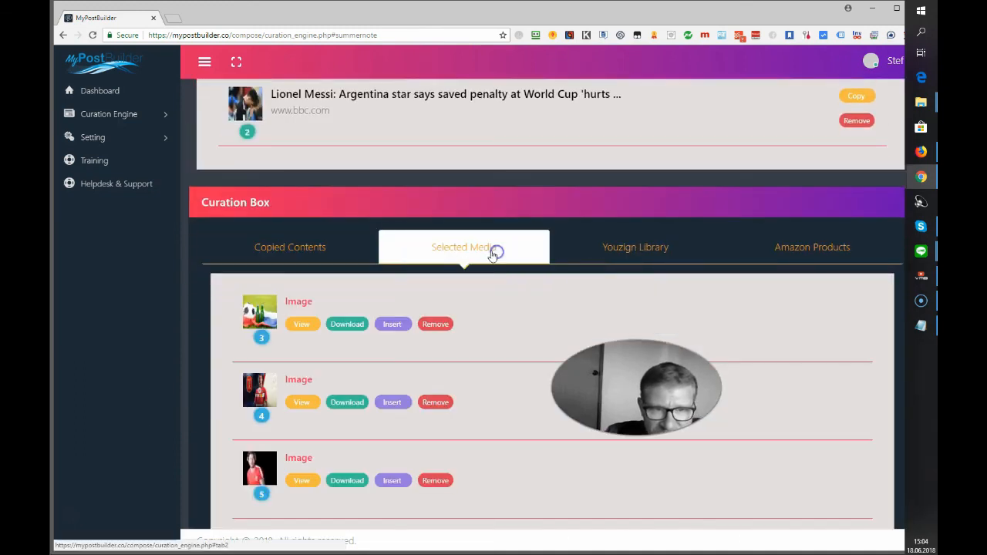
Insert a selected media image into the post, then browse Youzign Library, Amazon Products and Setting in the Curation Box.
scroll(down, 3)
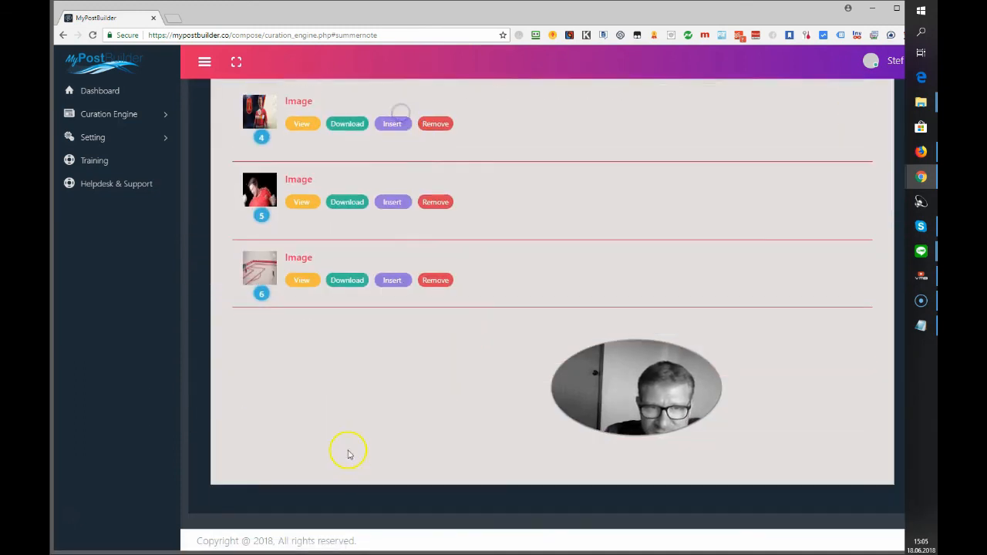
scroll(down, 3)
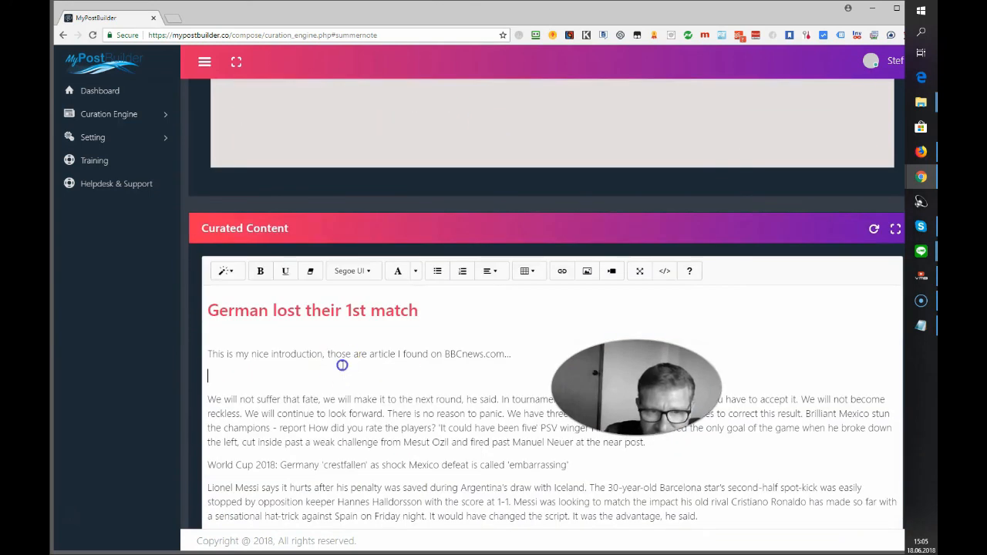
scroll(down, 3)
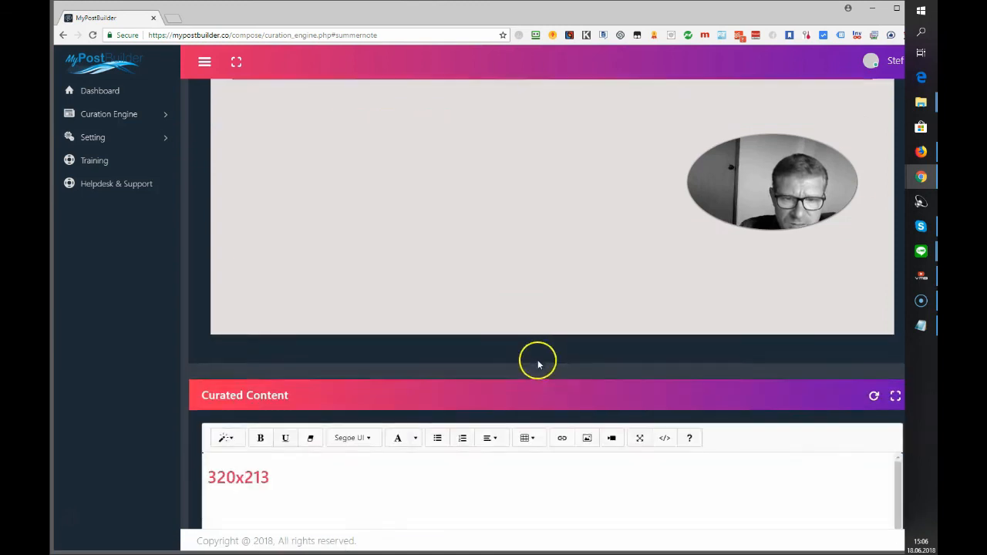
scroll(down, 3)
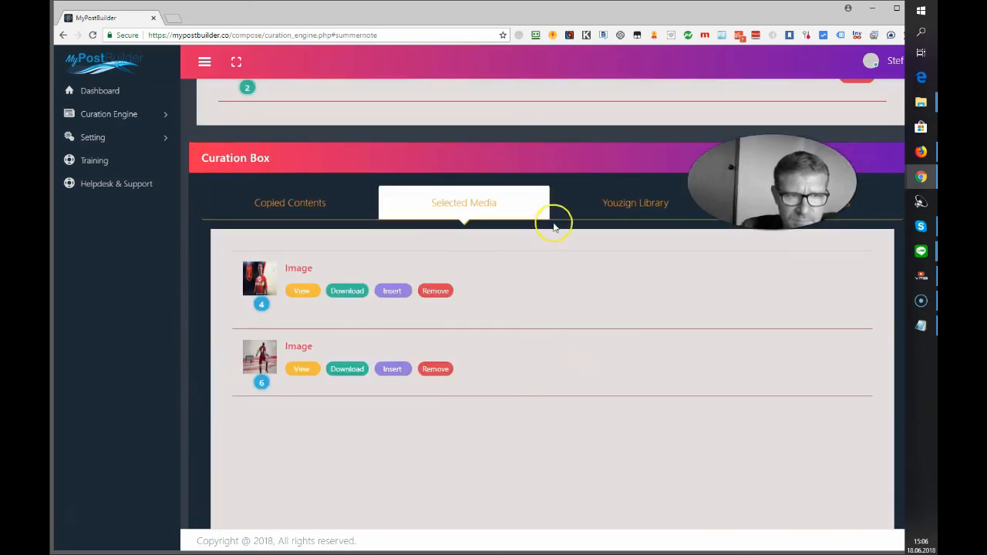
click(636, 204)
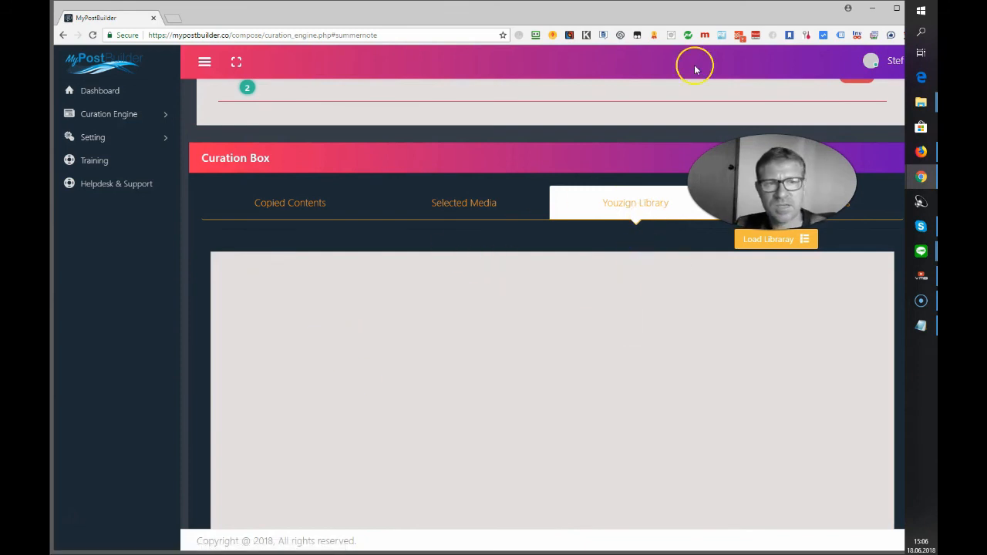
mouse_move(666, 363)
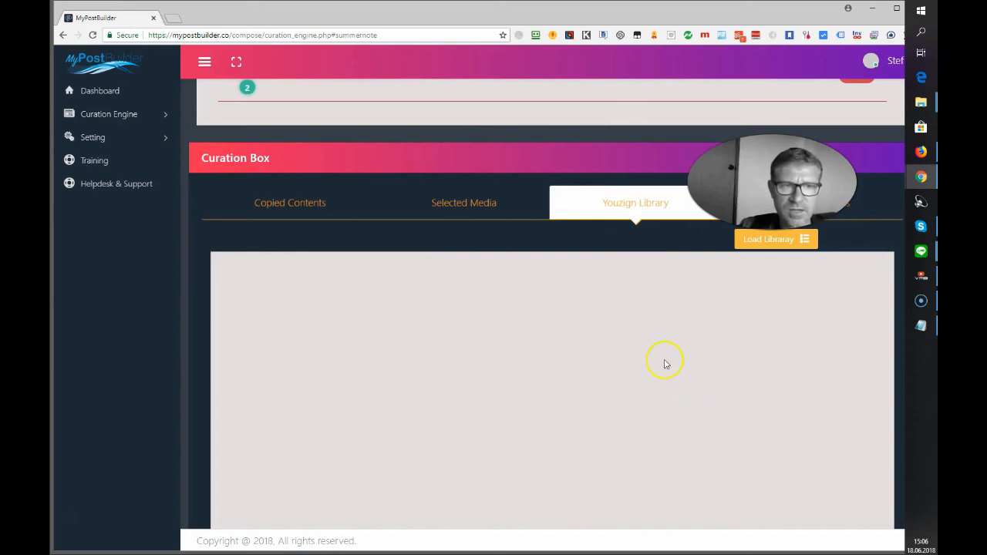
mouse_move(602, 310)
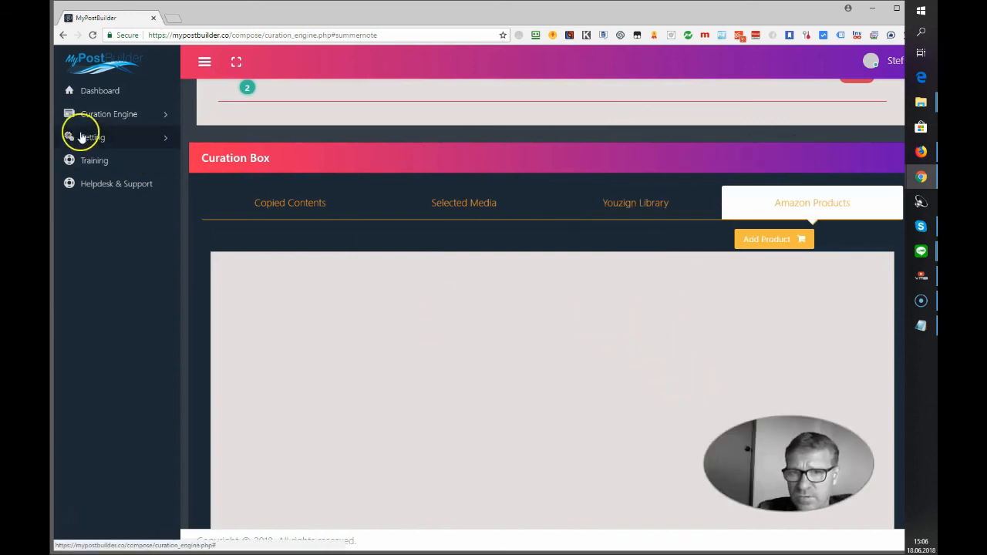
click(92, 138)
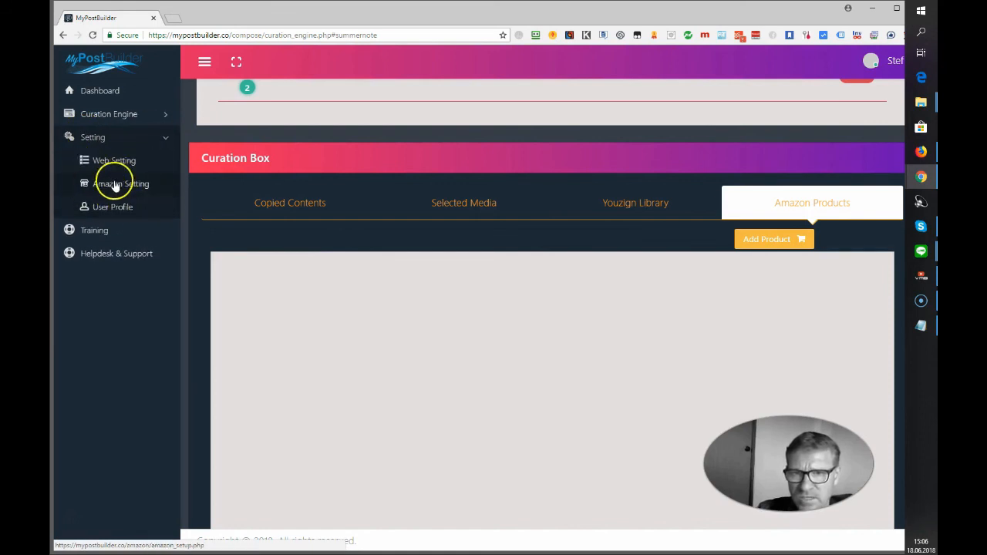
mouse_move(91, 188)
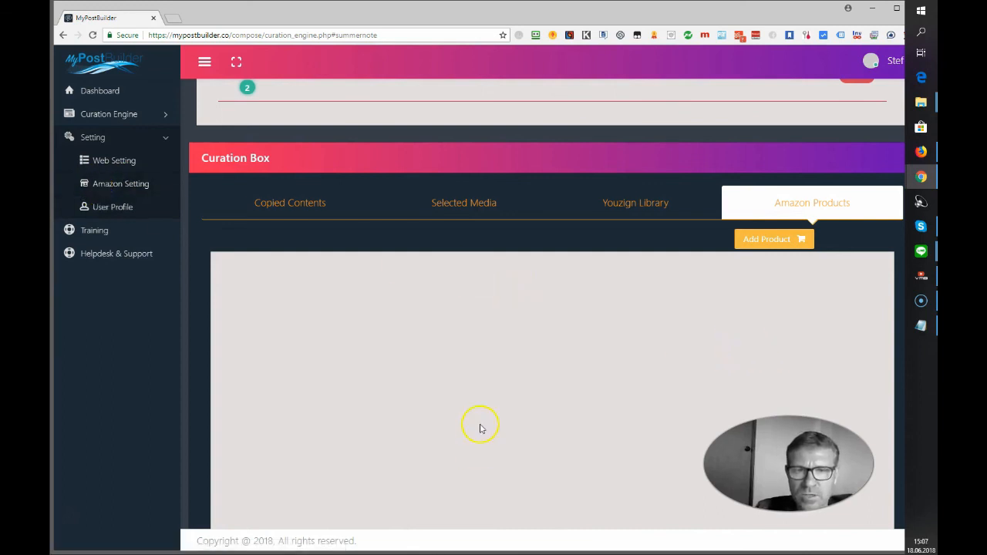
mouse_move(493, 426)
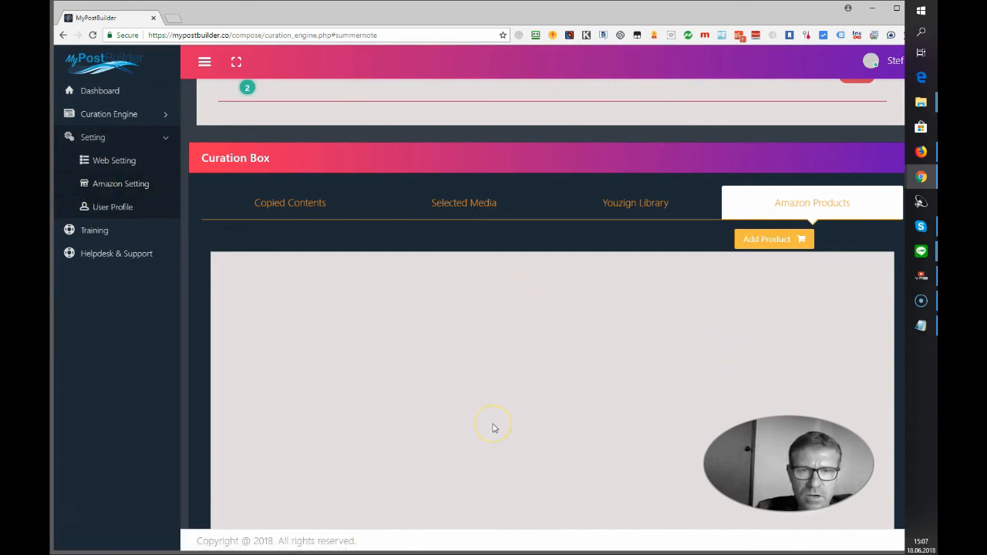
mouse_move(494, 426)
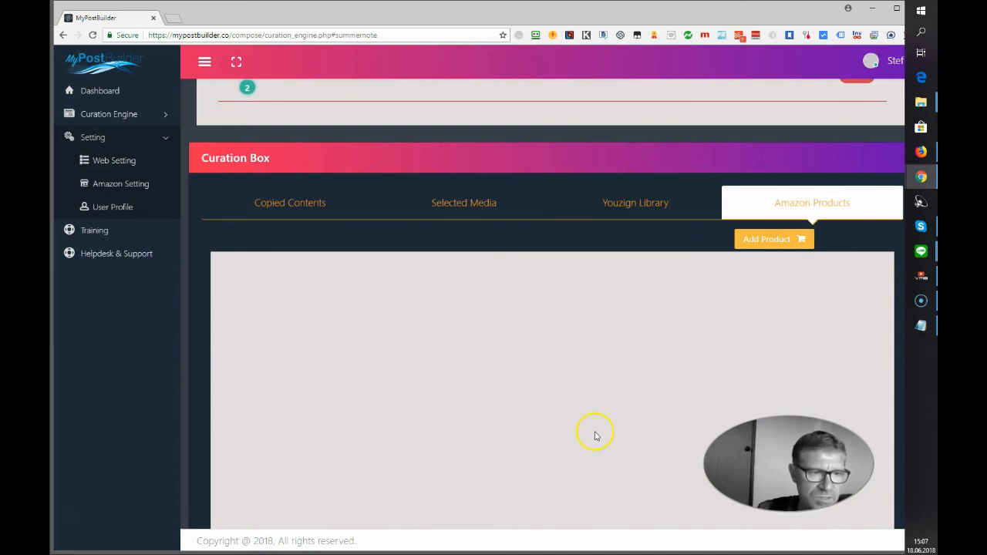
Save the curated article via Step 3 - Save & Post and acknowledge the success message.
scroll(down, 3)
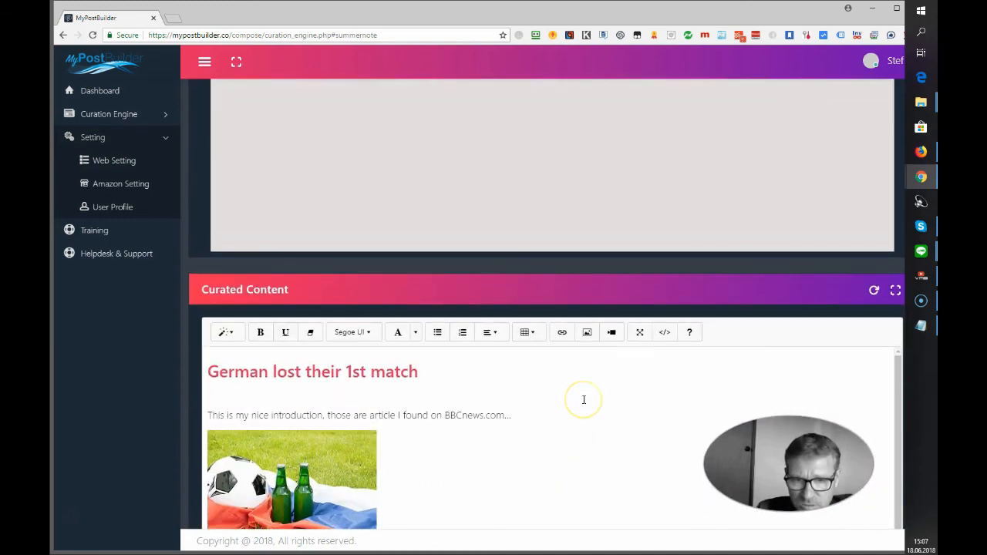
scroll(down, 3)
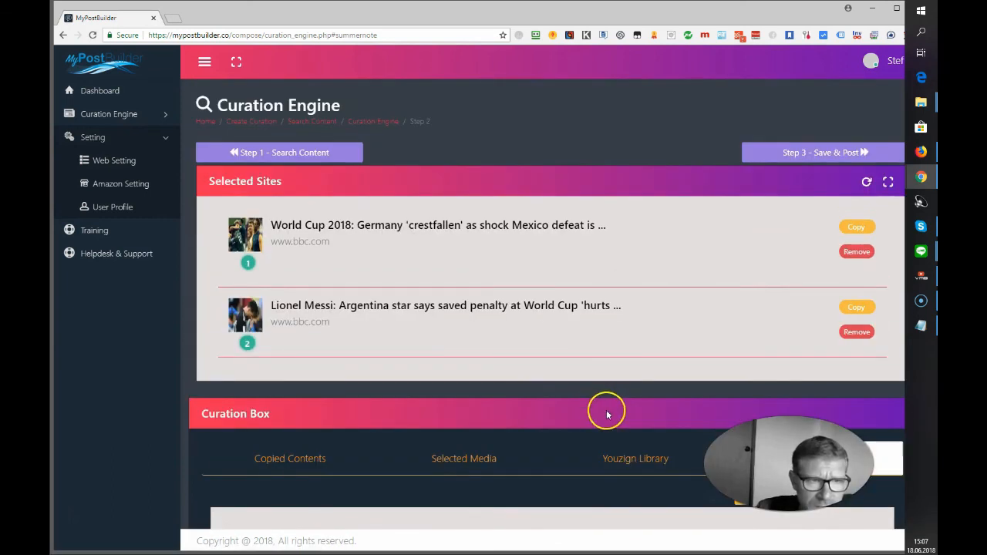
click(820, 153)
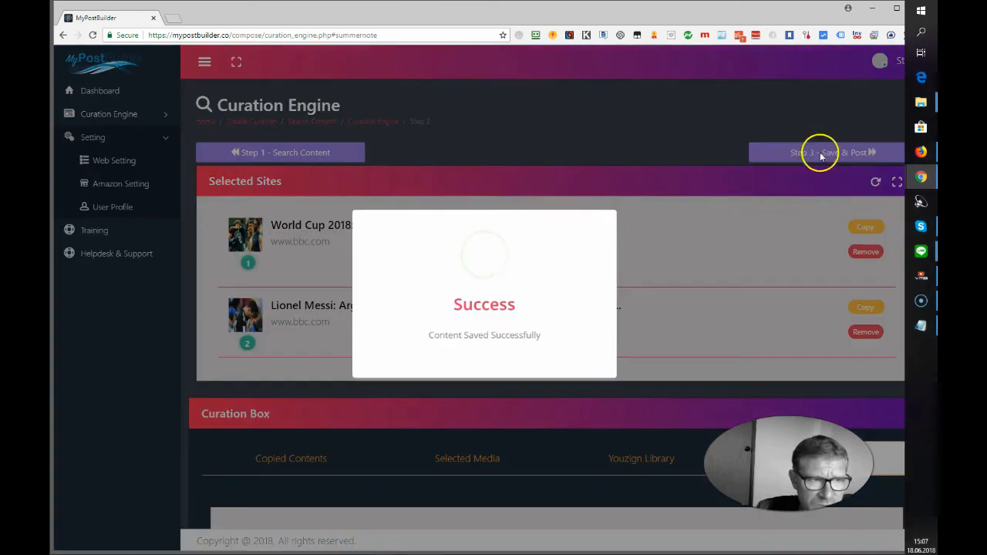
click(824, 153)
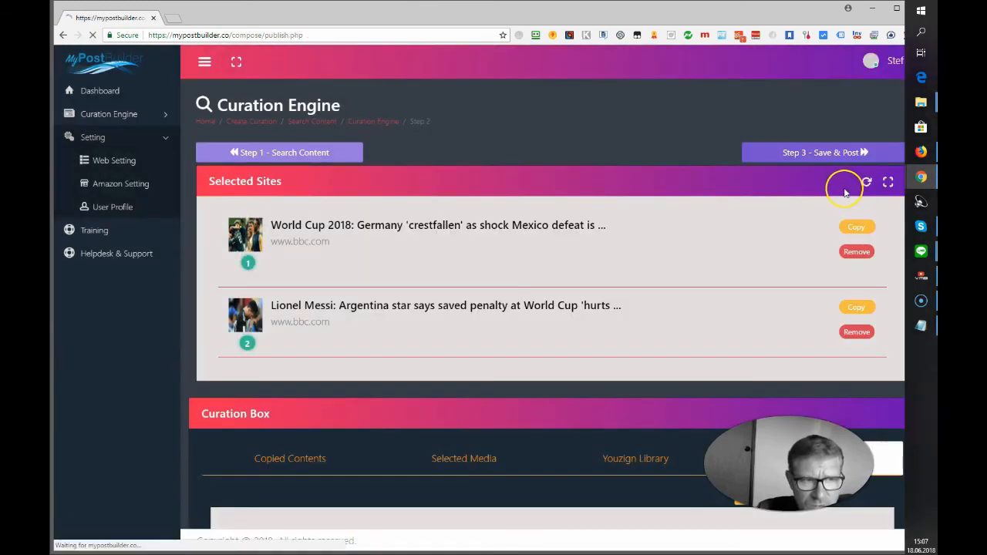
Start a new curation from Curation Engine > Create Curation with Video as the content type.
click(824, 153)
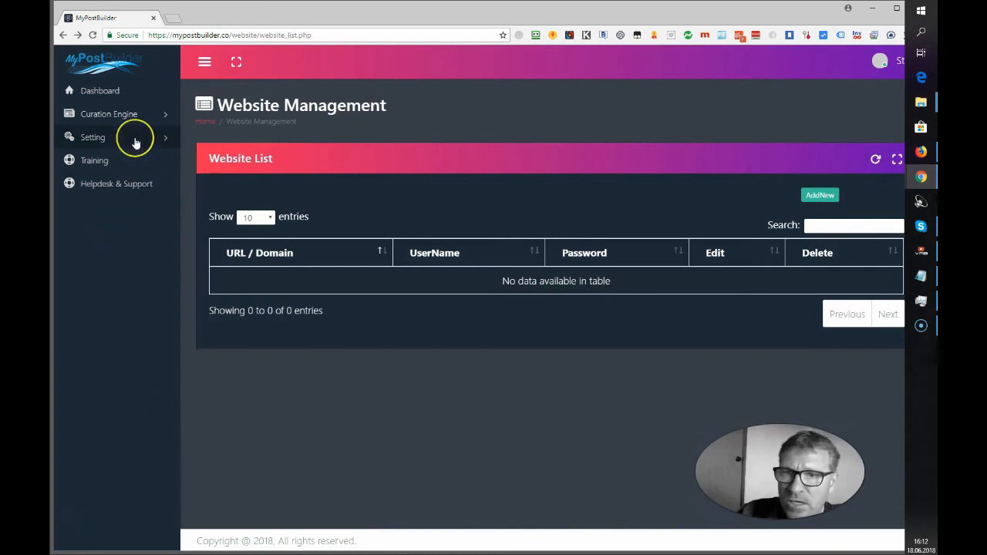
click(111, 115)
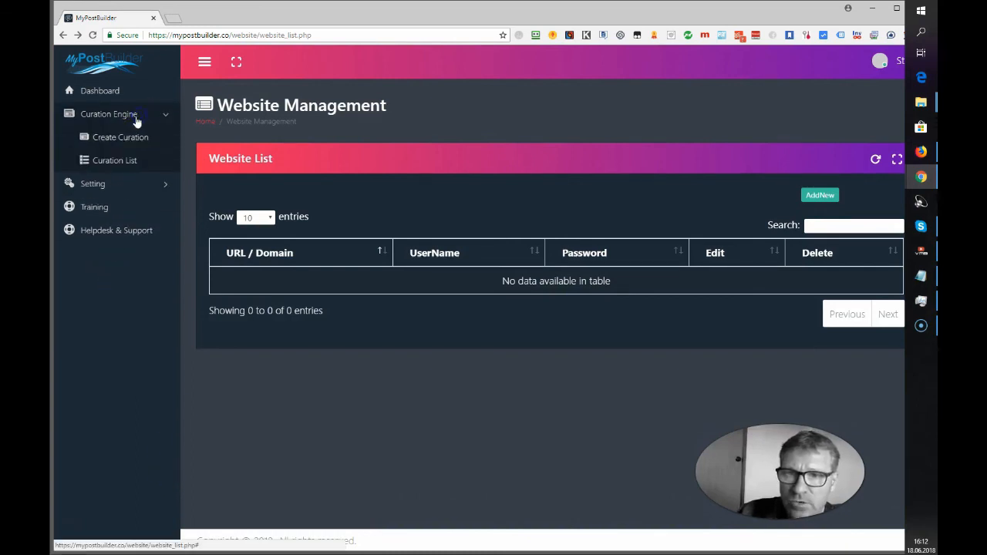
click(114, 160)
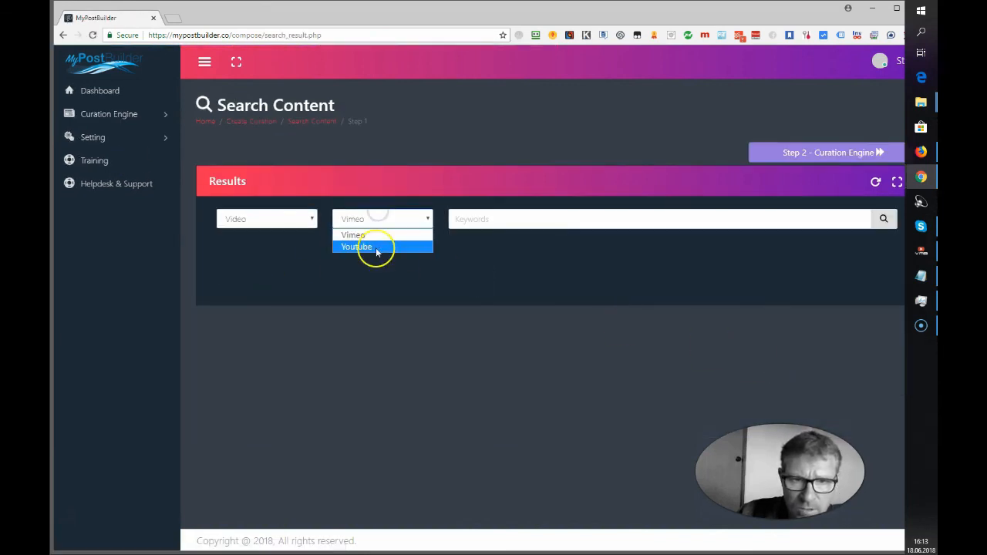
Search YouTube for 'football world cup' and preview the Germany vs Mexico World Cup 2018 video.
click(355, 247)
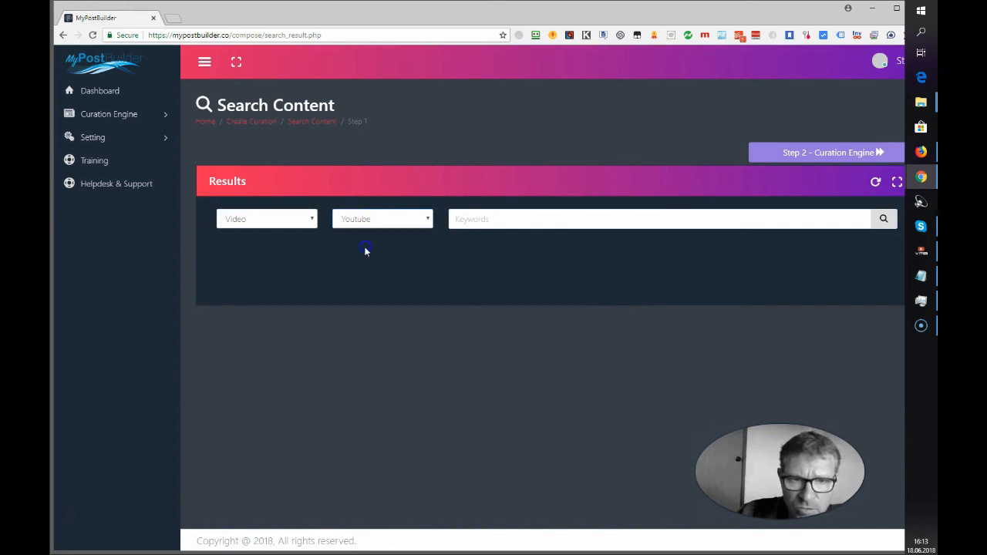
text(football world cup)
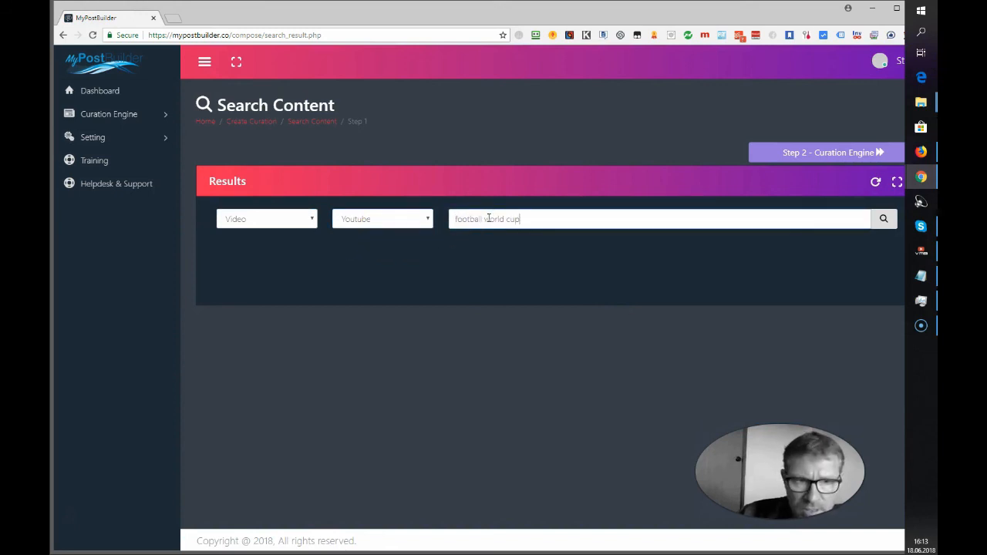
click(884, 219)
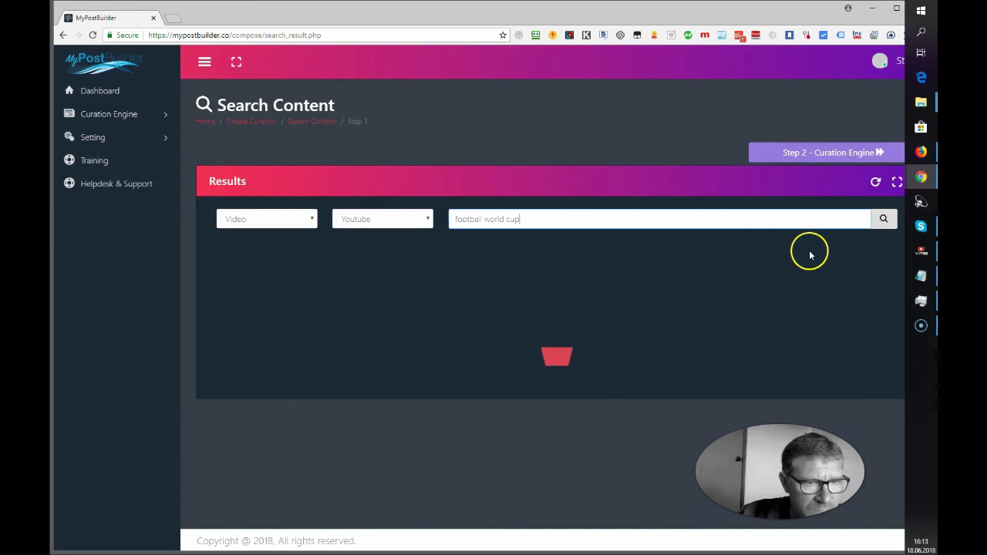
mouse_move(727, 281)
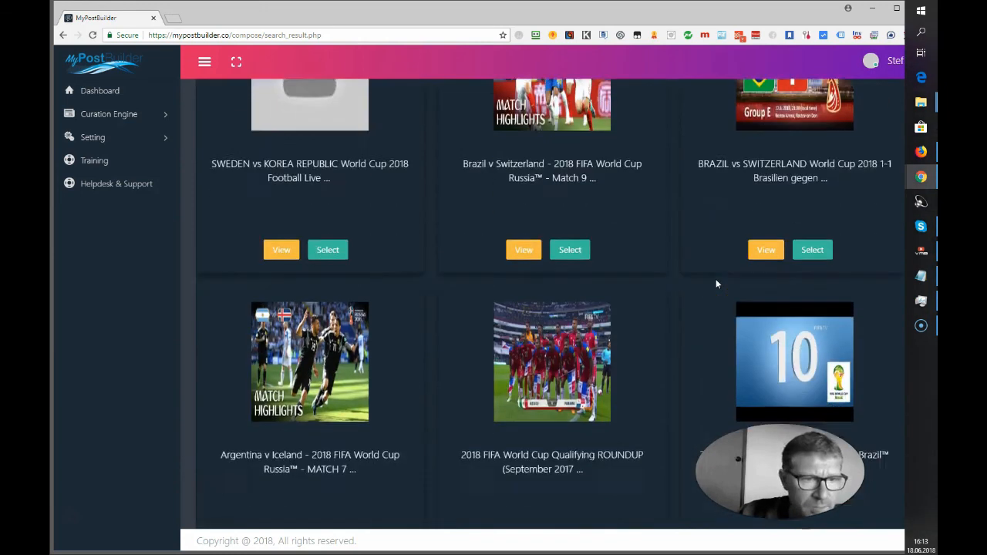
scroll(down, 3)
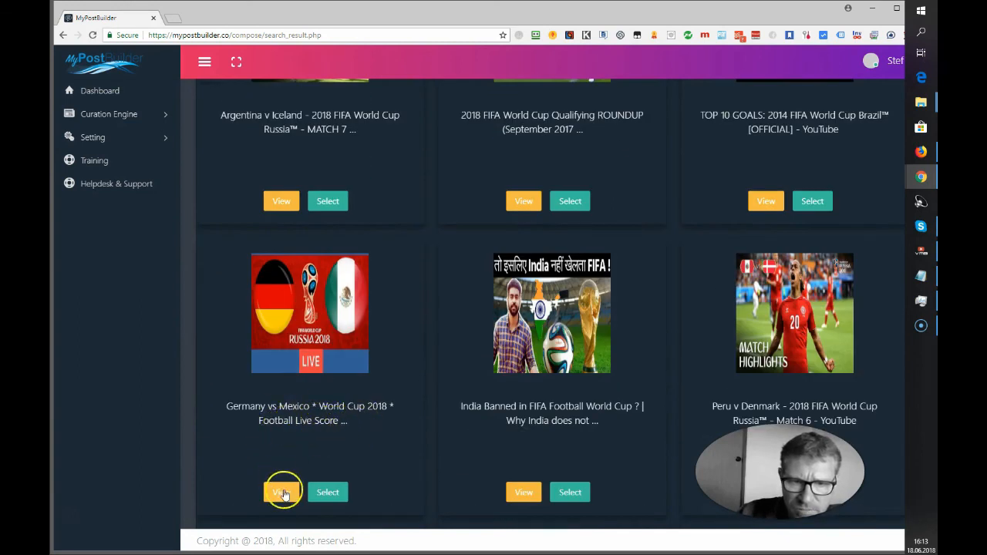
click(284, 492)
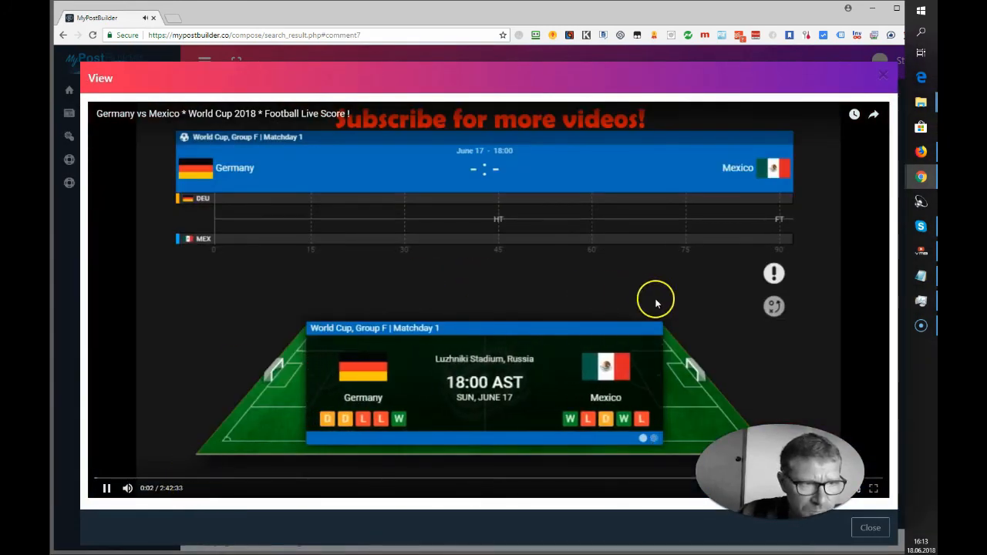
mouse_move(350, 463)
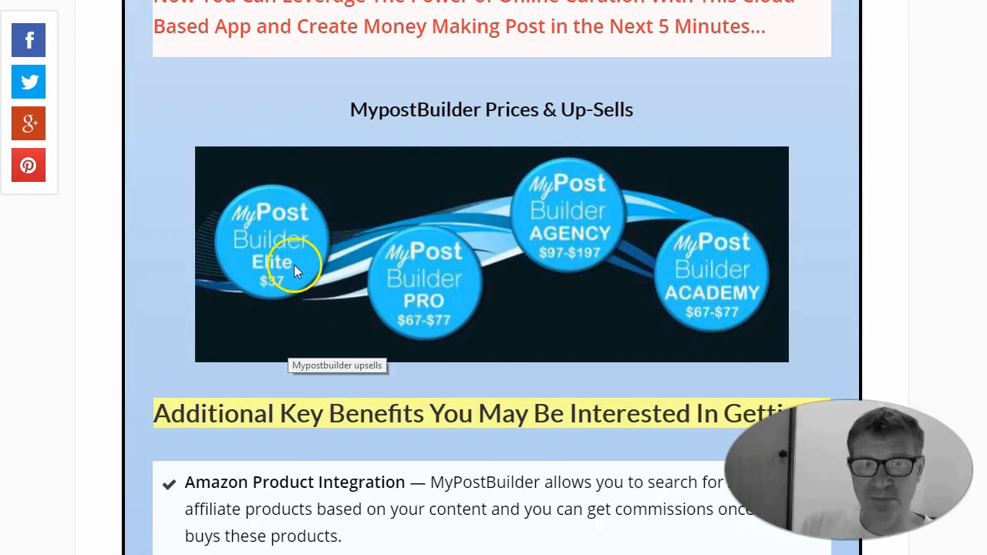
mouse_move(466, 299)
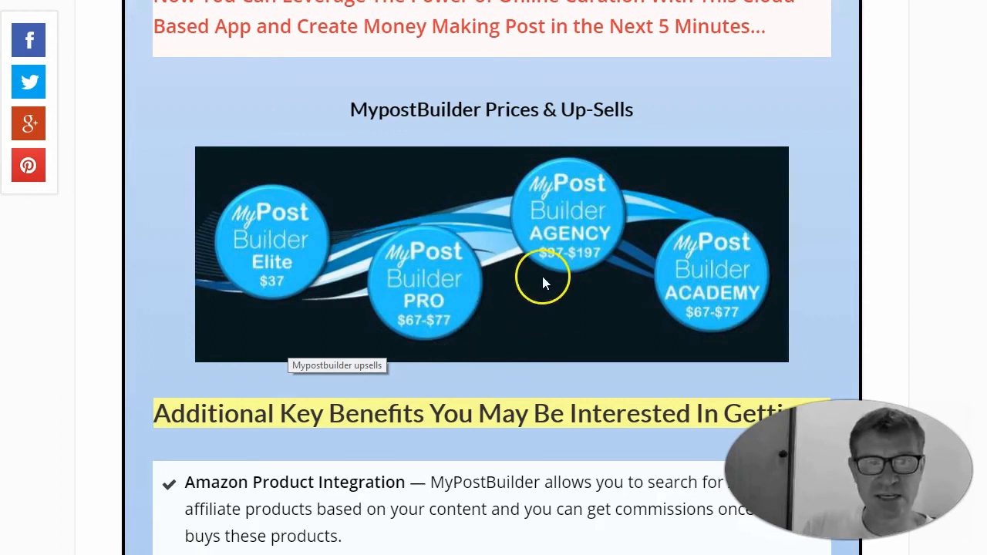
mouse_move(550, 259)
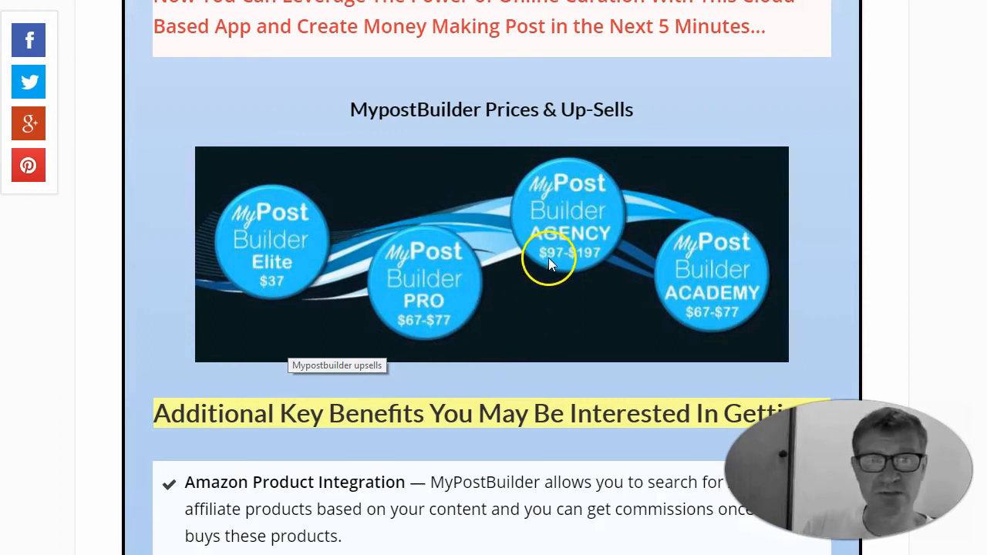
mouse_move(595, 254)
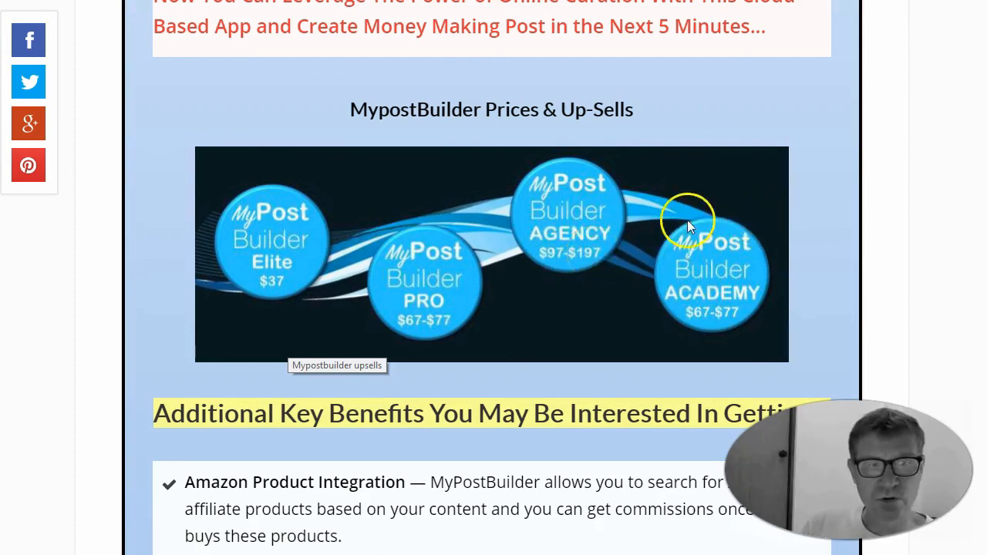
mouse_move(648, 233)
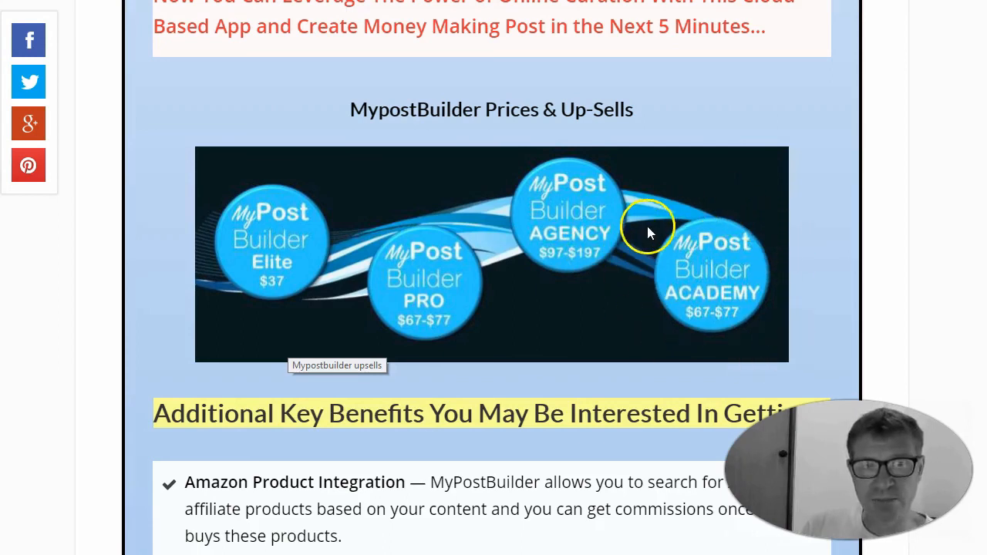
mouse_move(739, 311)
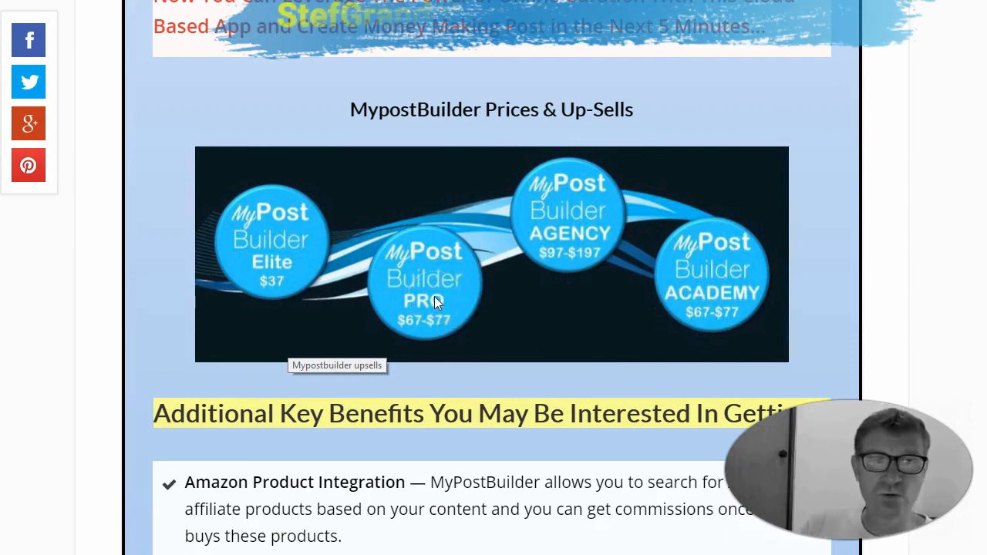
mouse_move(515, 229)
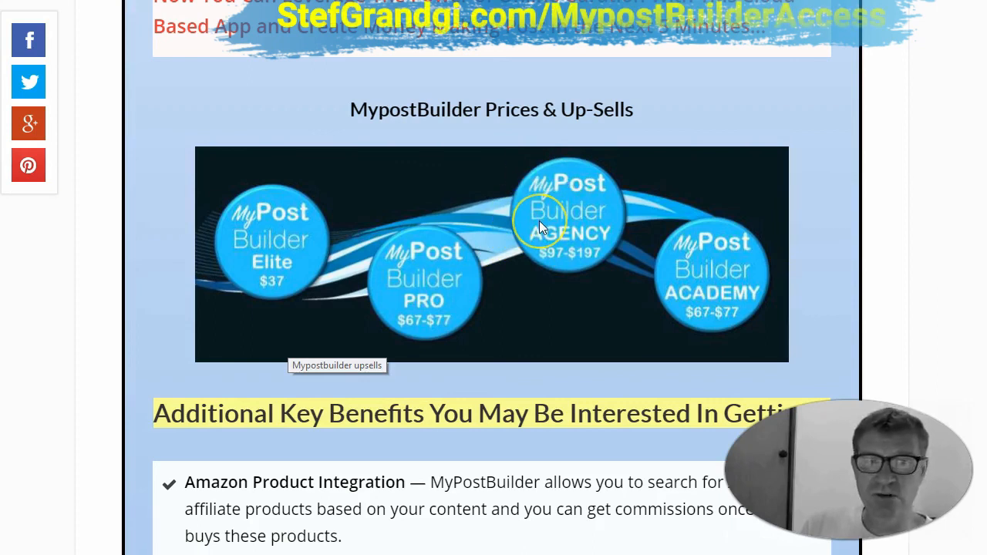
mouse_move(668, 222)
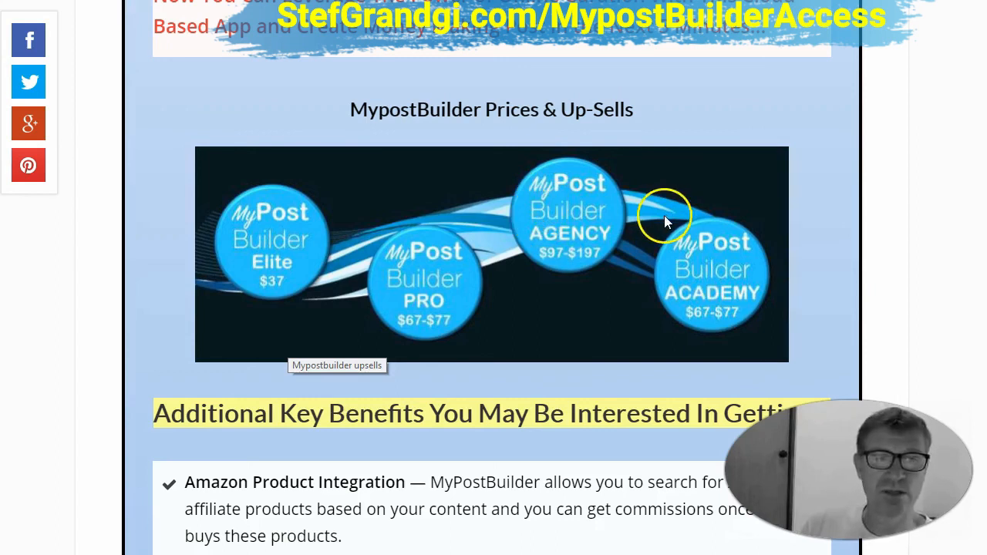
mouse_move(699, 268)
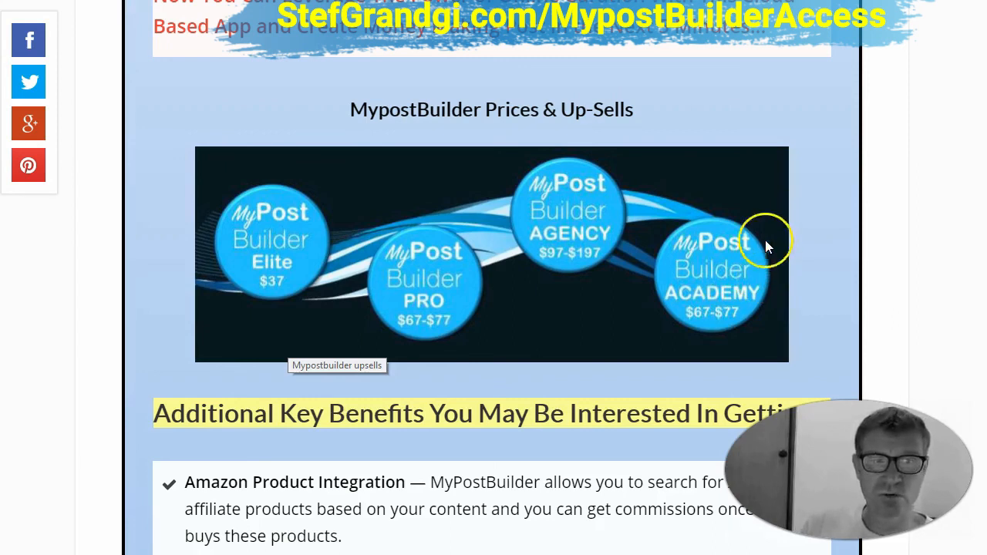
Scroll through the Additional Key Benefits list down to the demo video section.
scroll(down, 3)
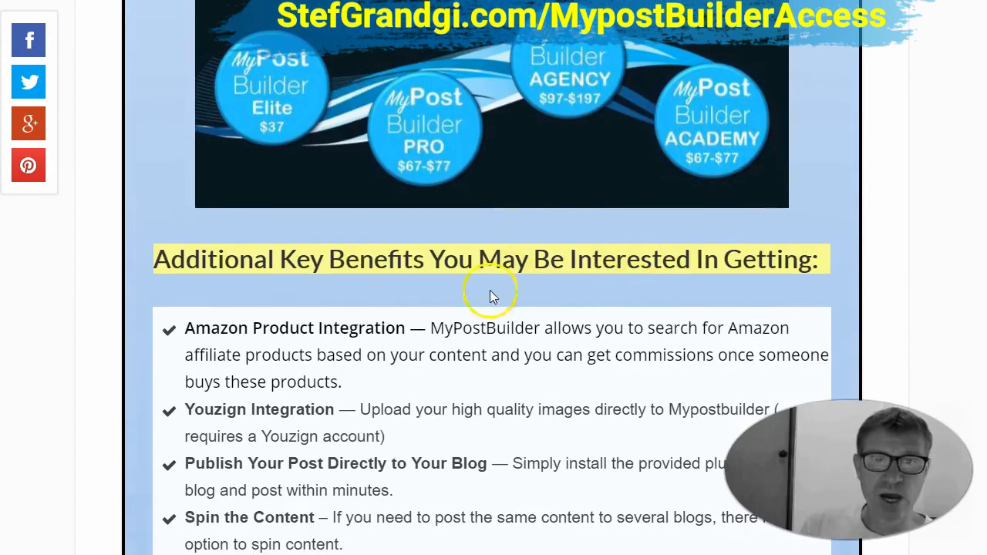
mouse_move(470, 346)
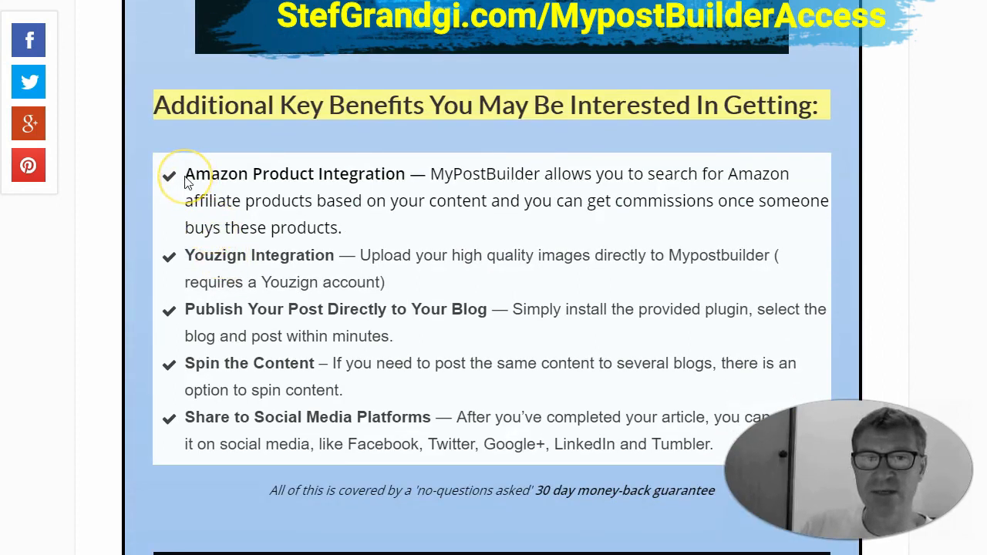
mouse_move(409, 199)
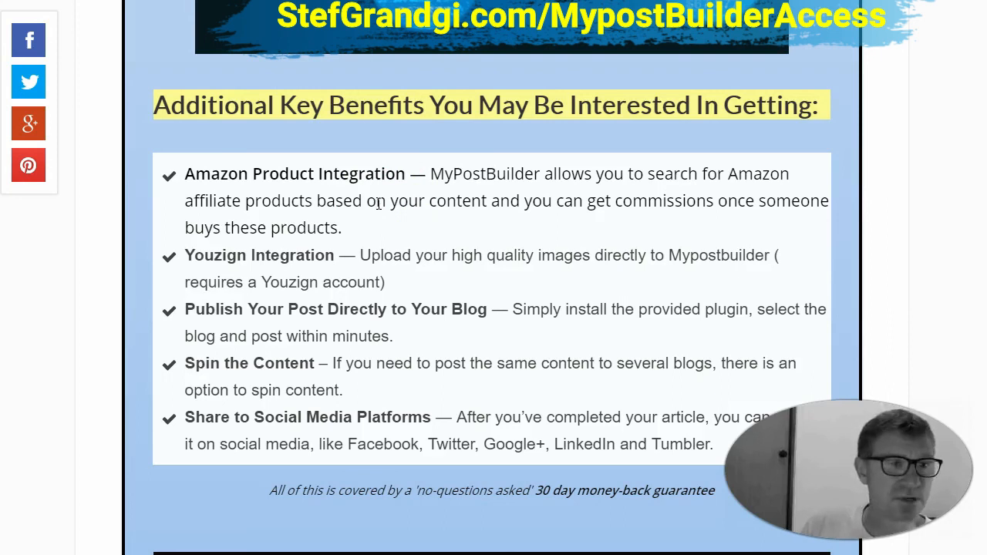
mouse_move(358, 262)
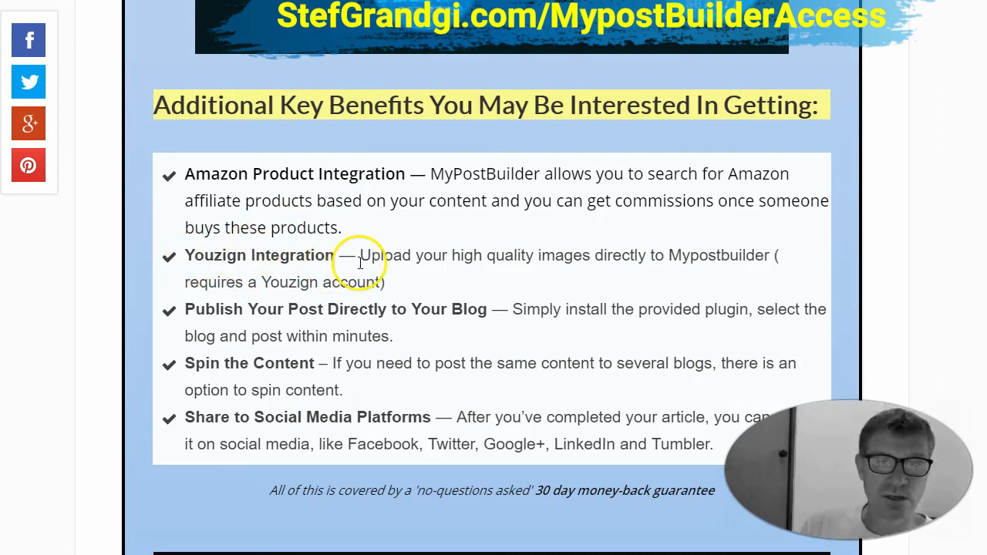
scroll(down, 3)
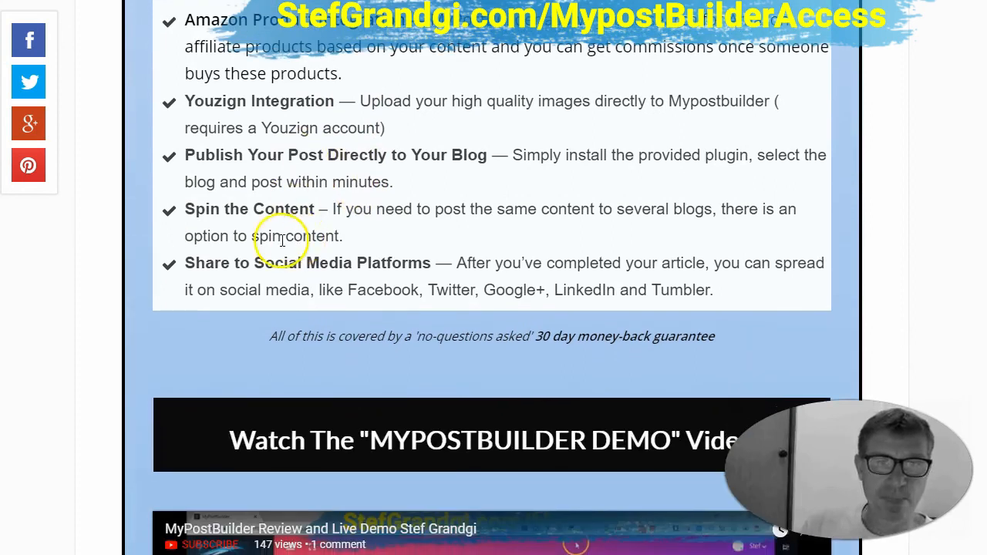
mouse_move(207, 159)
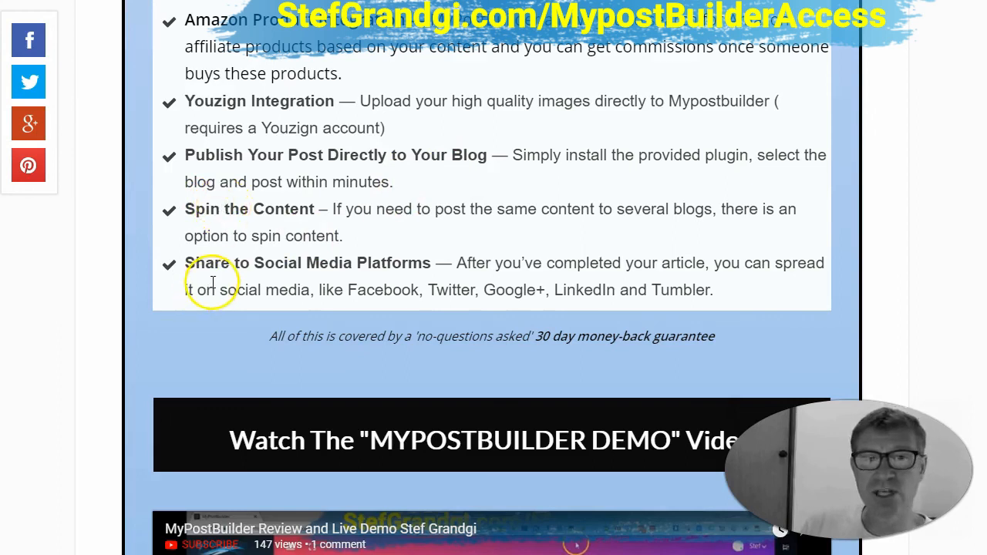
mouse_move(293, 270)
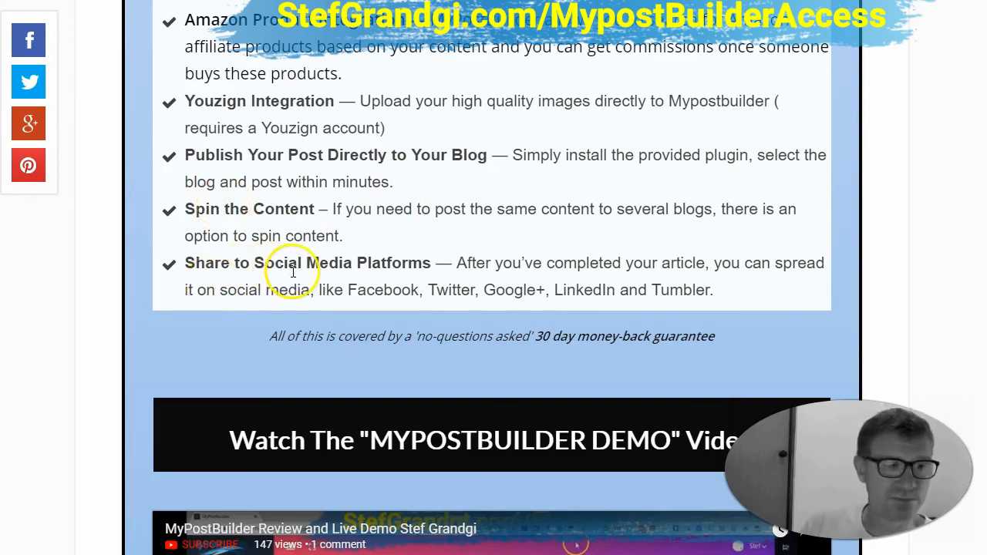
scroll(down, 3)
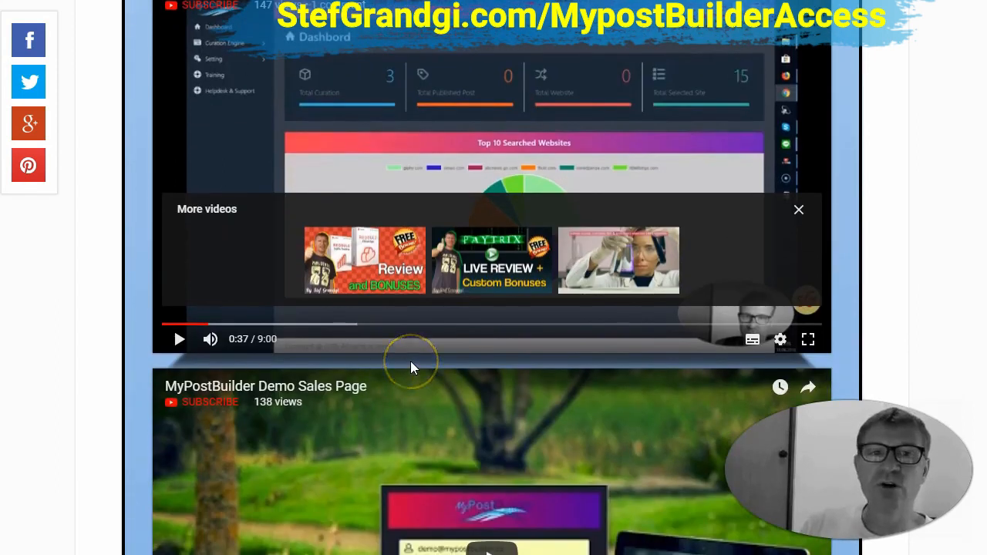
mouse_move(469, 365)
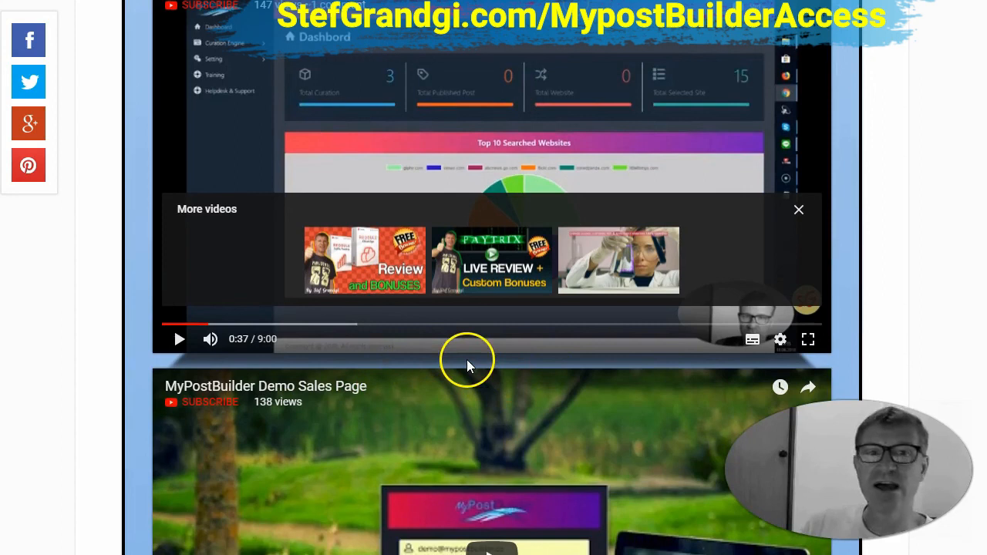
mouse_move(369, 341)
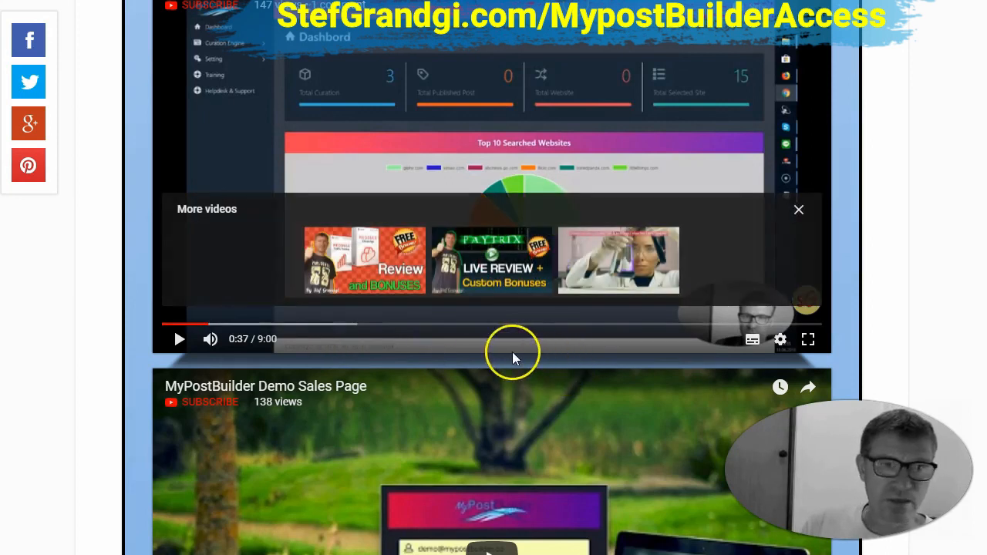
mouse_move(515, 358)
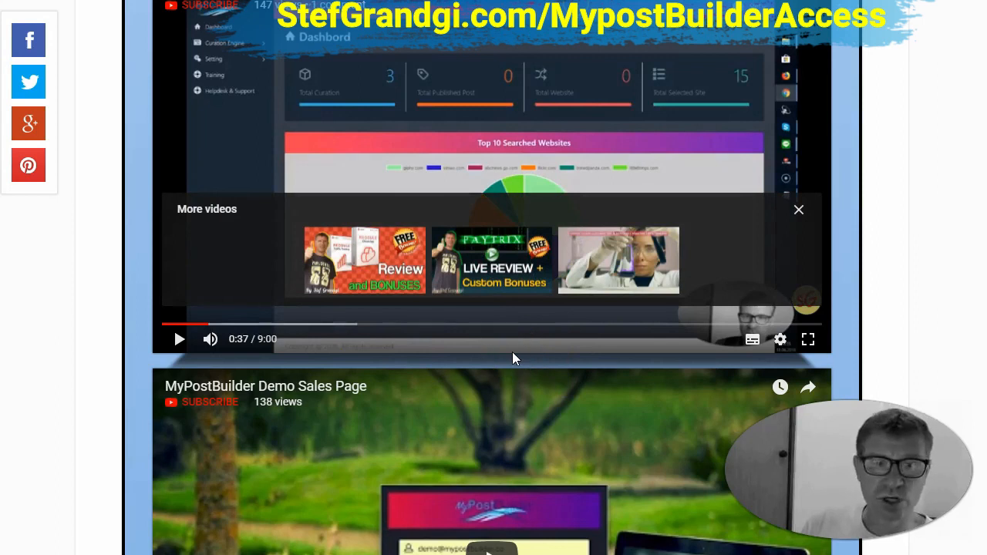
Scroll past the demo videos to the secure-your-copy button and Your Bonuses section.
scroll(down, 3)
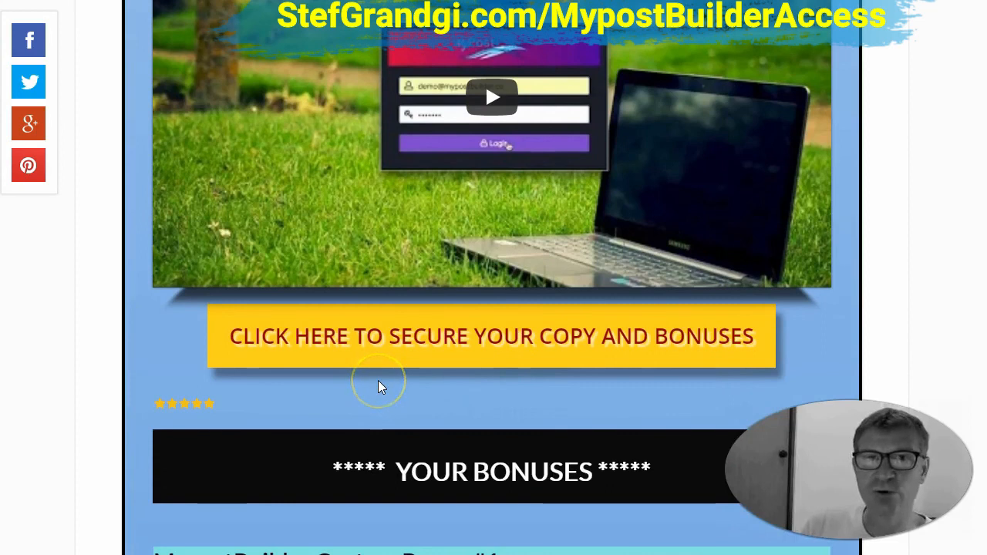
mouse_move(393, 347)
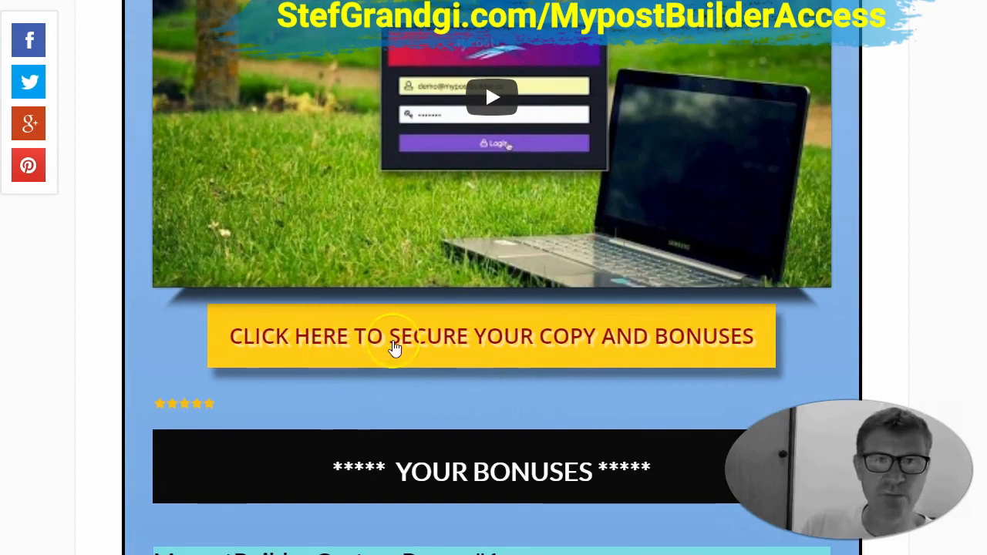